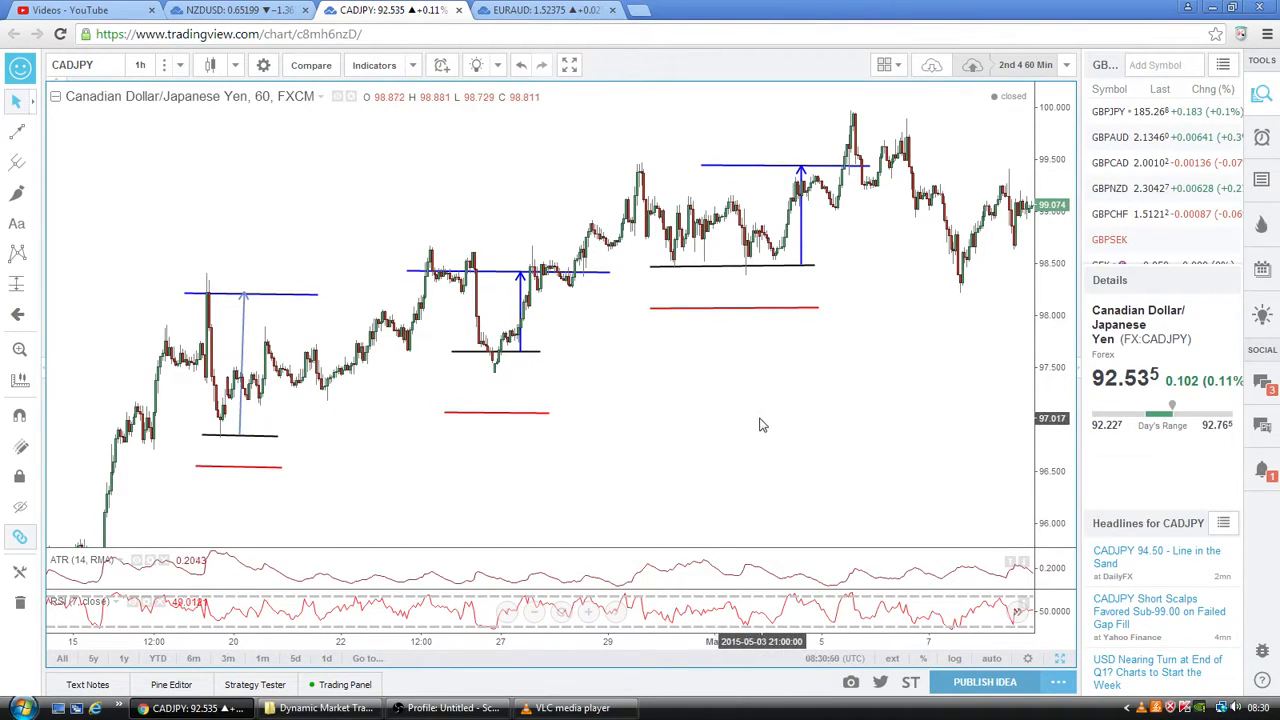
pyautogui.moveTo(784, 452)
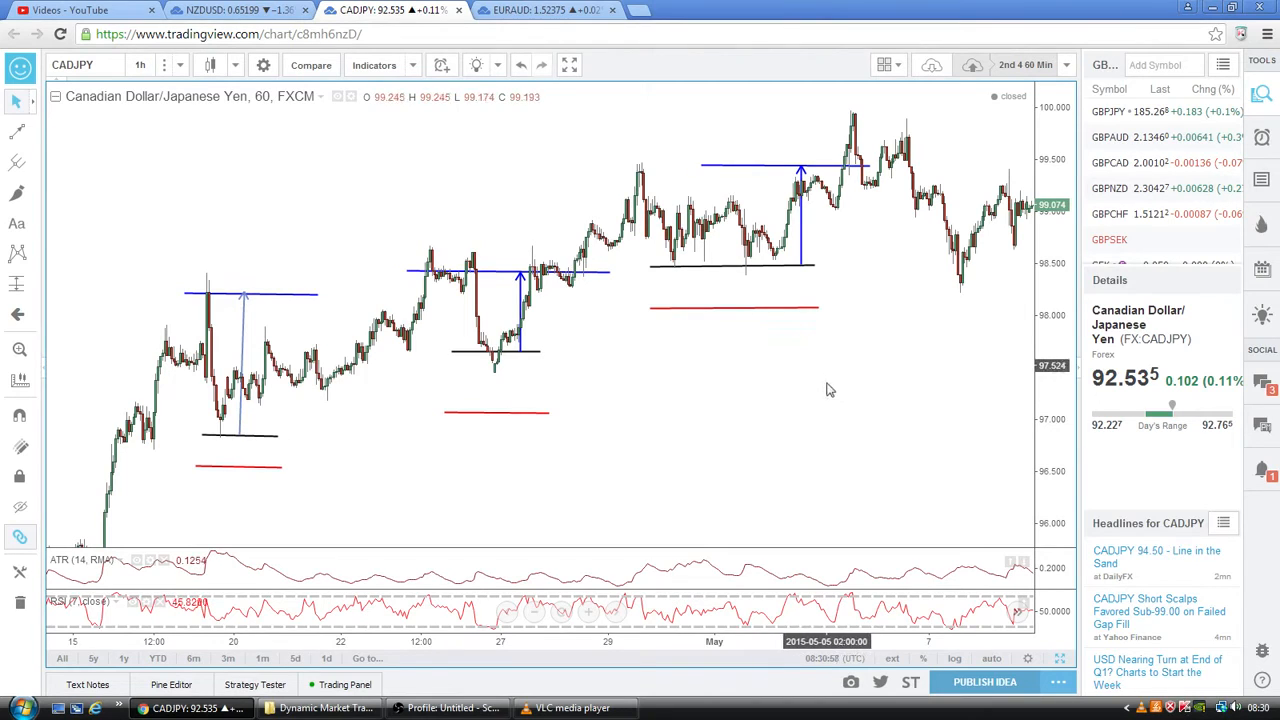
pyautogui.moveTo(700, 476)
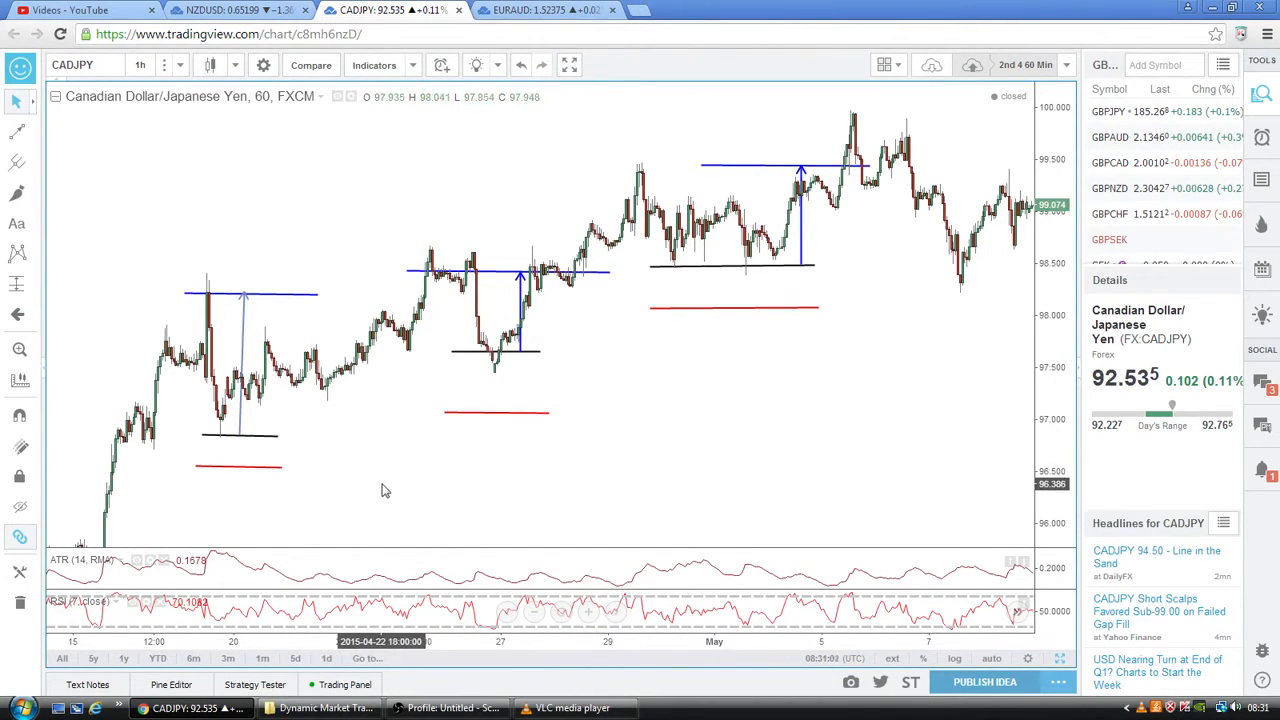
pyautogui.moveTo(460, 486)
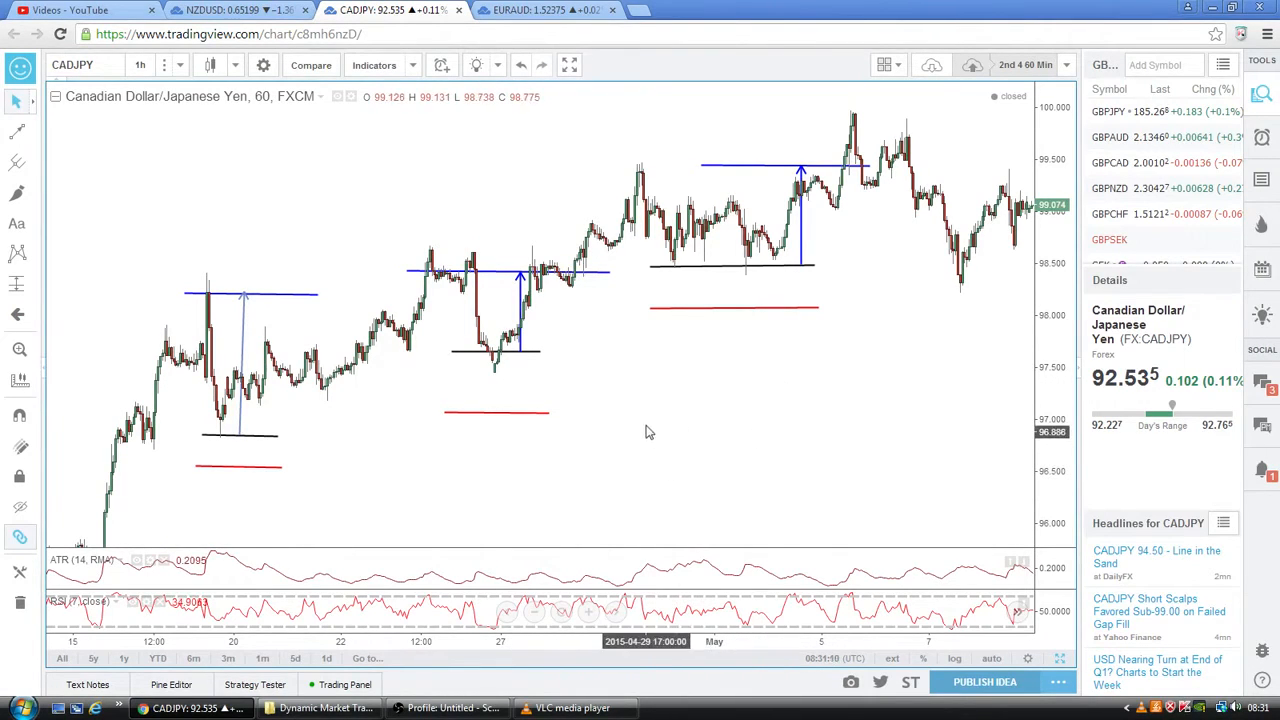
pyautogui.moveTo(810, 424)
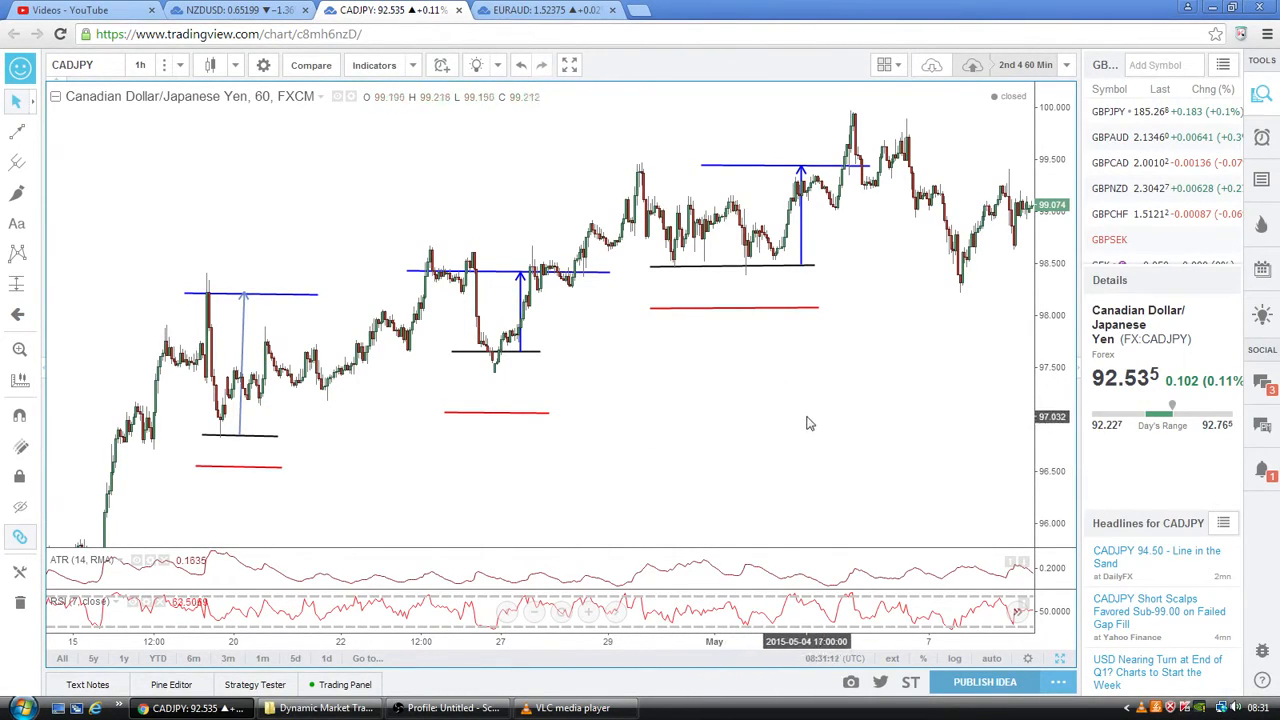
pyautogui.moveTo(640, 442)
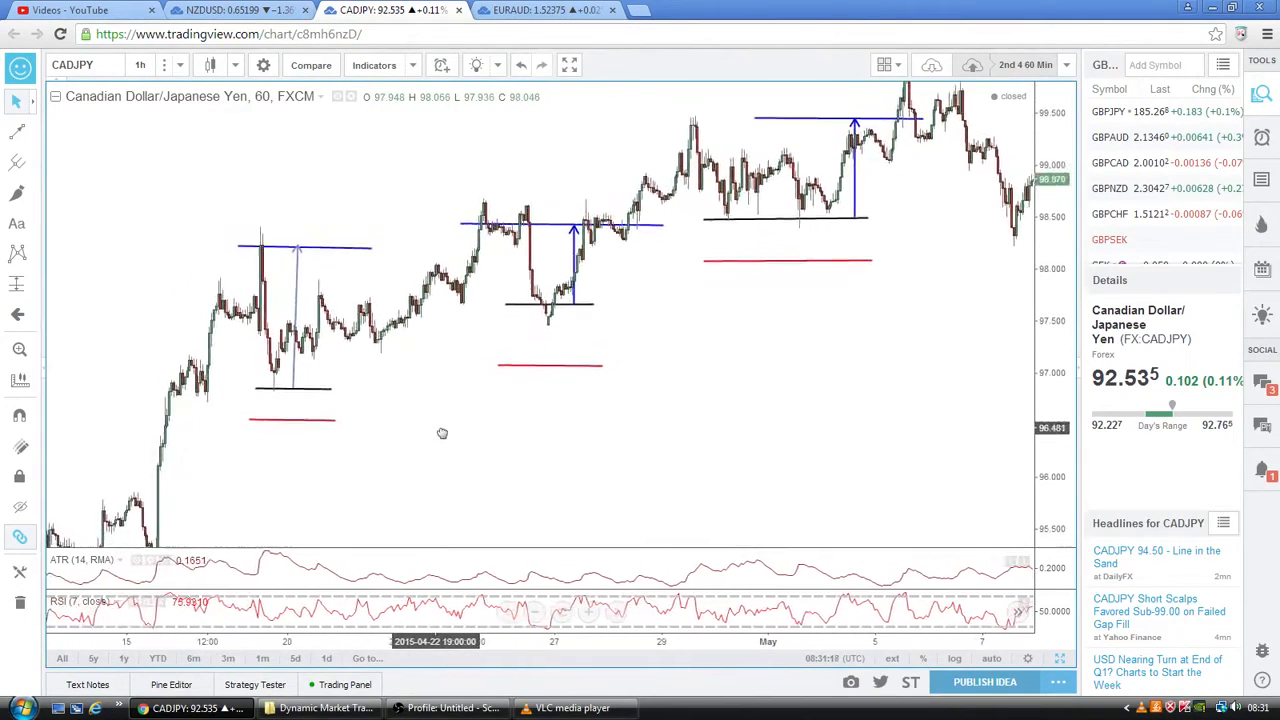
# Pan the CADJPY chart back to early April to show the sharp mid-April rally
pyautogui.moveTo(444, 432); pyautogui.dragTo(428, 418)
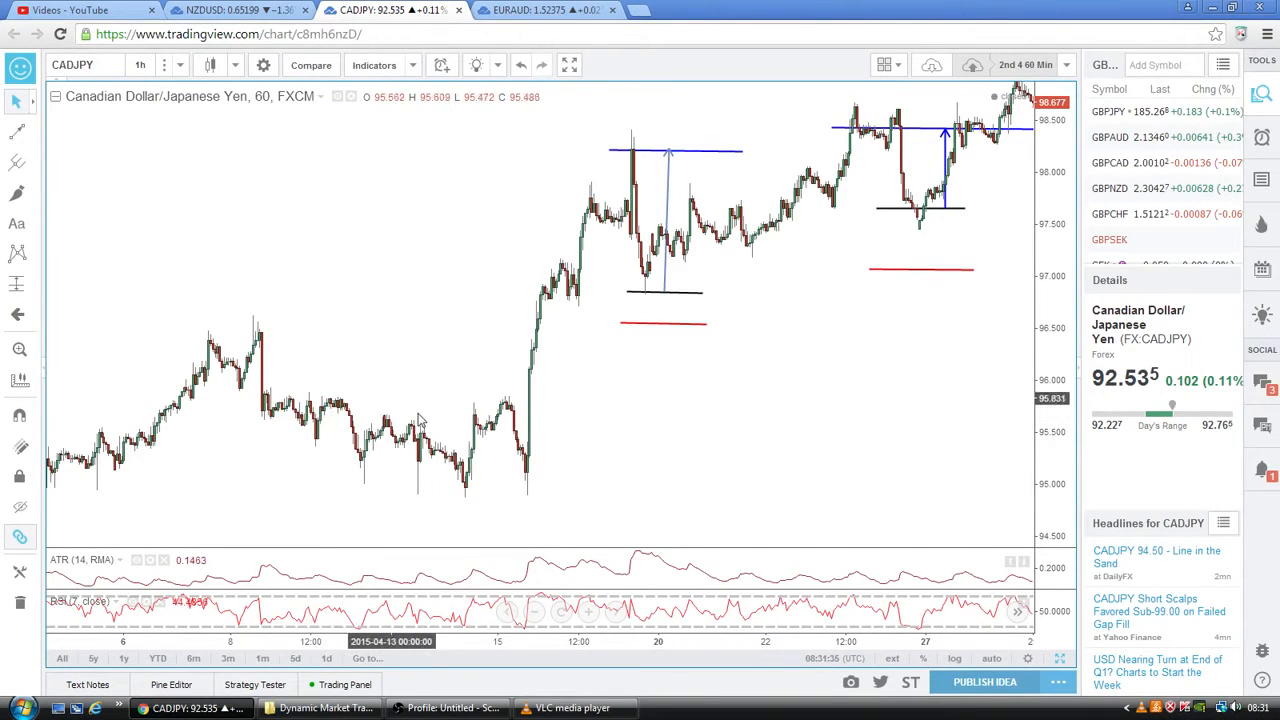
pyautogui.moveTo(332, 420)
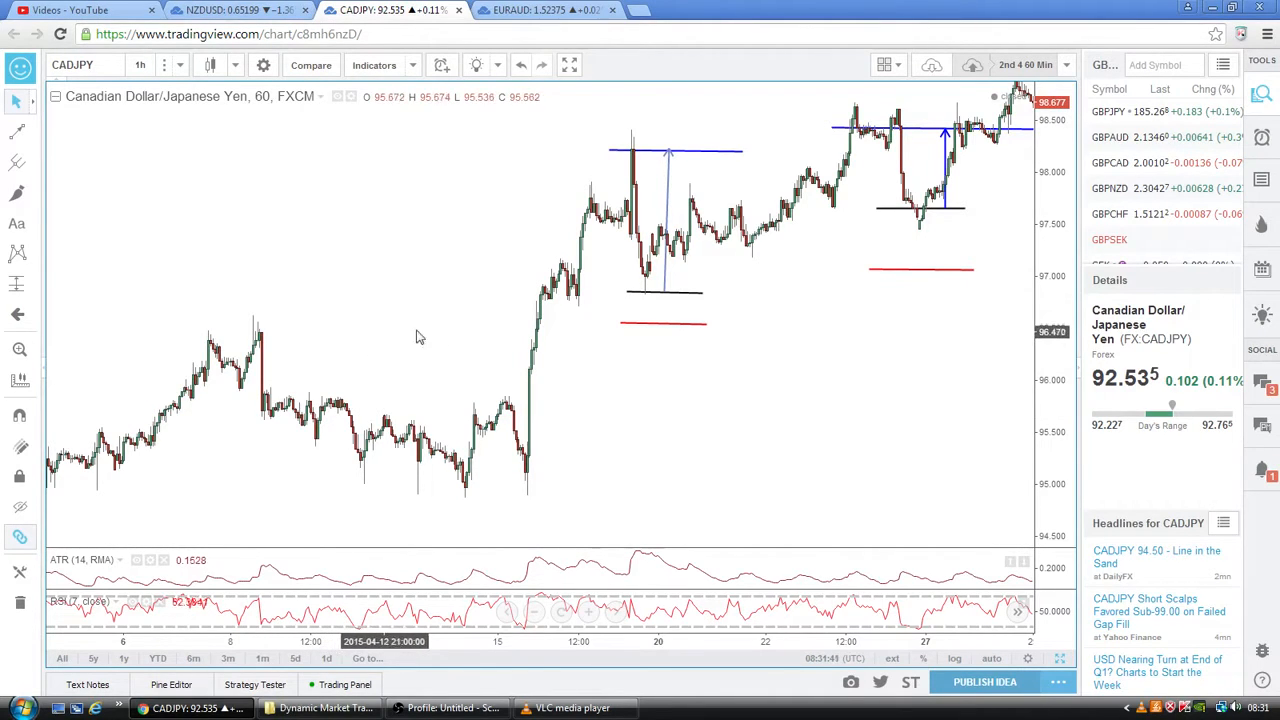
pyautogui.moveTo(608, 382)
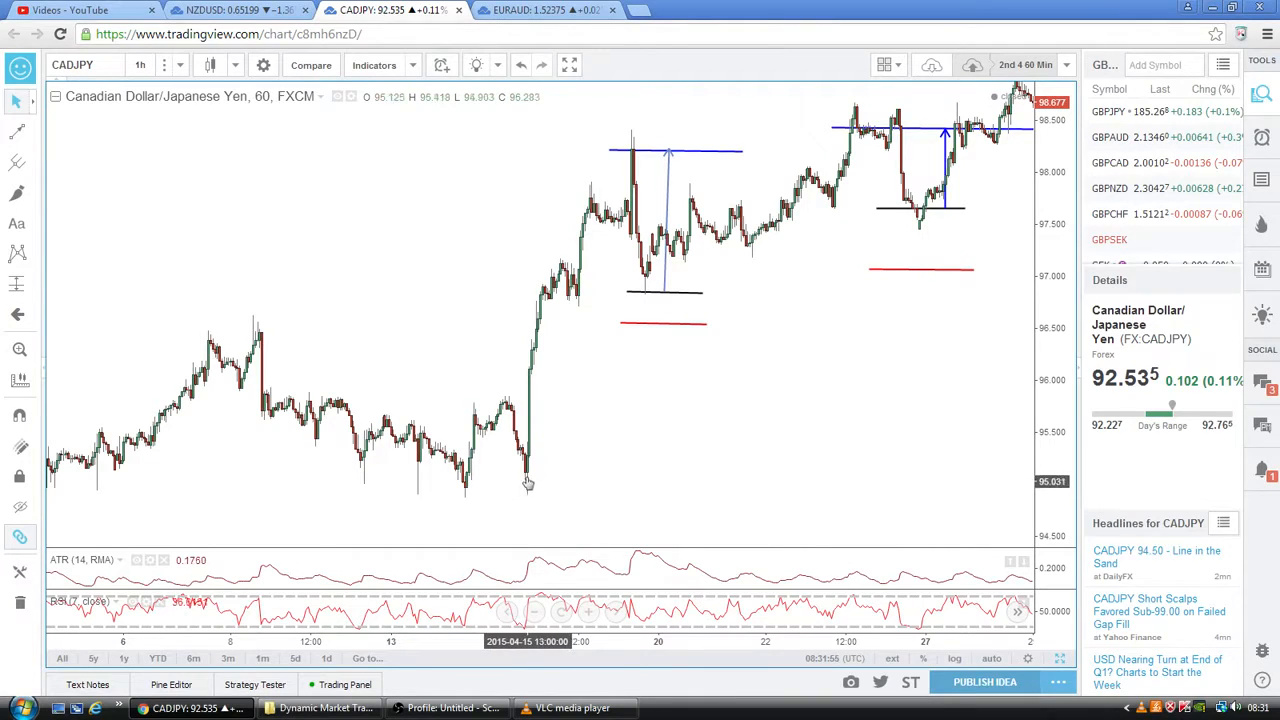
pyautogui.moveTo(548, 304)
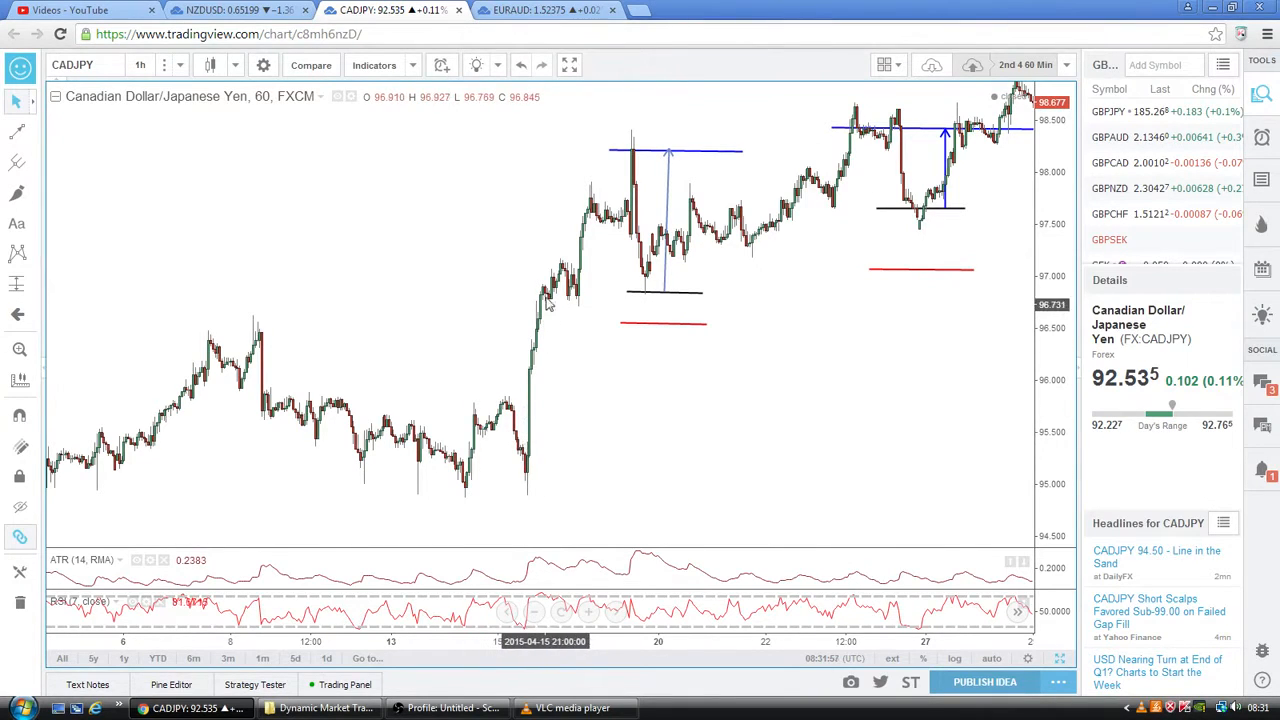
pyautogui.moveTo(480, 312)
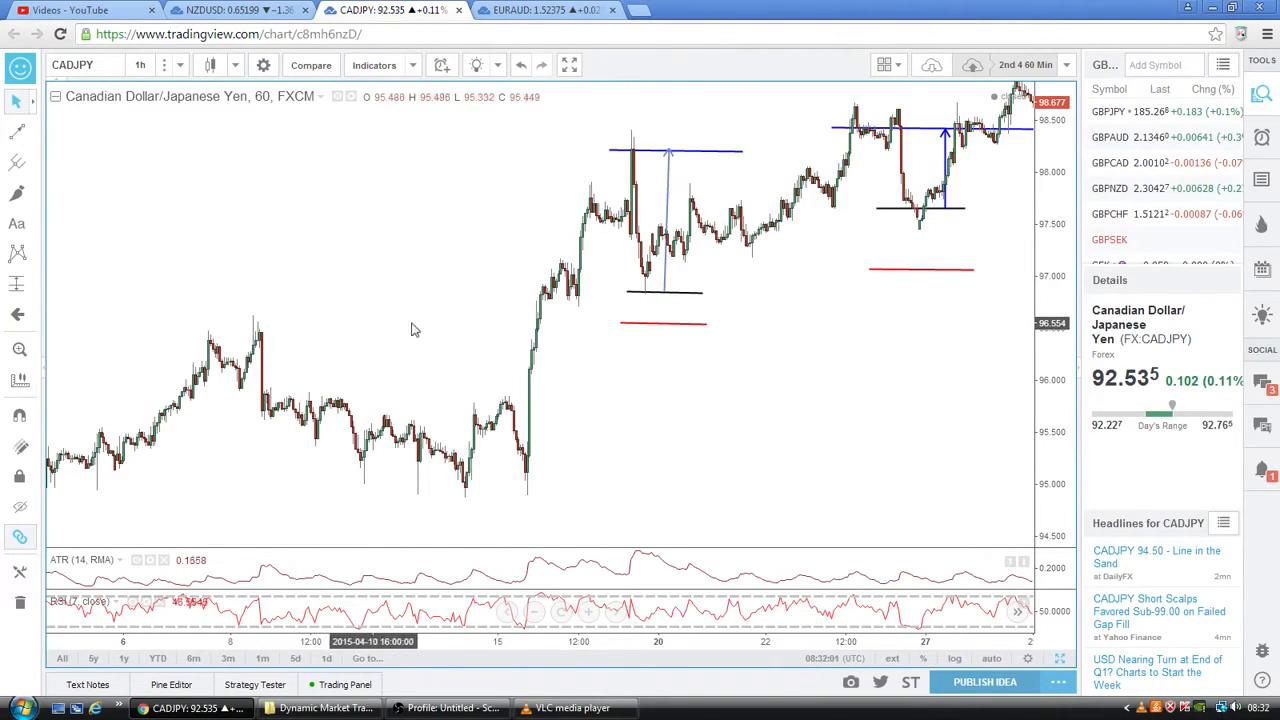
pyautogui.moveTo(582, 308)
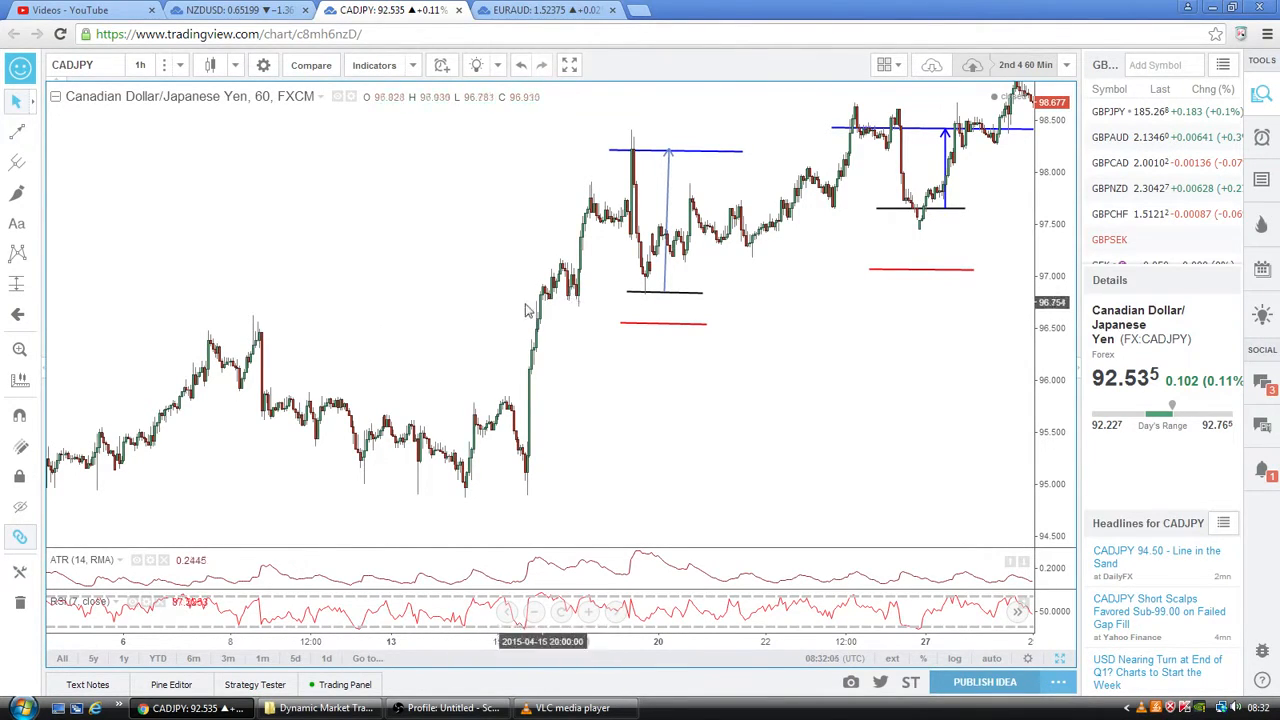
pyautogui.moveTo(584, 304)
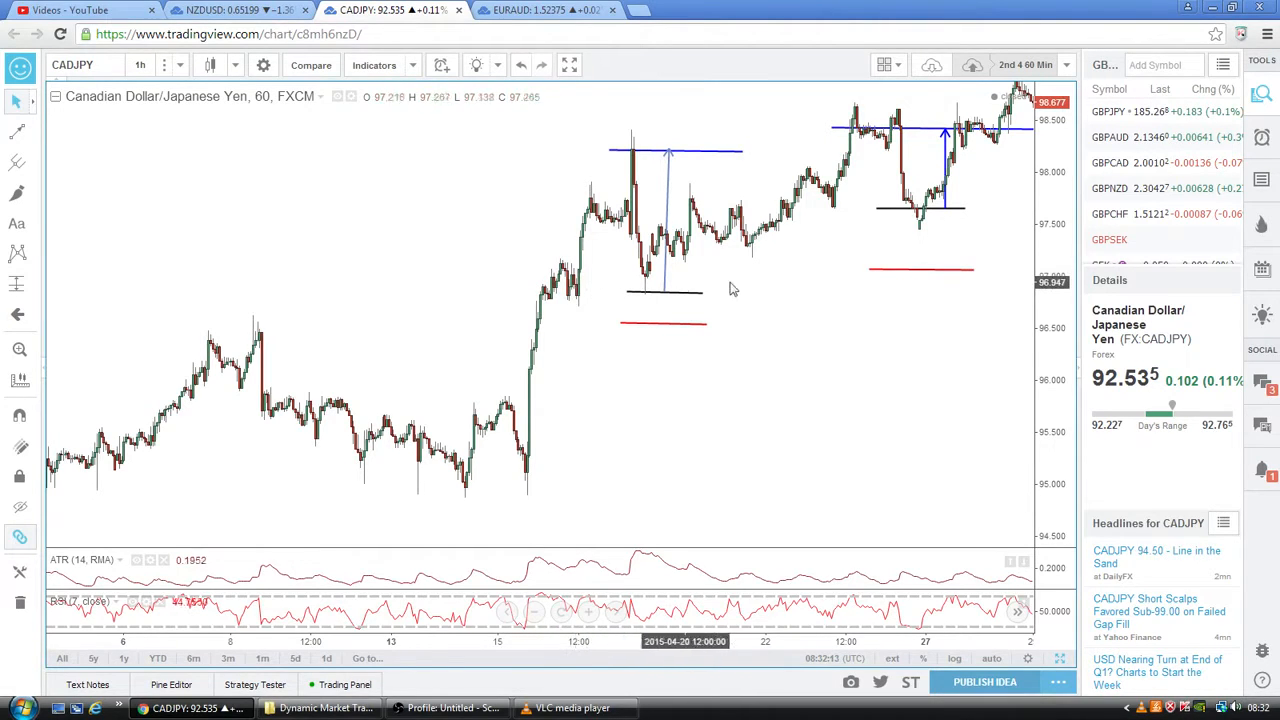
pyautogui.moveTo(770, 284)
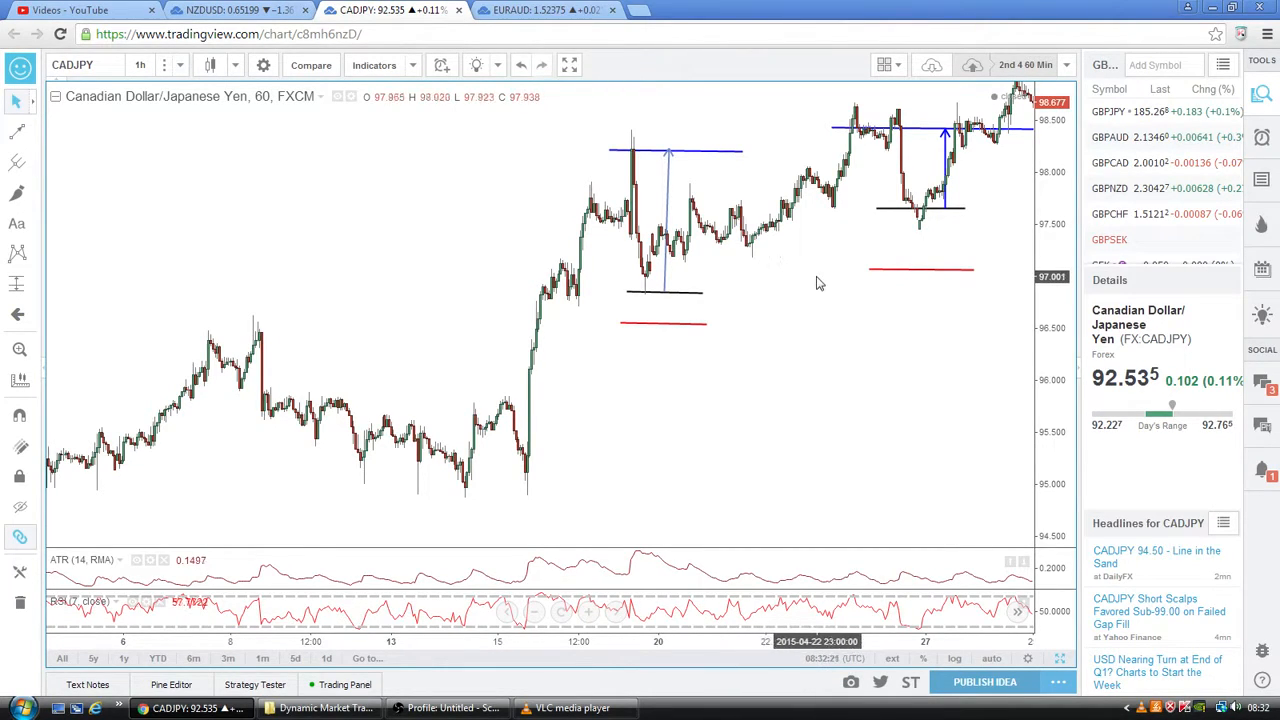
pyautogui.moveTo(800, 370)
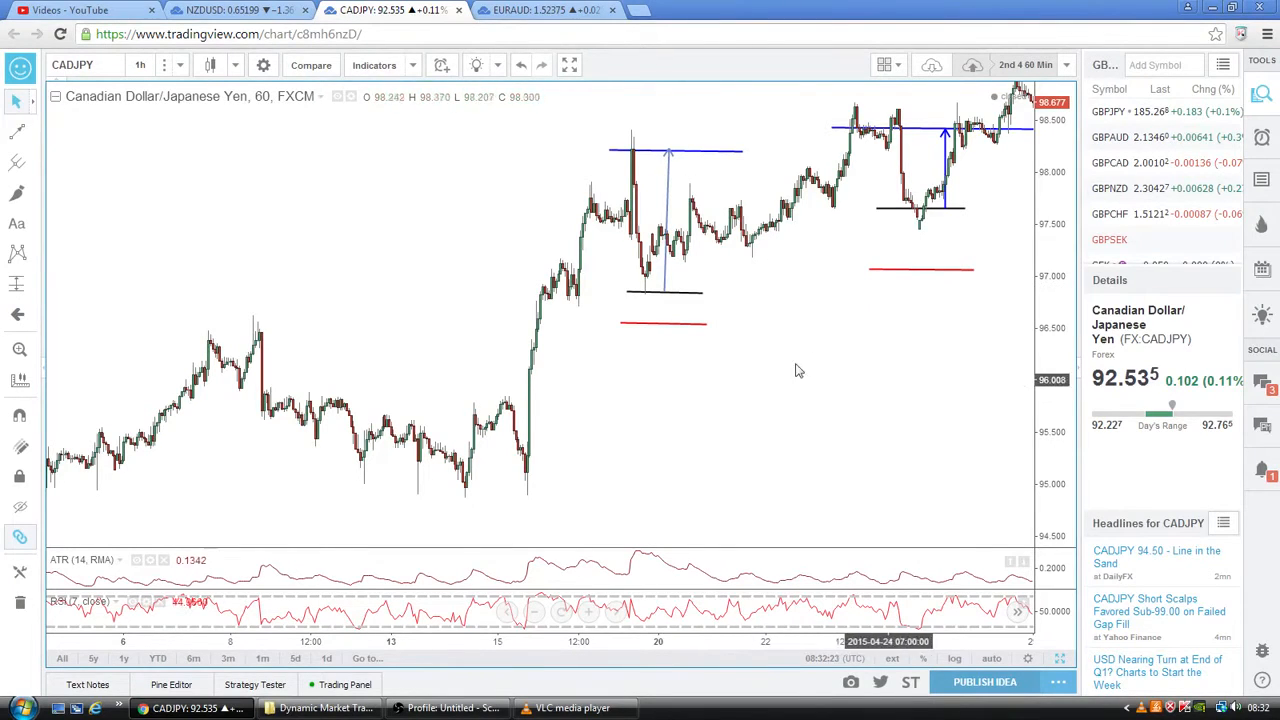
pyautogui.moveTo(784, 288)
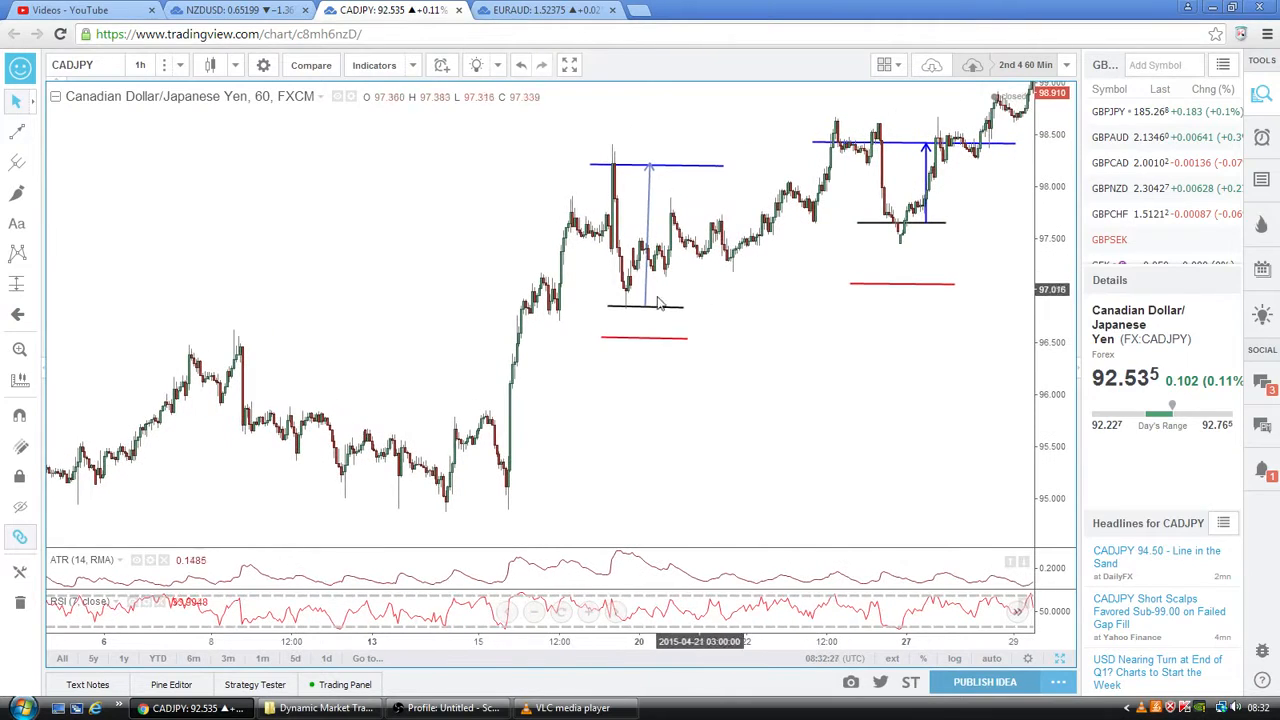
# Select the black trendline and pan the CADJPY chart forward into late April and May
pyautogui.click(644, 306)
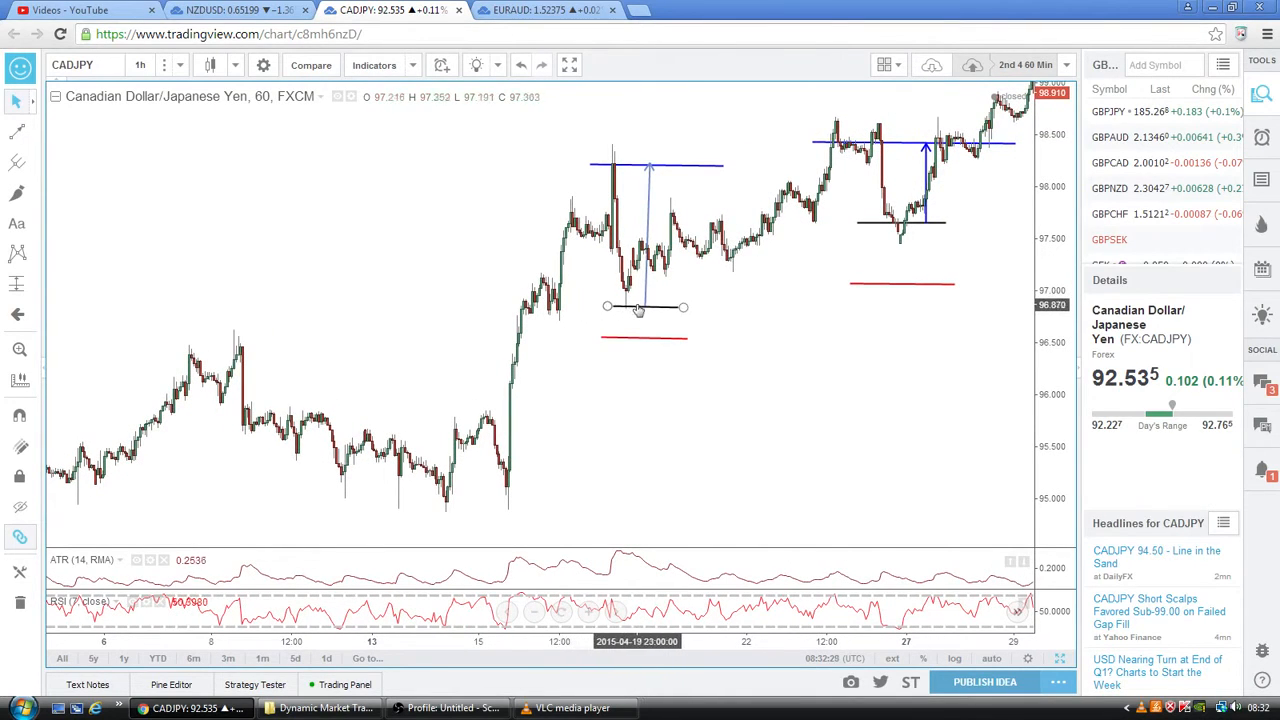
pyautogui.moveTo(640, 308); pyautogui.dragTo(622, 336)
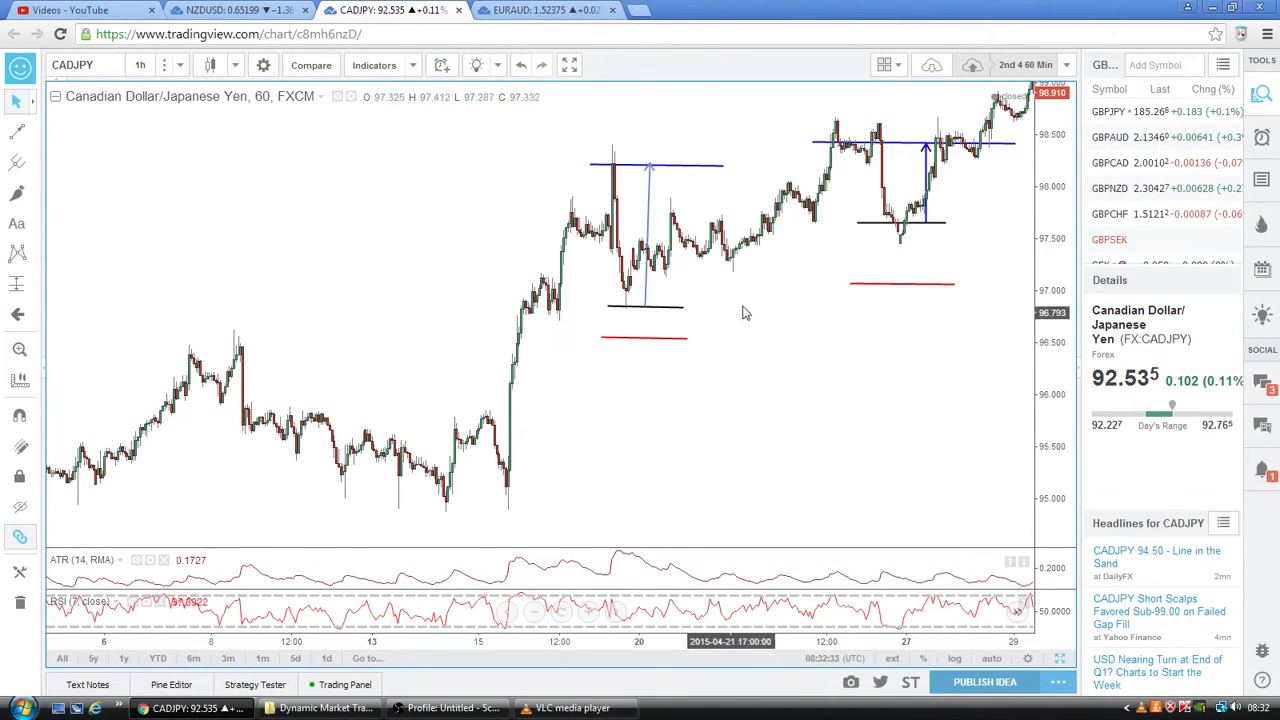
pyautogui.moveTo(616, 180)
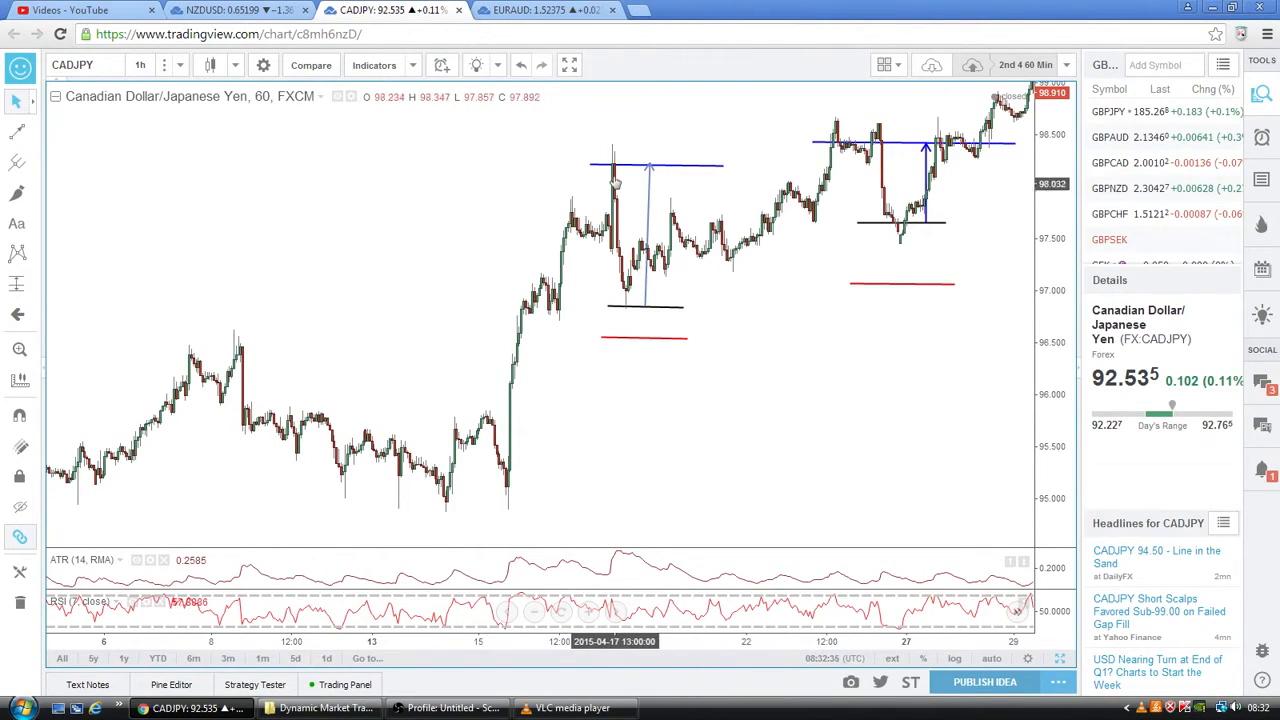
pyautogui.moveTo(620, 172)
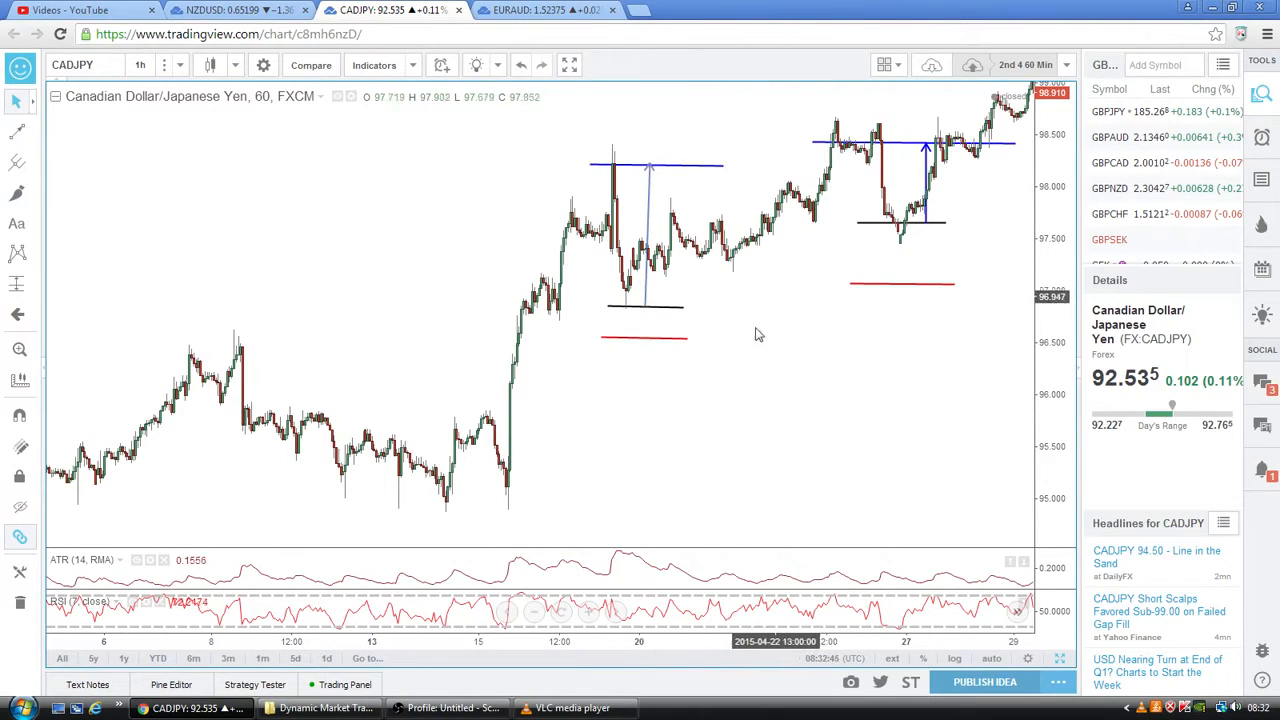
pyautogui.click(644, 336)
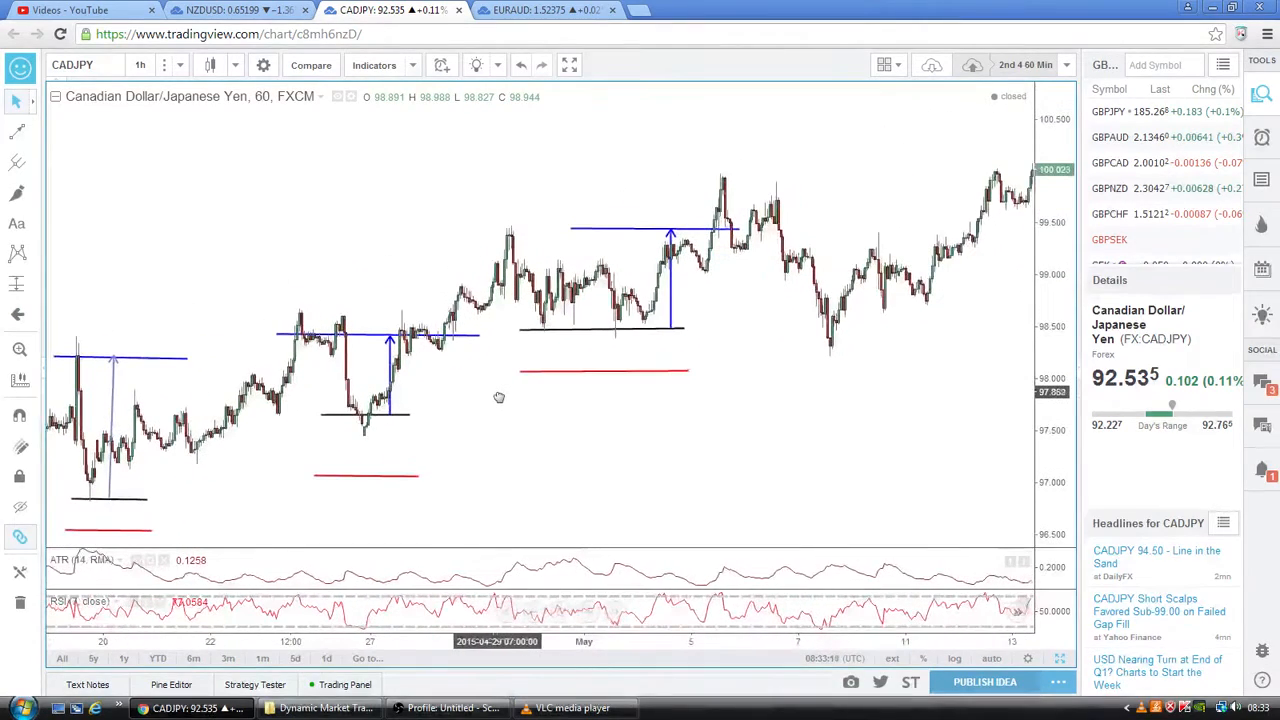
pyautogui.moveTo(516, 256)
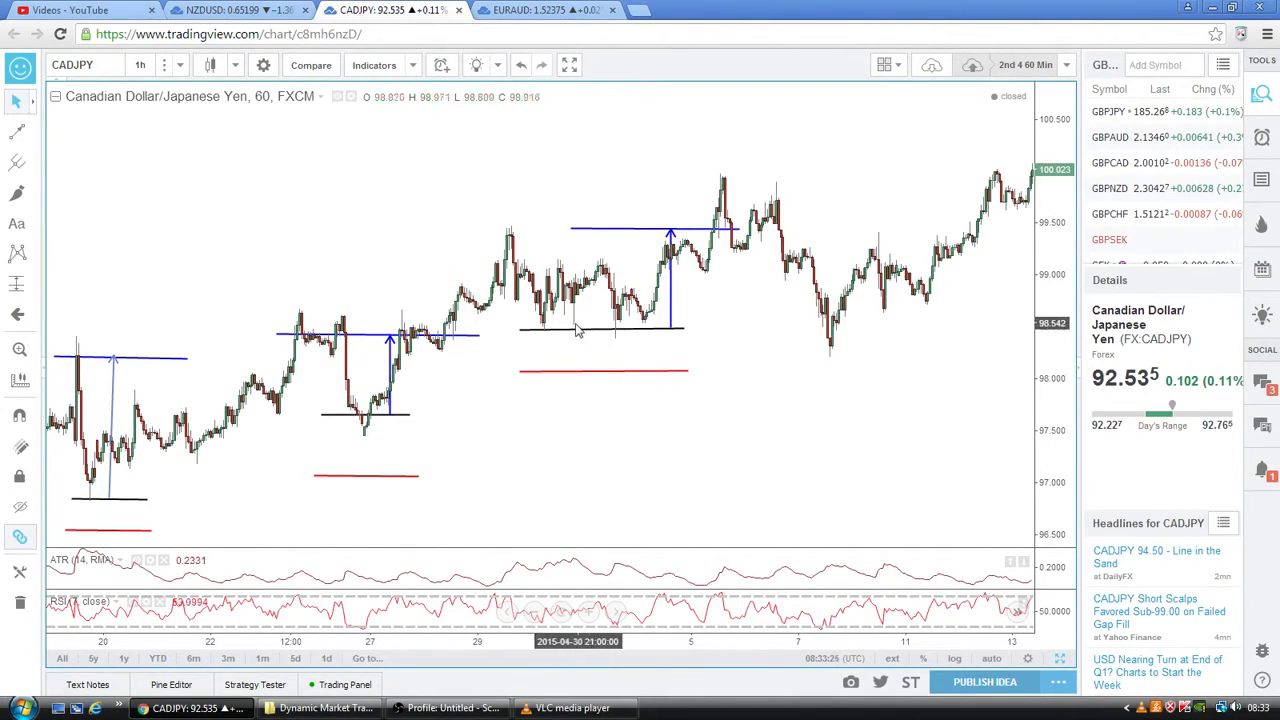
pyautogui.moveTo(660, 332)
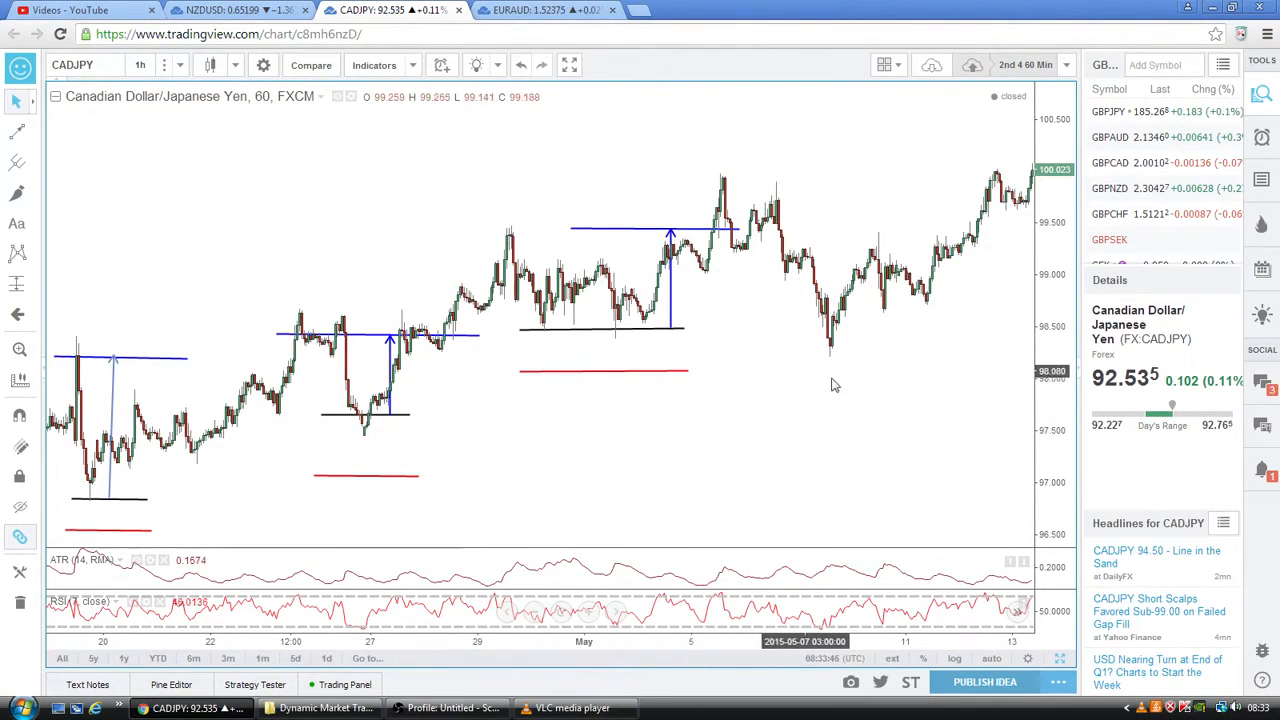
pyautogui.moveTo(630, 460)
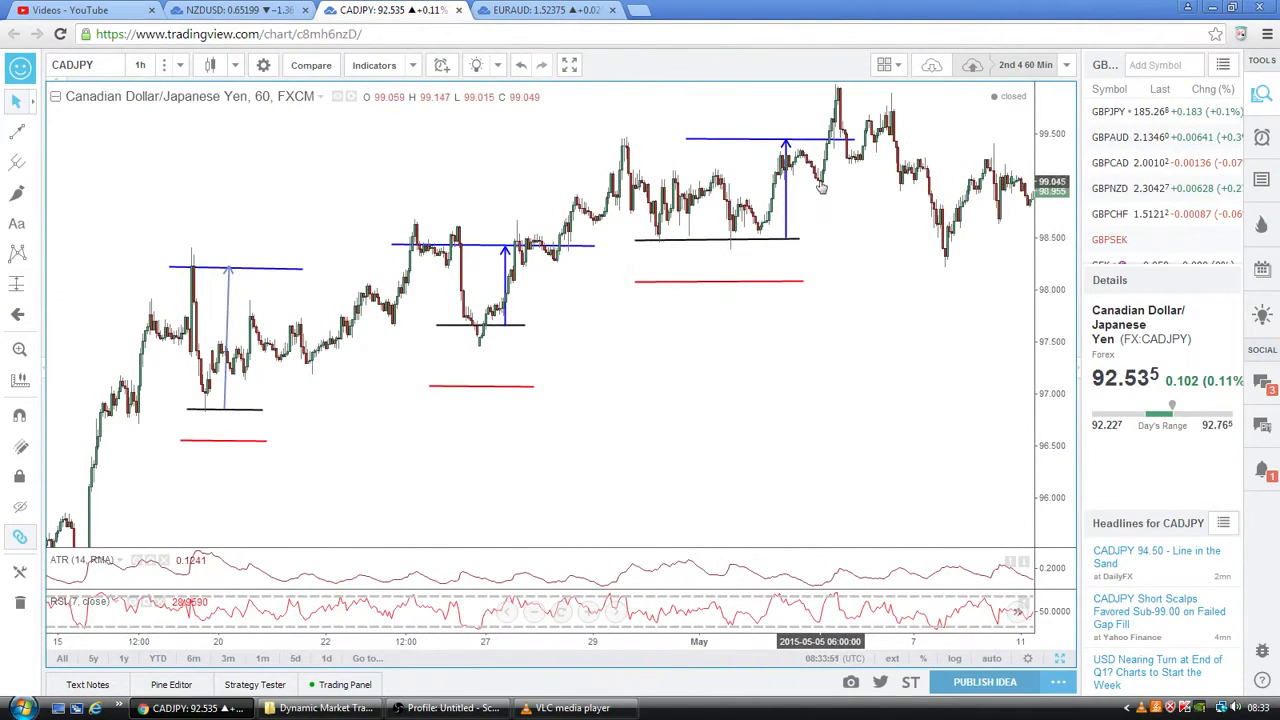
pyautogui.moveTo(852, 388)
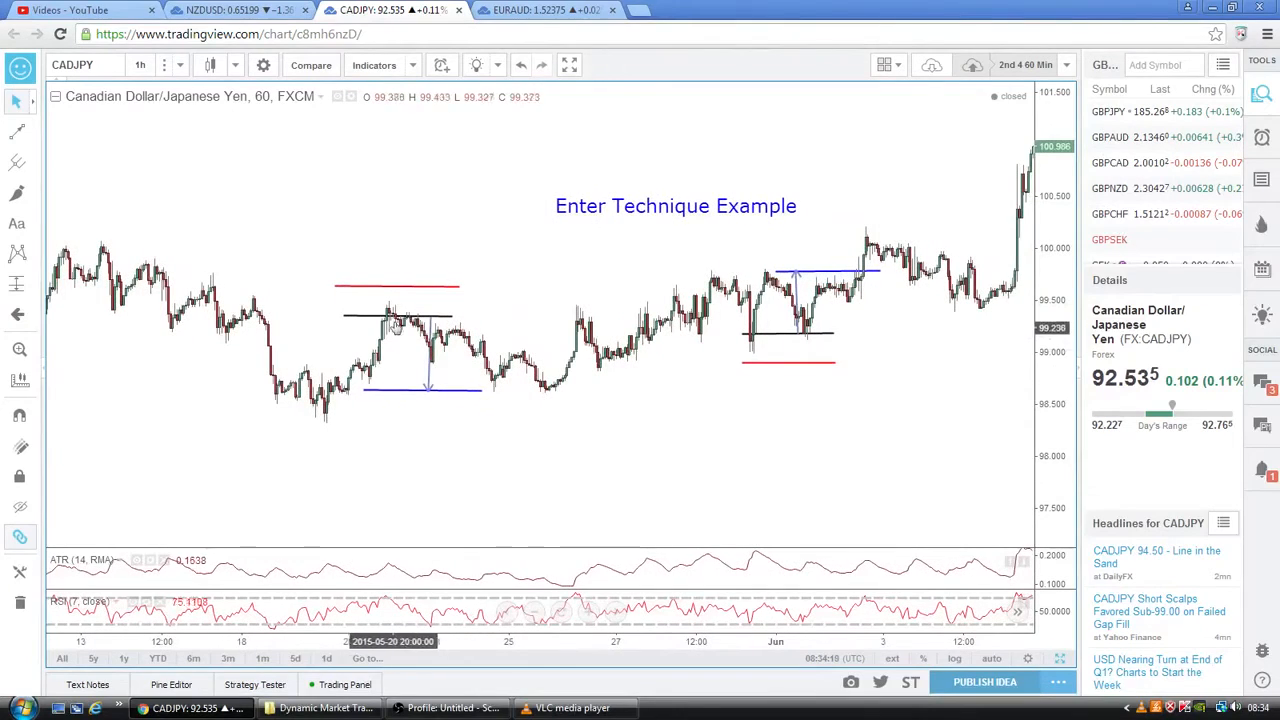
pyautogui.moveTo(800, 410)
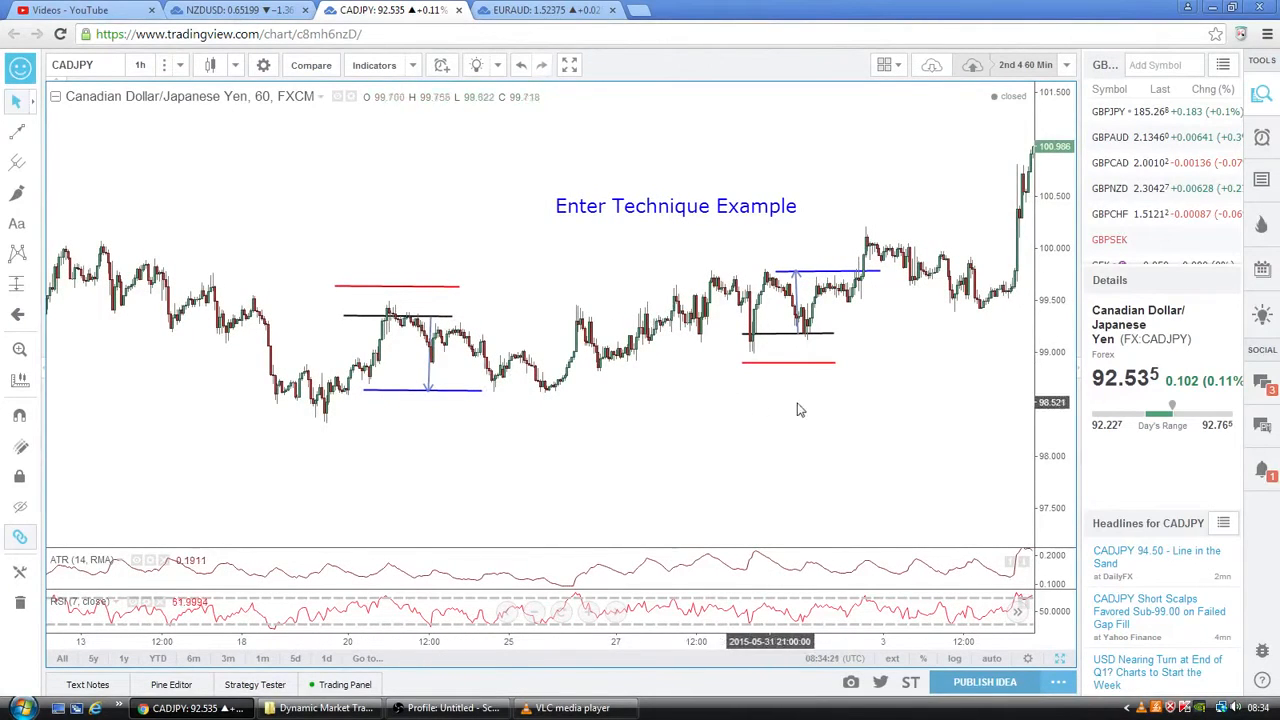
# Pan the CADJPY 60-minute chart forward to the red-marked late-March range
pyautogui.moveTo(800, 410); pyautogui.dragTo(656, 440)
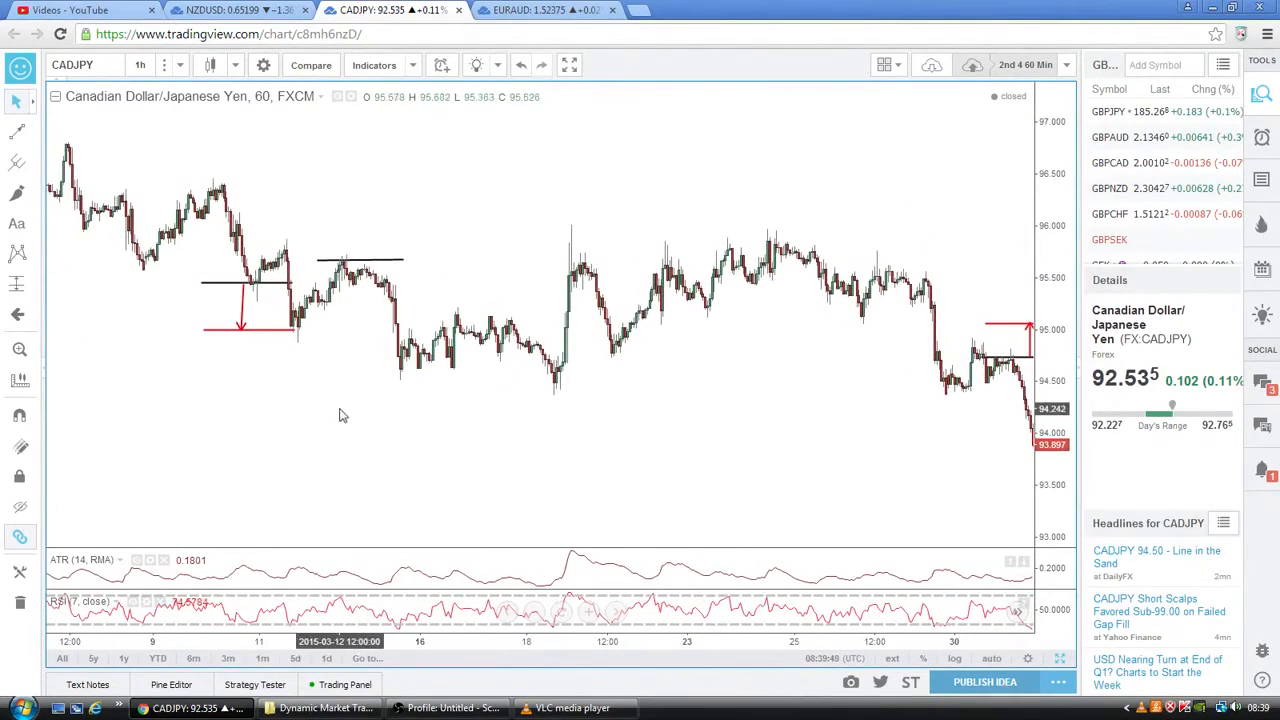
pyautogui.moveTo(892, 384)
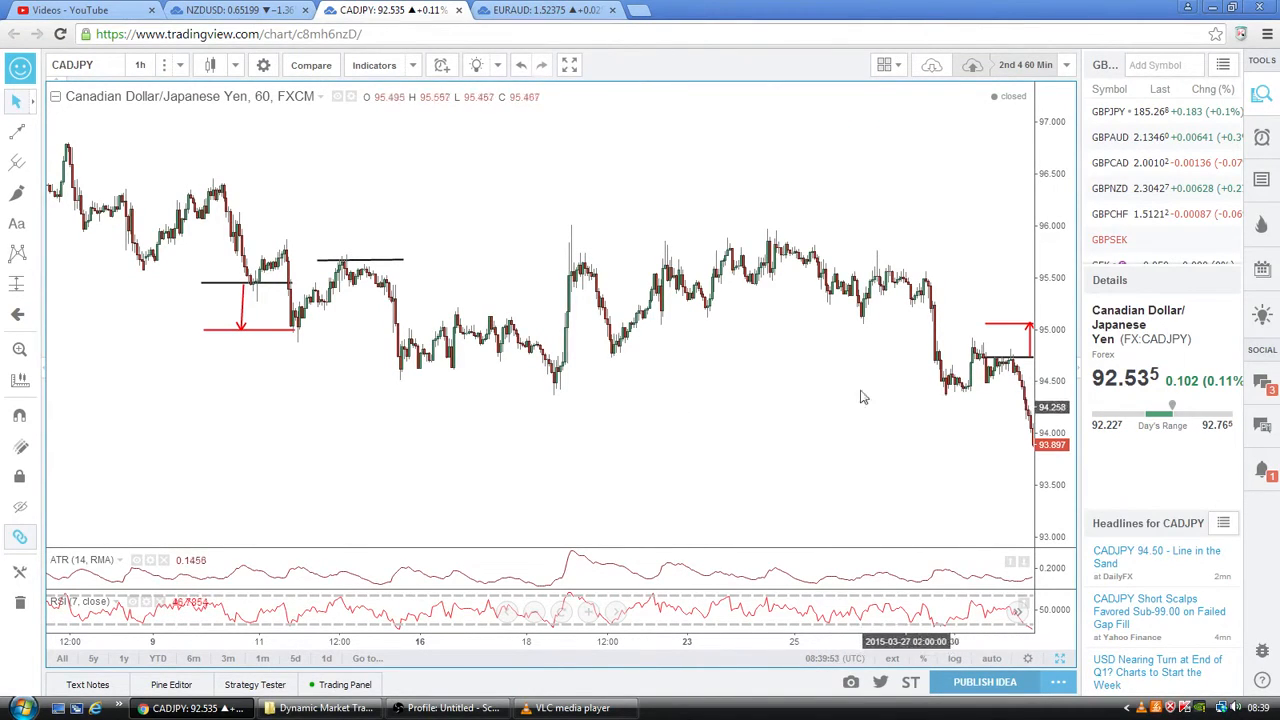
pyautogui.moveTo(1010, 364)
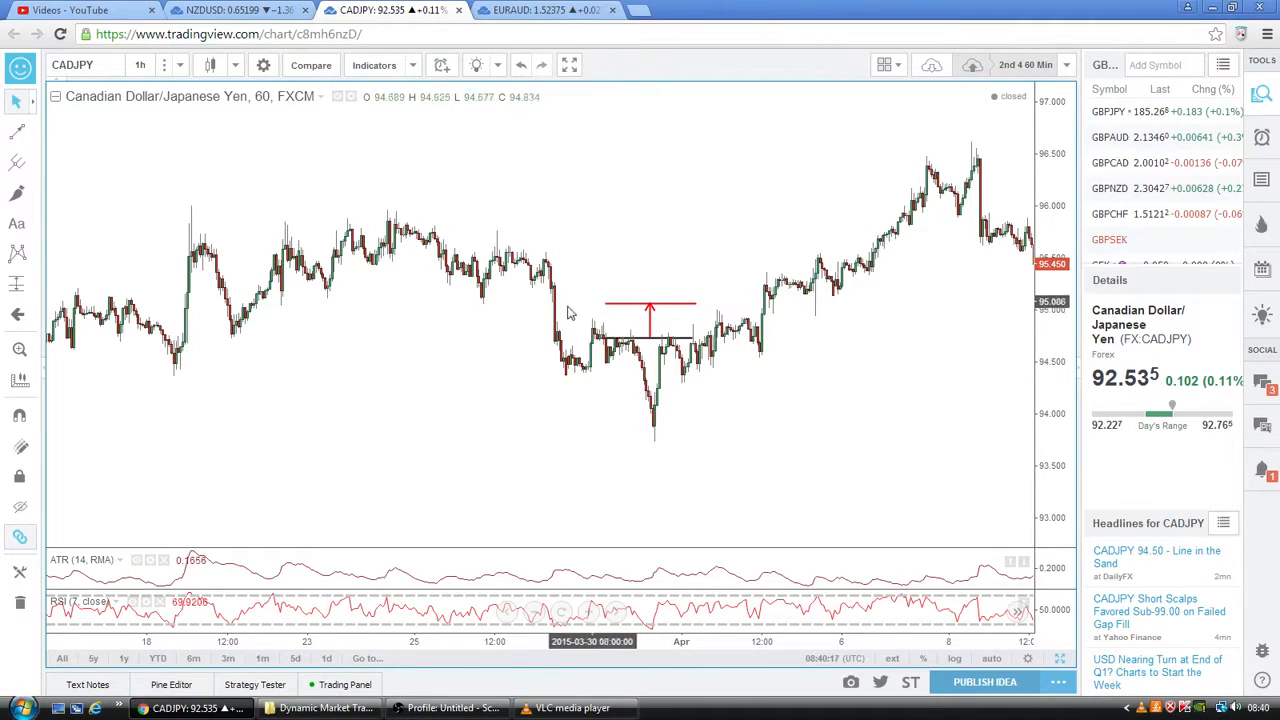
pyautogui.moveTo(636, 396)
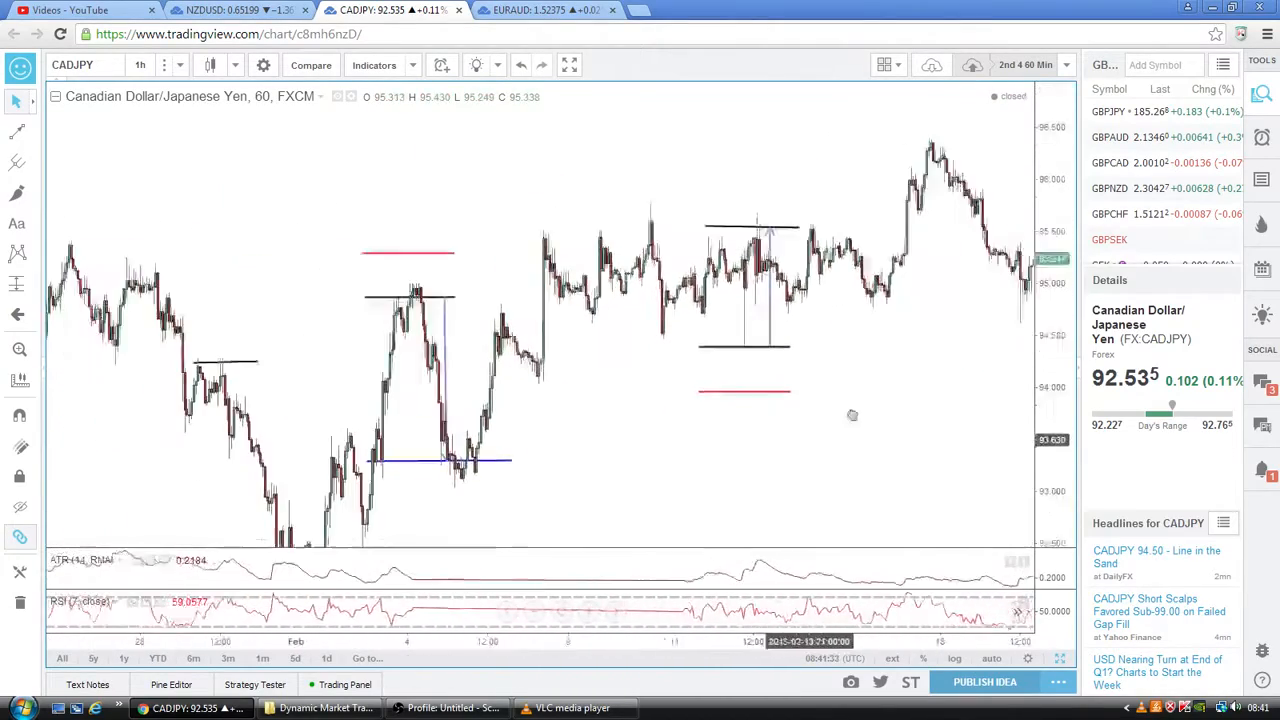
# Pan across the February CADJPY chart to review the annotated ranges around Feb 4 and mid-February
pyautogui.moveTo(852, 414); pyautogui.dragTo(746, 382)
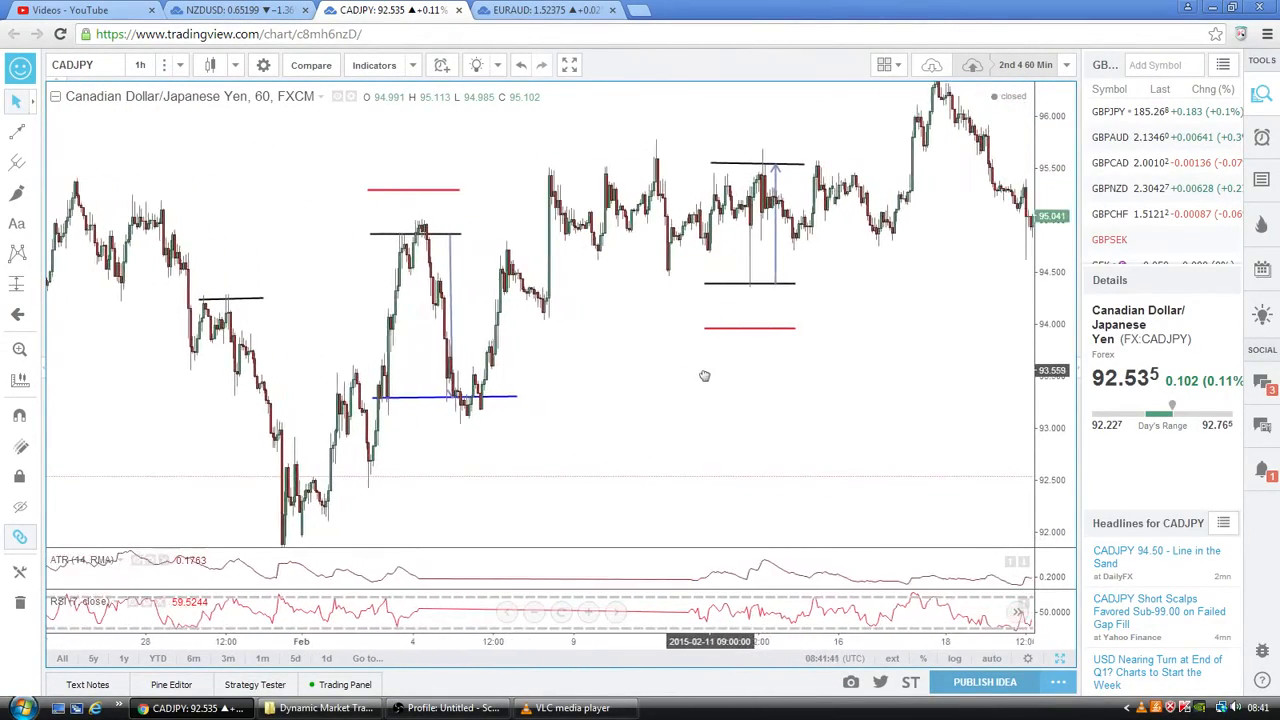
pyautogui.moveTo(704, 376); pyautogui.dragTo(756, 410)
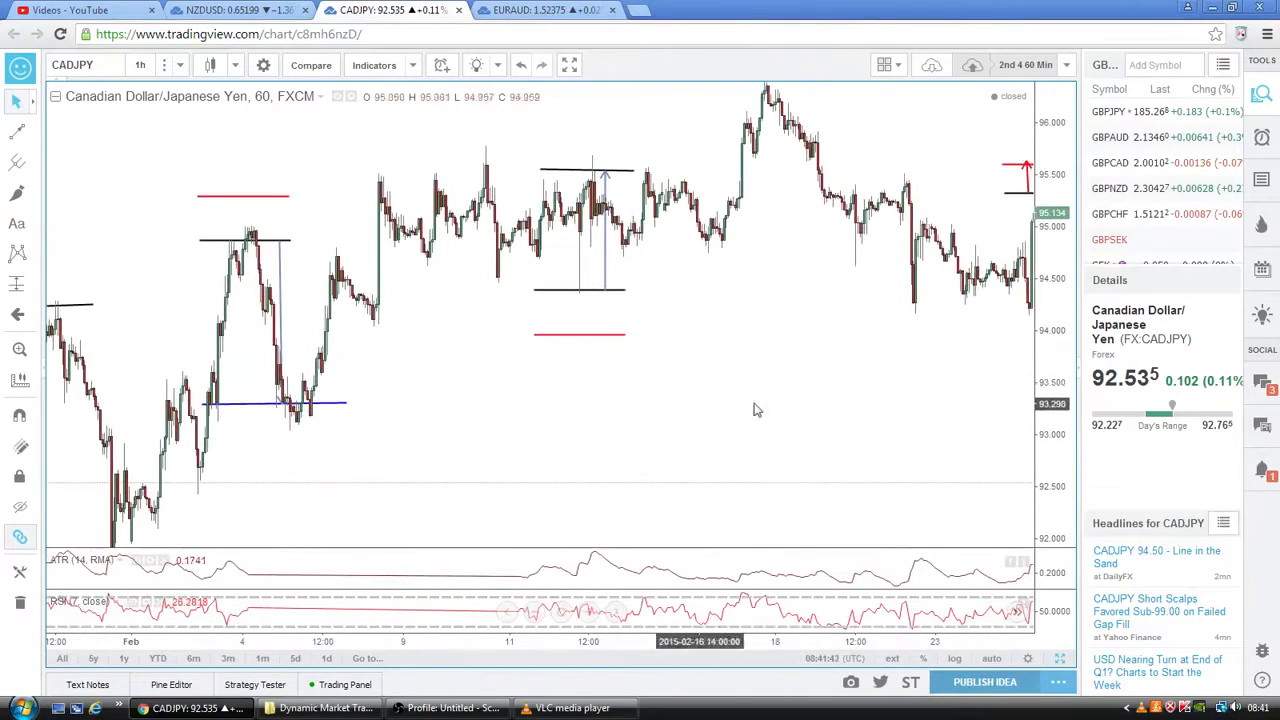
pyautogui.moveTo(866, 384)
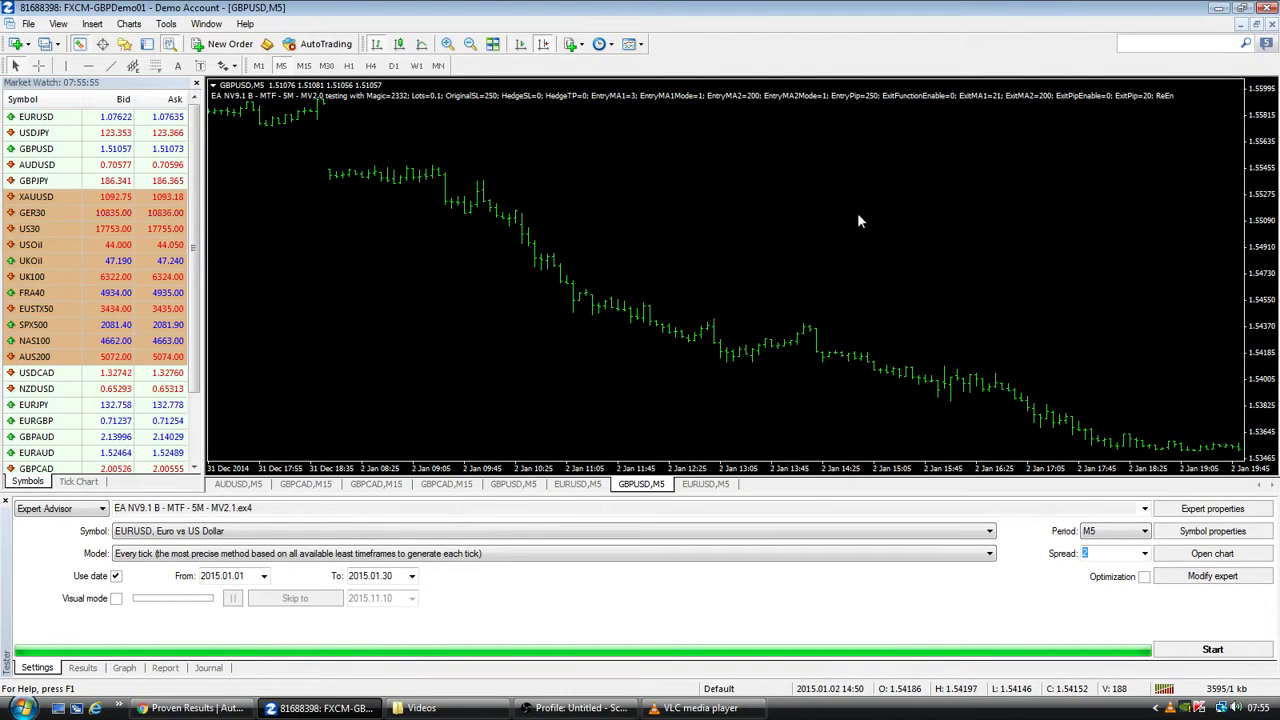
pyautogui.moveTo(360, 164)
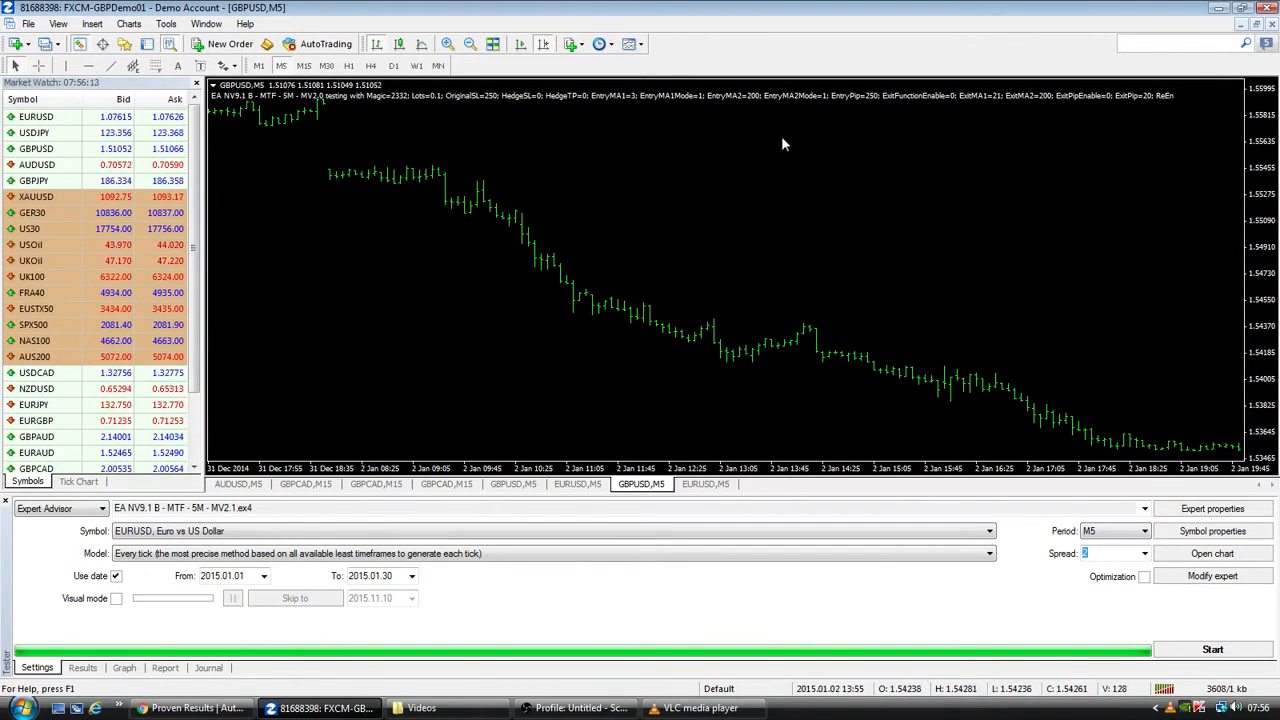
pyautogui.moveTo(770, 236)
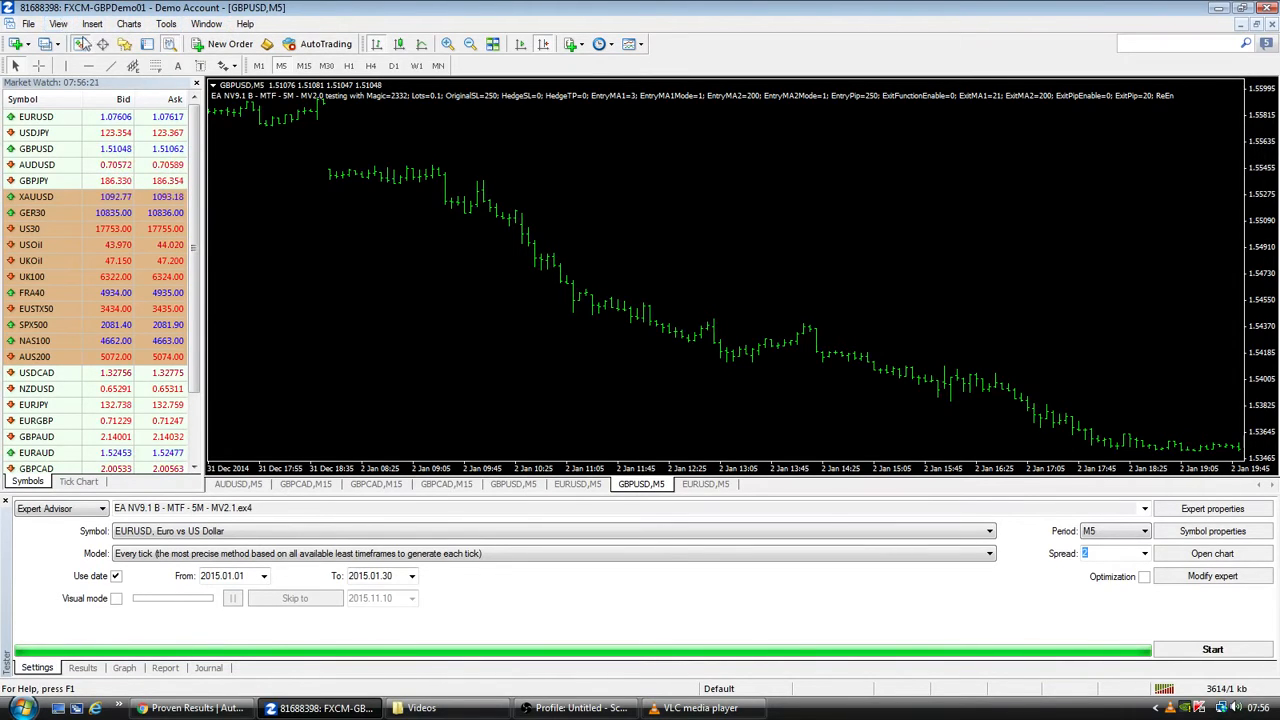
pyautogui.moveTo(288, 184)
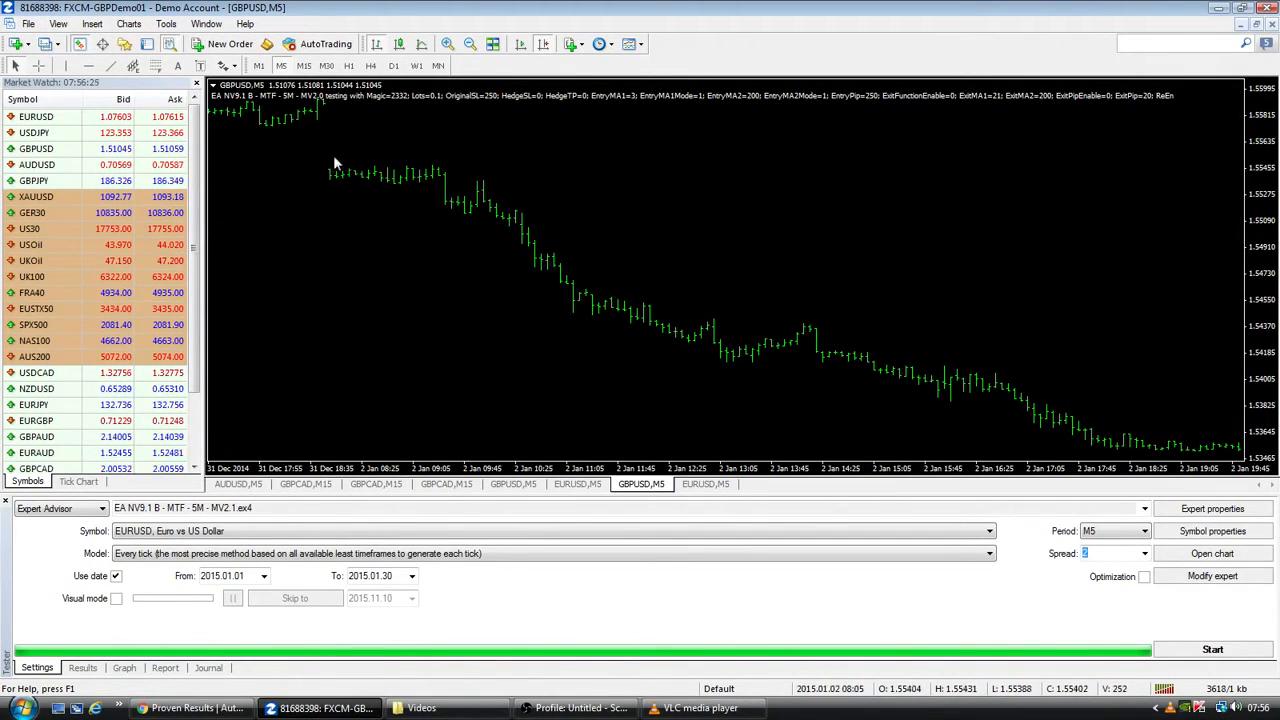
pyautogui.moveTo(320, 240)
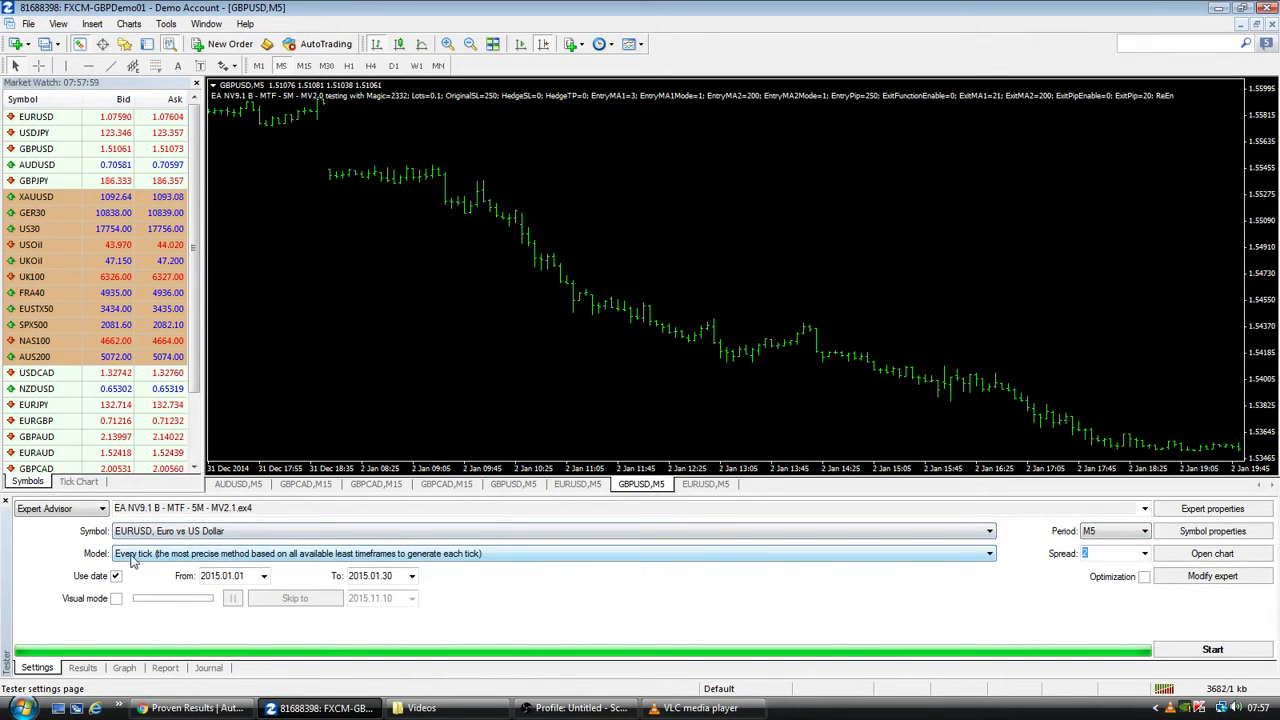
pyautogui.moveTo(262, 568)
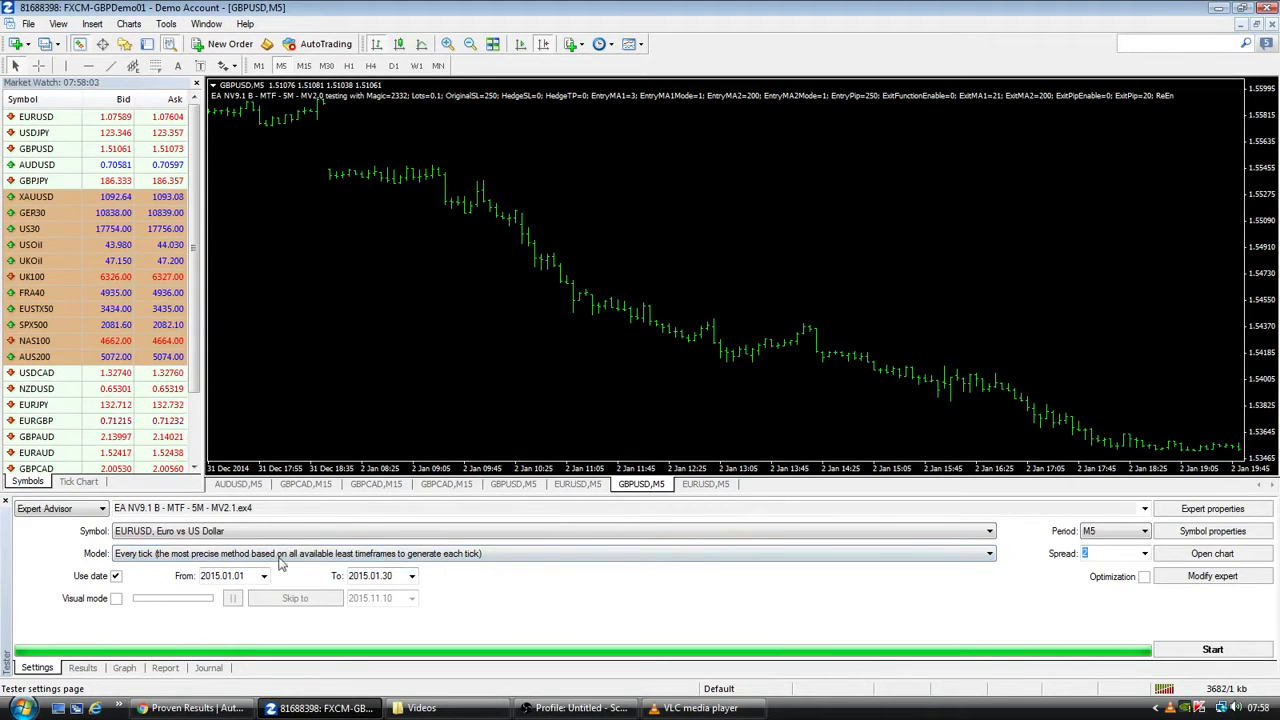
pyautogui.moveTo(336, 596)
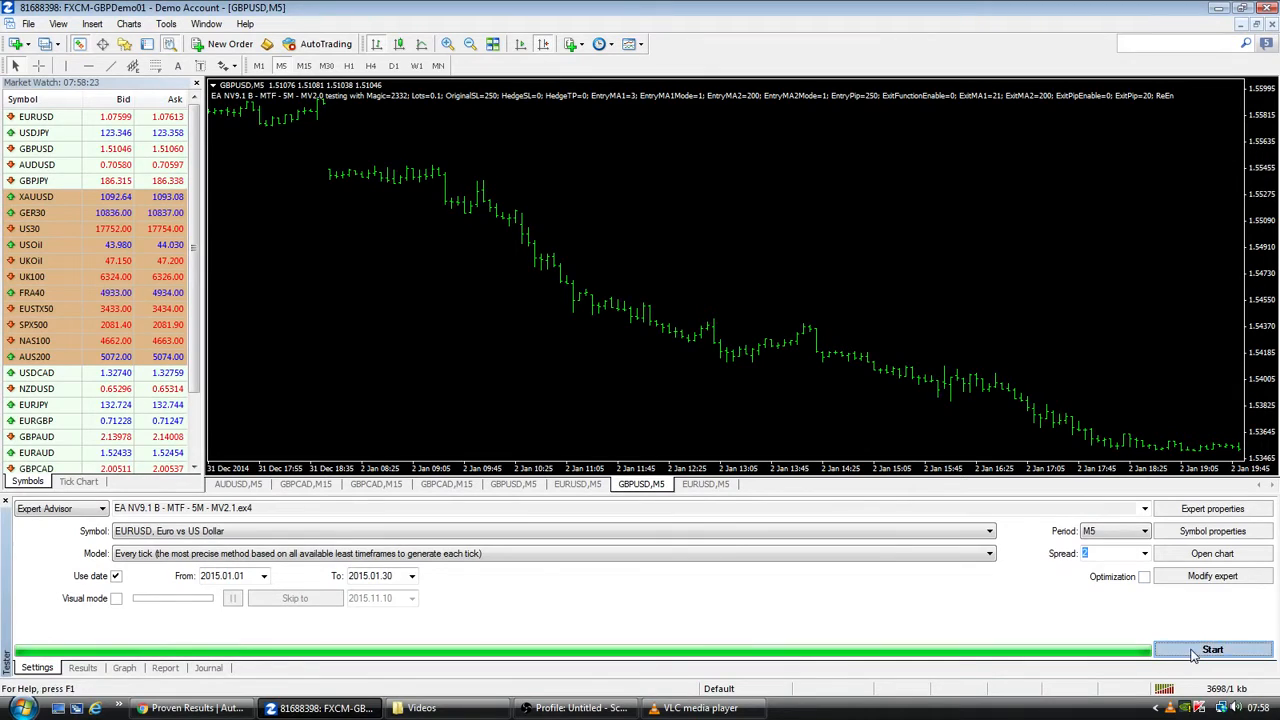
# Start the EURUSD 2015.01.01–2015.01.30 backtest in the Strategy Tester and let it finish
pyautogui.click(1212, 648)
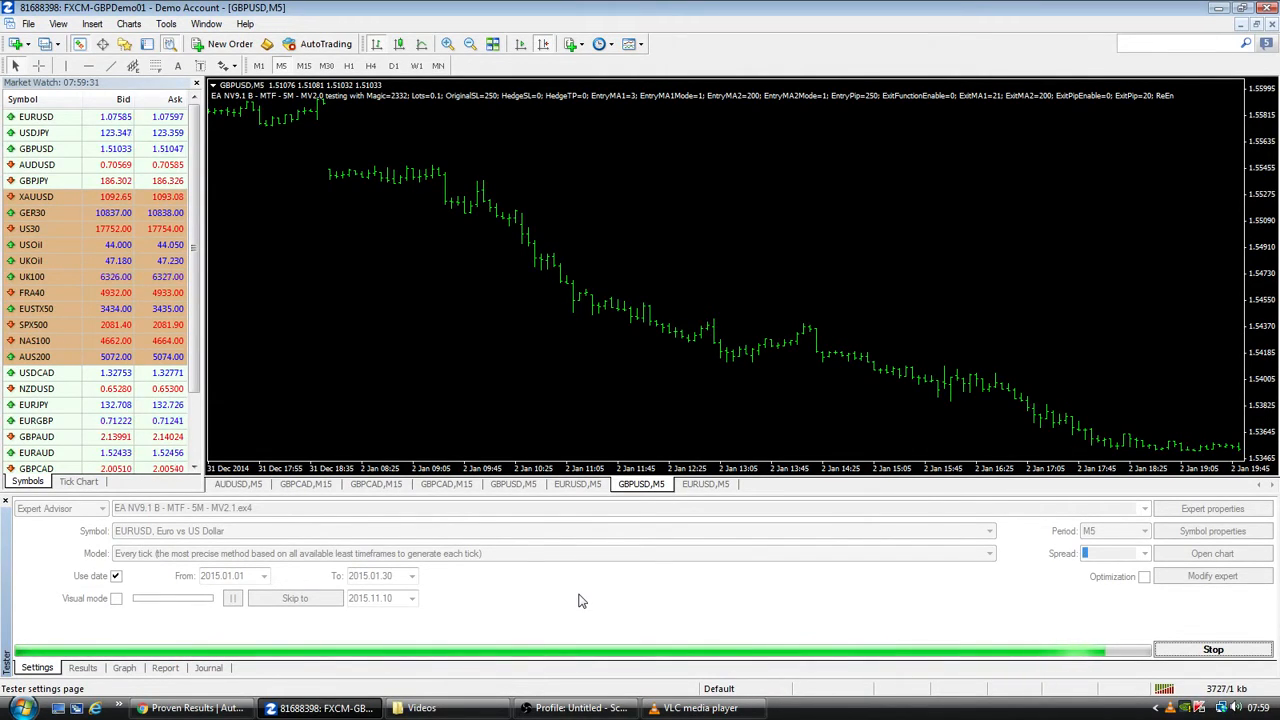
pyautogui.click(1212, 648)
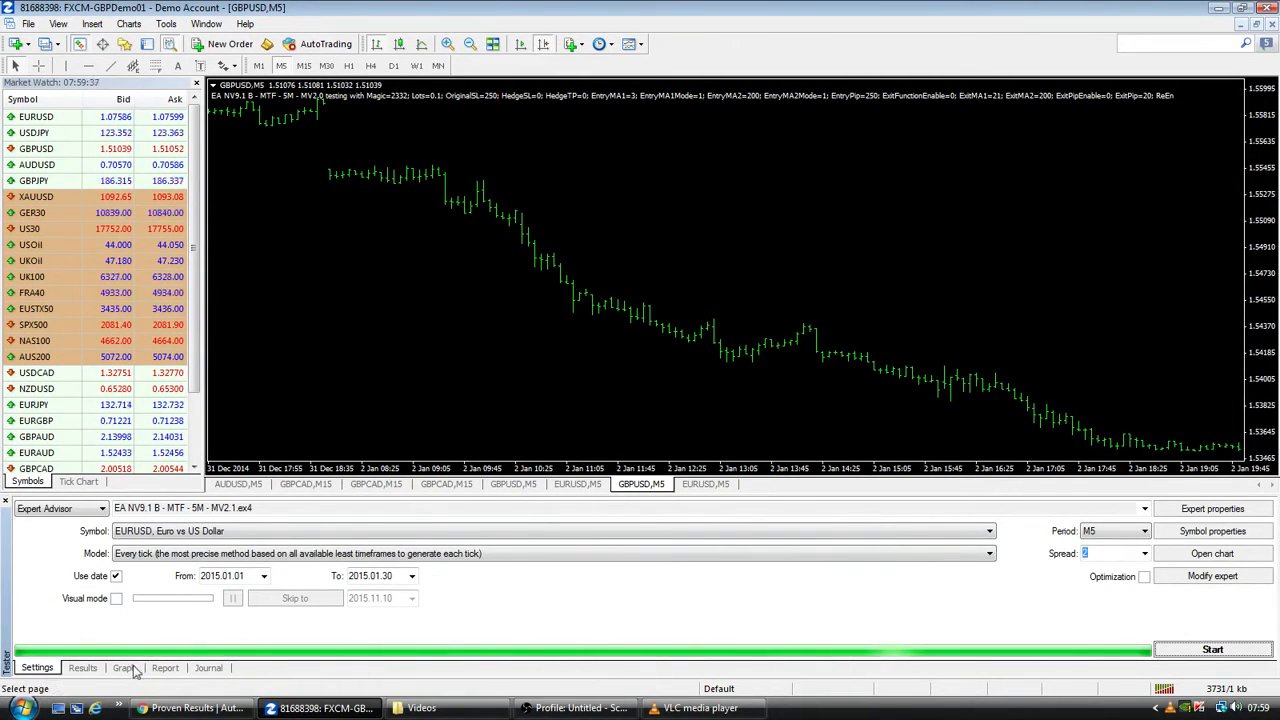
# Review the backtest balance graph, then the report showing 359.50 net profit over 31 trades
pyautogui.click(124, 668)
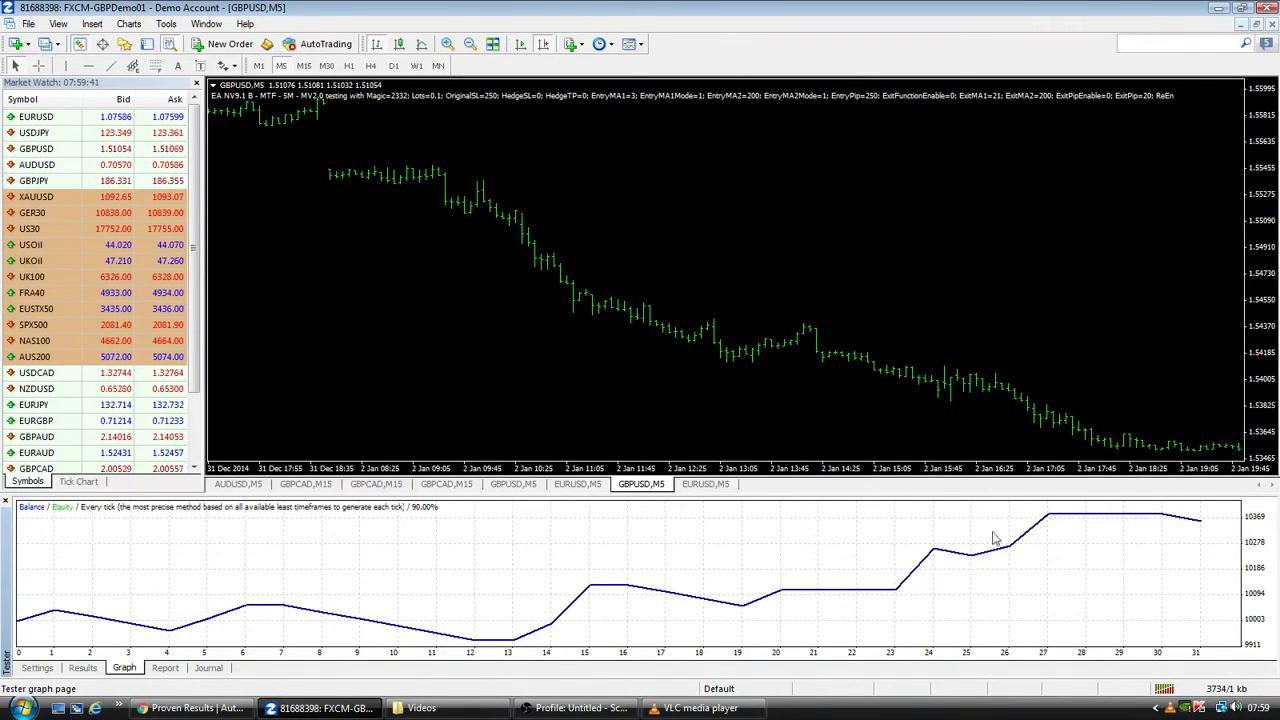
pyautogui.click(164, 668)
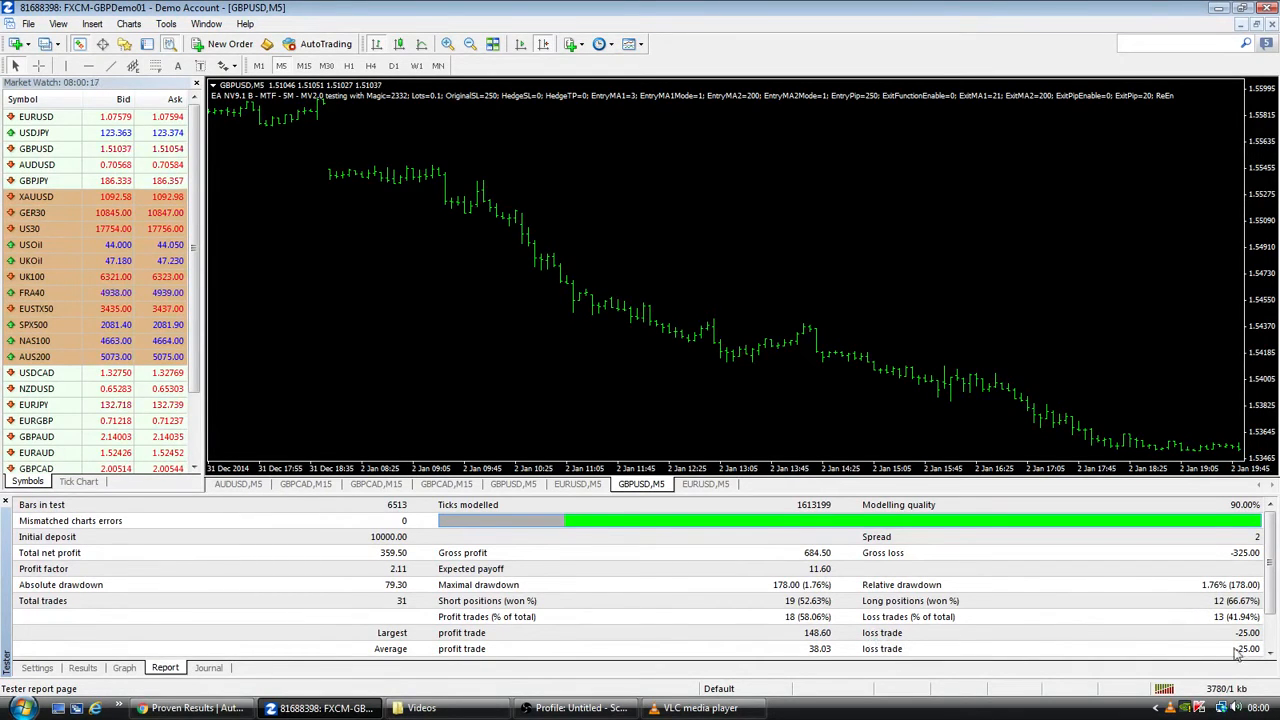
pyautogui.moveTo(540, 644)
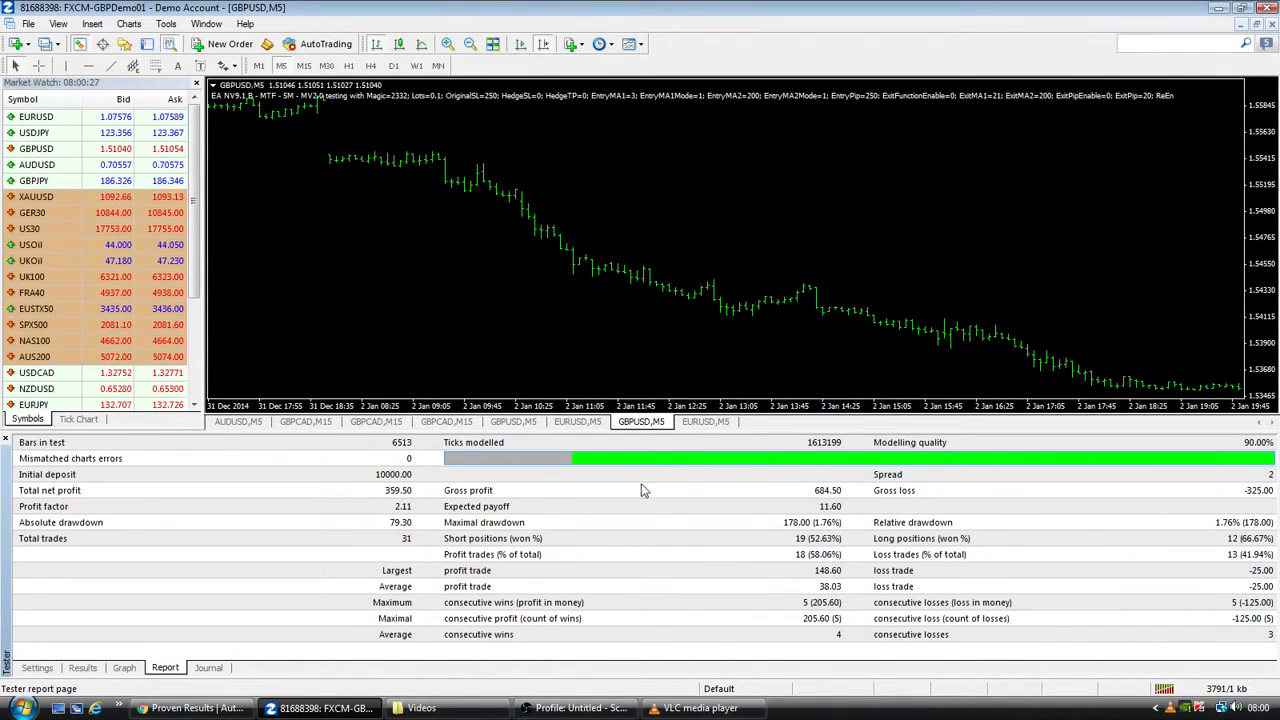
pyautogui.moveTo(848, 248)
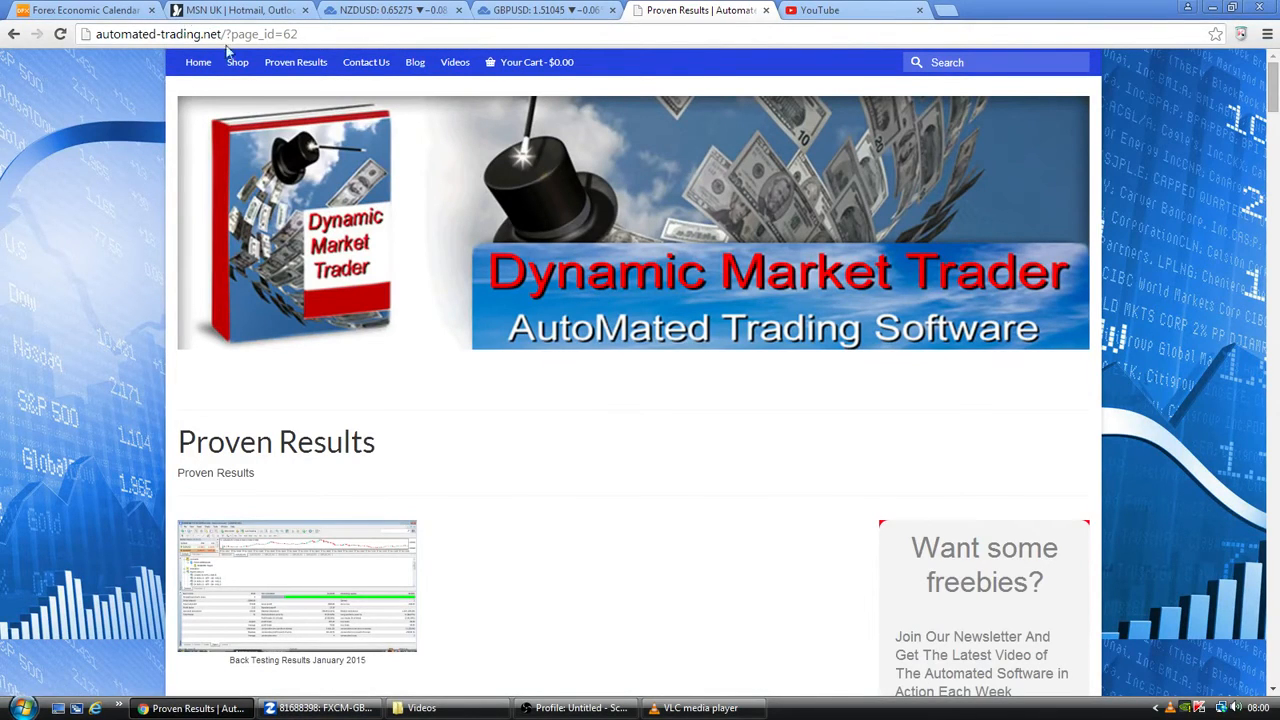
pyautogui.moveTo(826, 296)
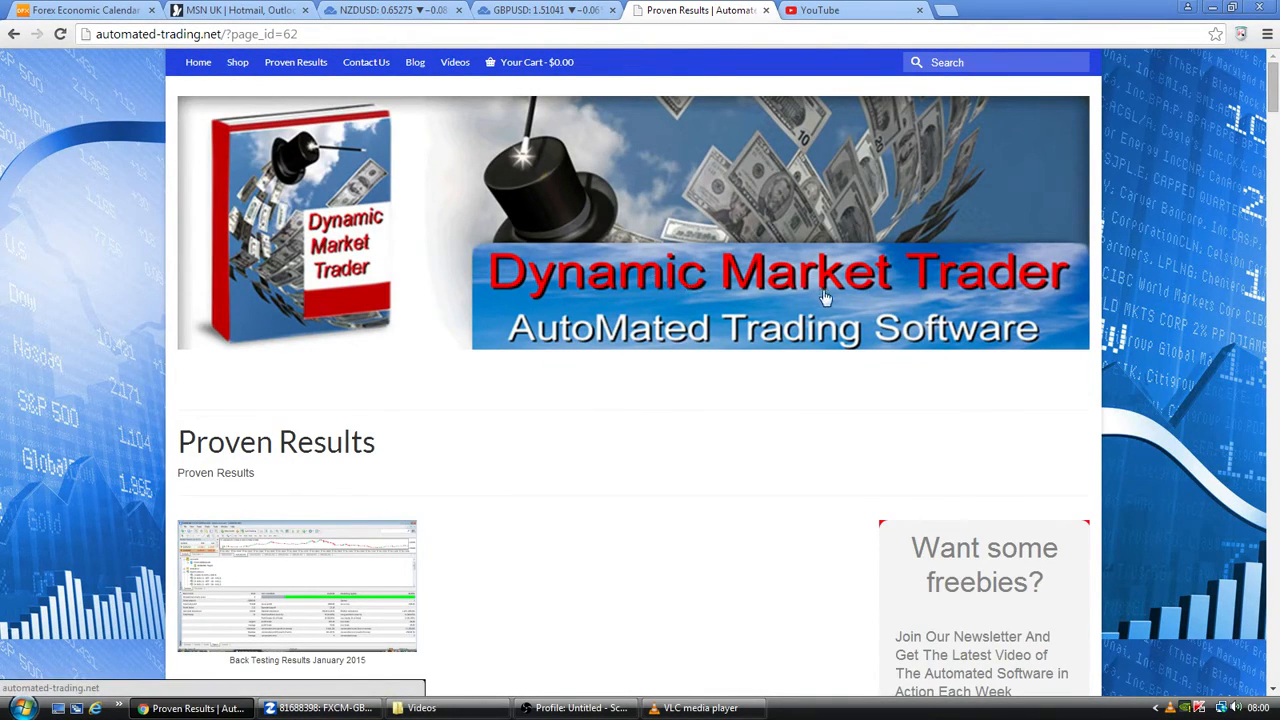
# Scroll the Proven Results page around the January 2015 backtest thumbnail and the image below it
pyautogui.scroll(-3)
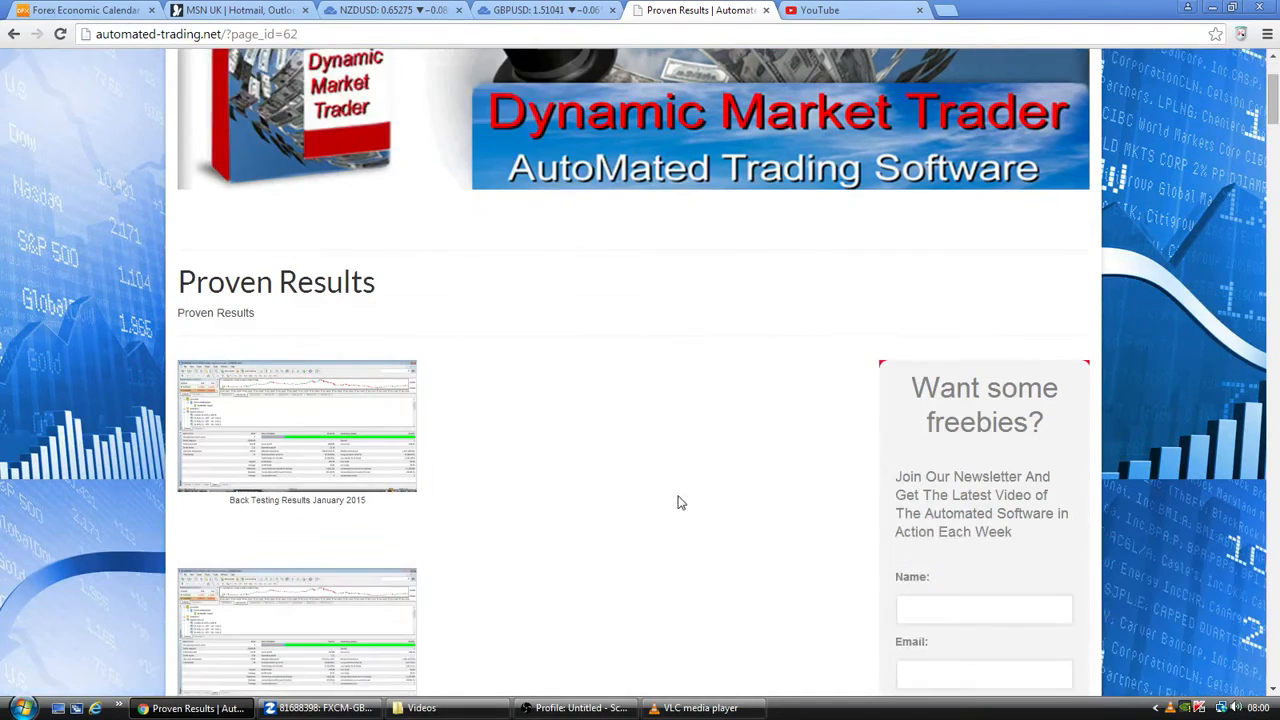
pyautogui.scroll(3)
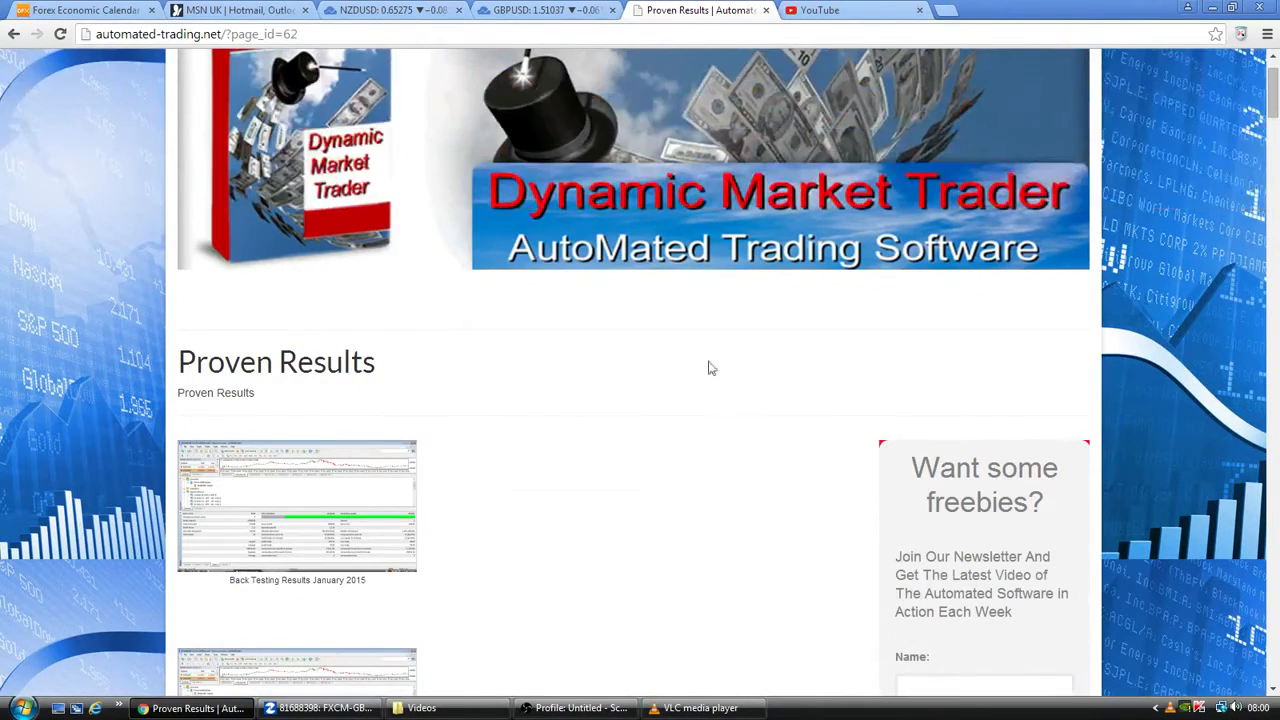
pyautogui.scroll(3)
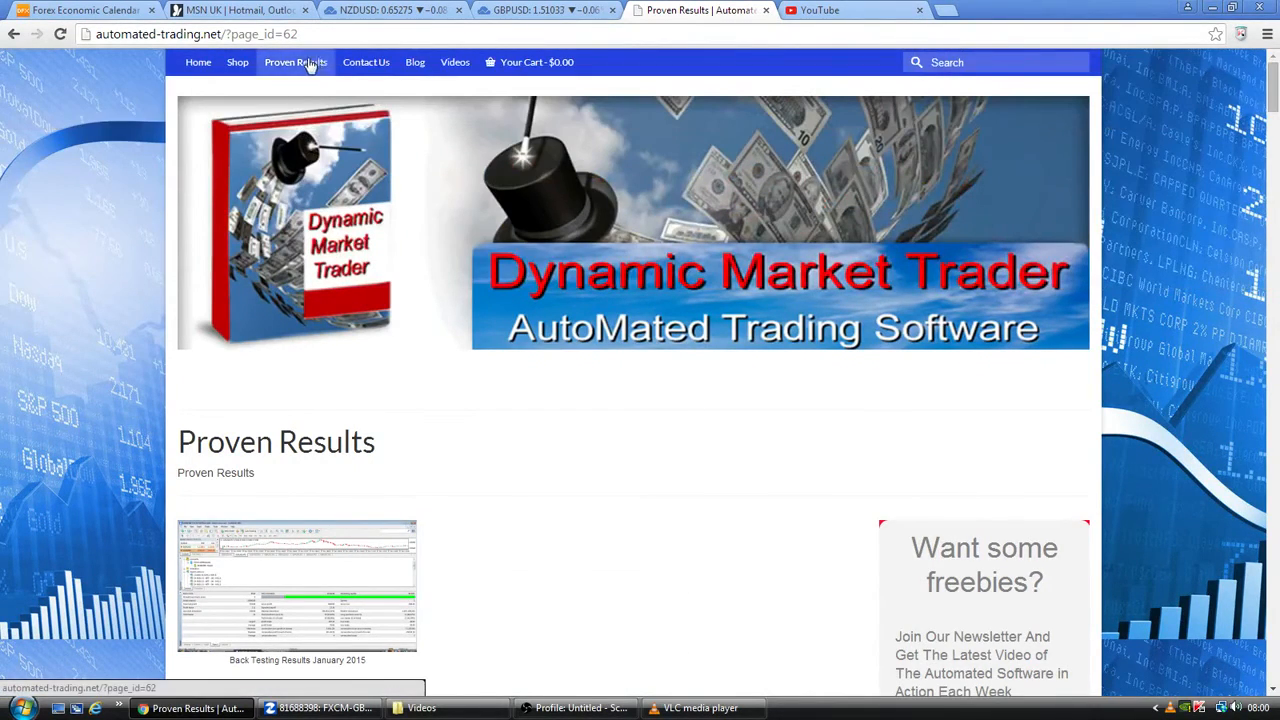
pyautogui.scroll(-3)
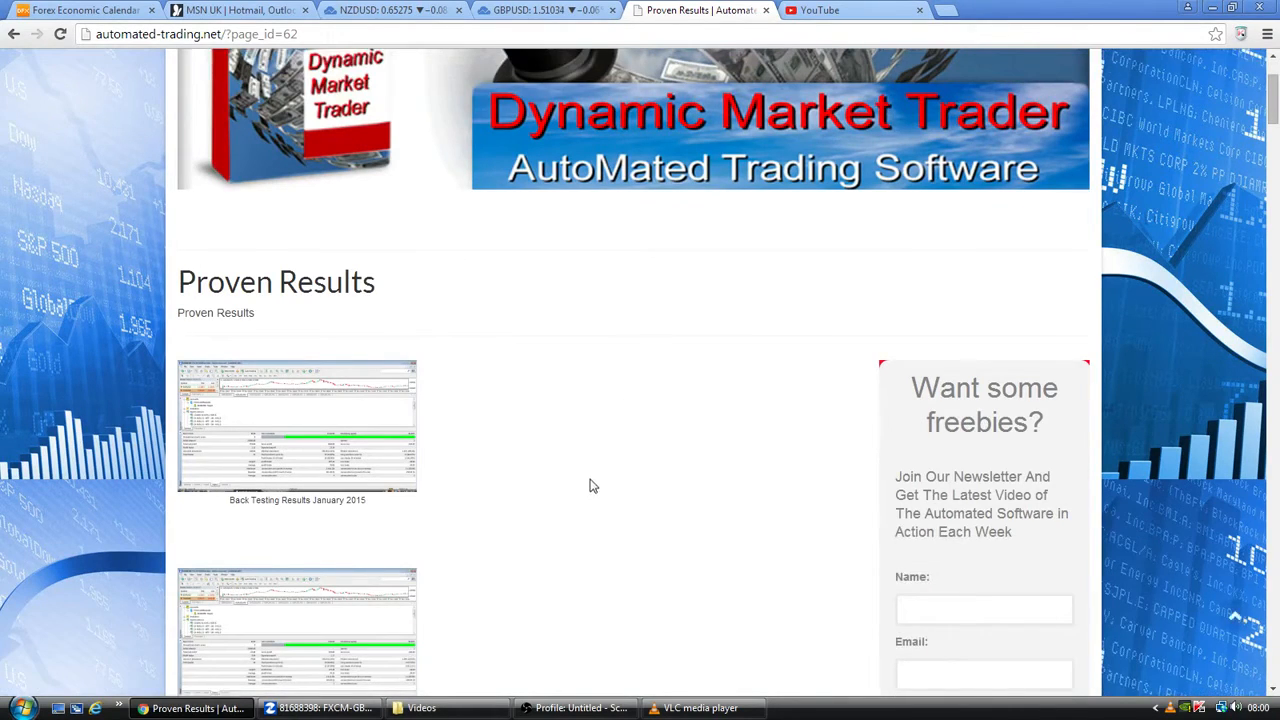
# Enlarge the January 2015 backtest image and step to February 2015 in the lightbox
pyautogui.click(304, 708)
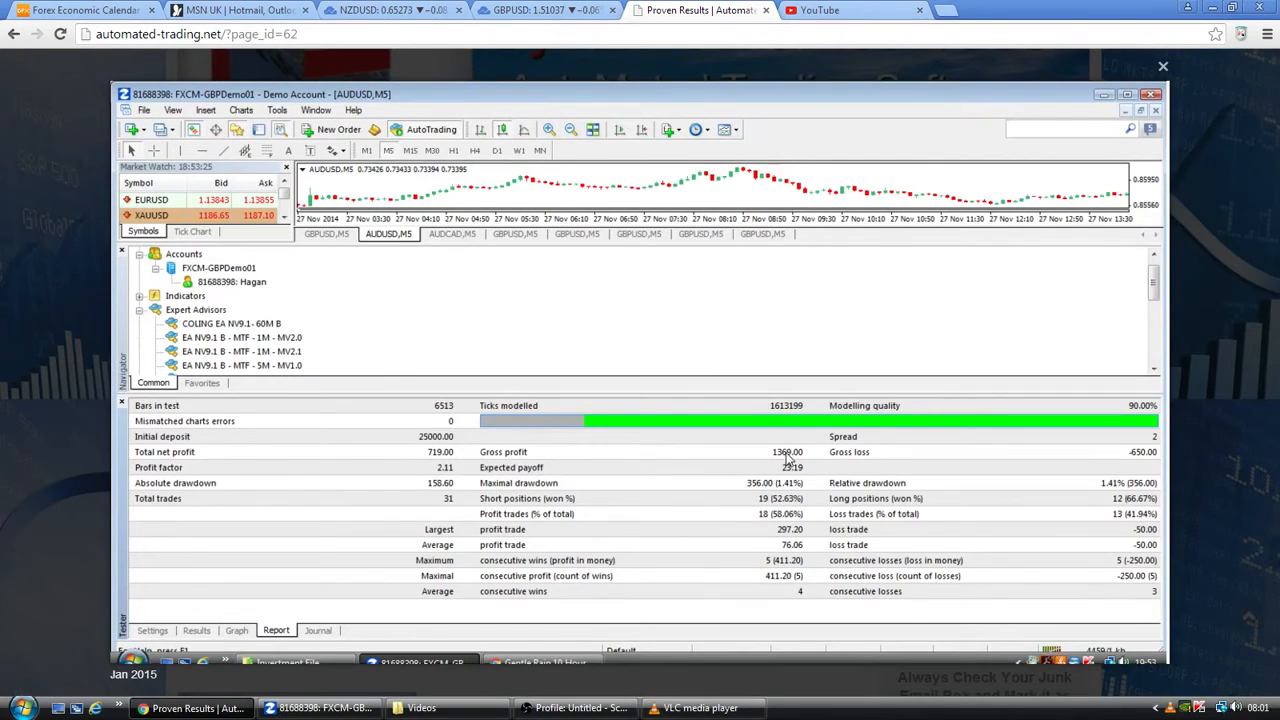
pyautogui.moveTo(822, 590)
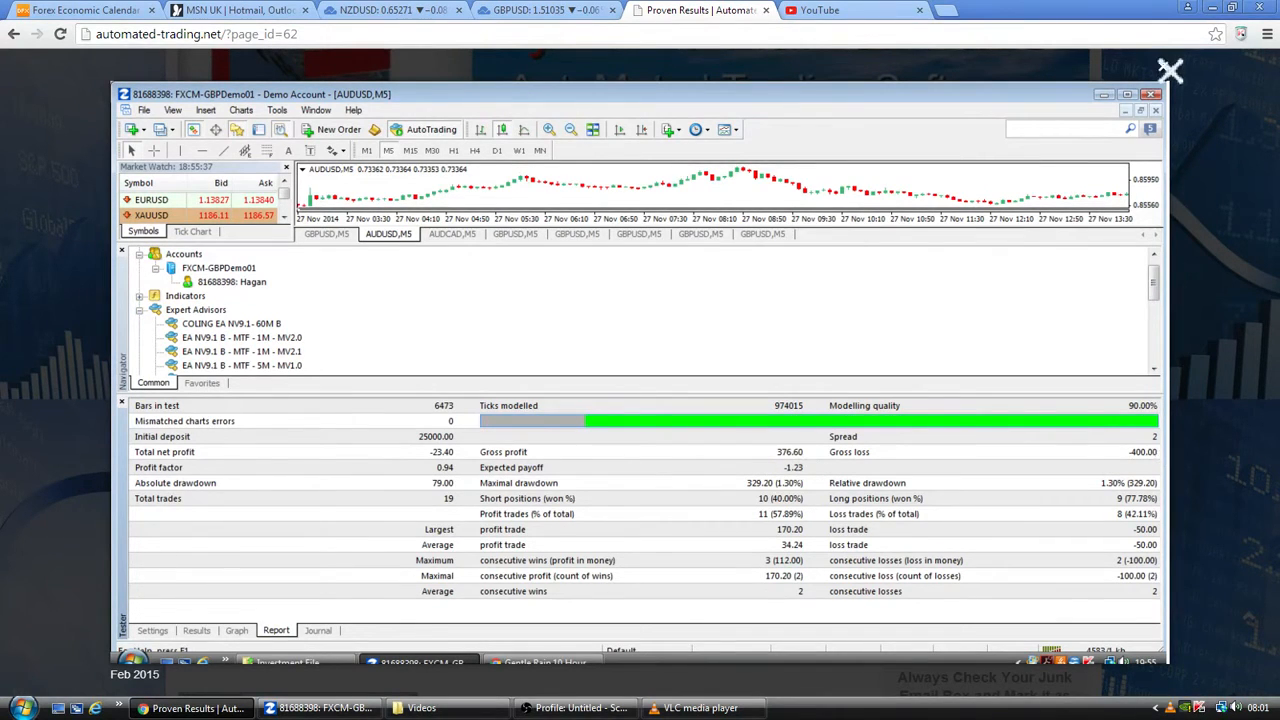
pyautogui.click(1170, 68)
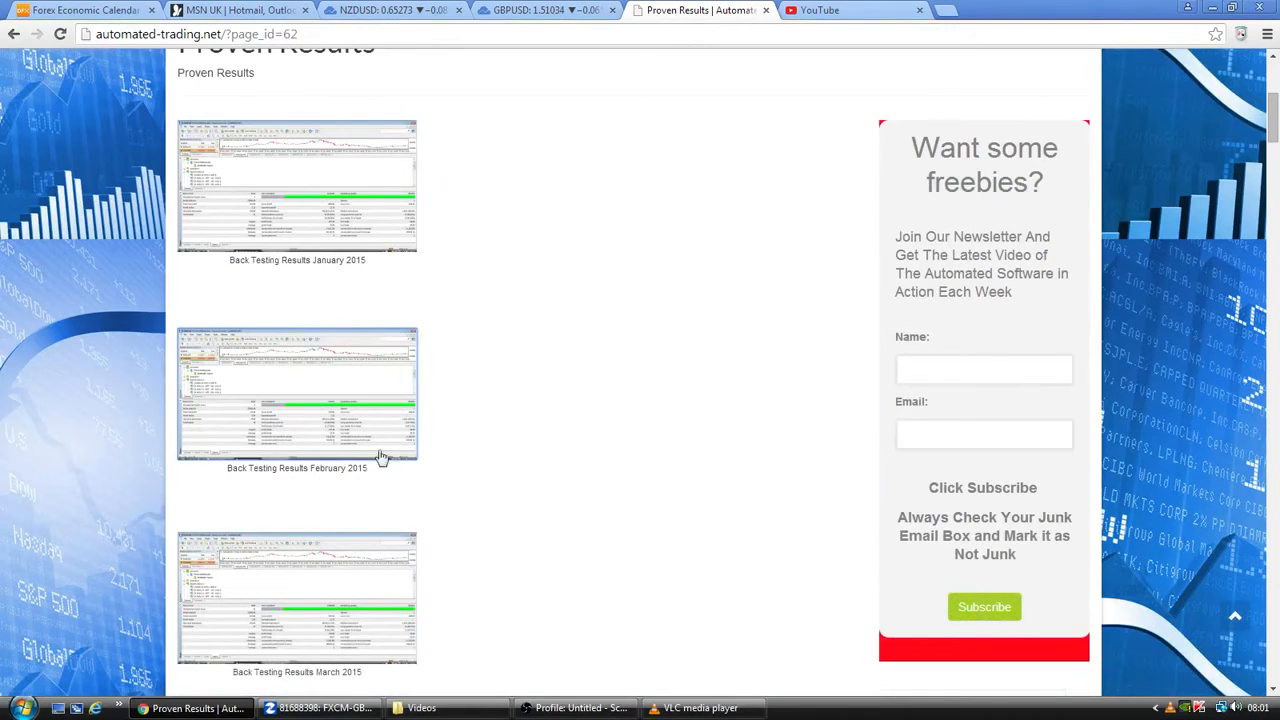
pyautogui.scroll(-3)
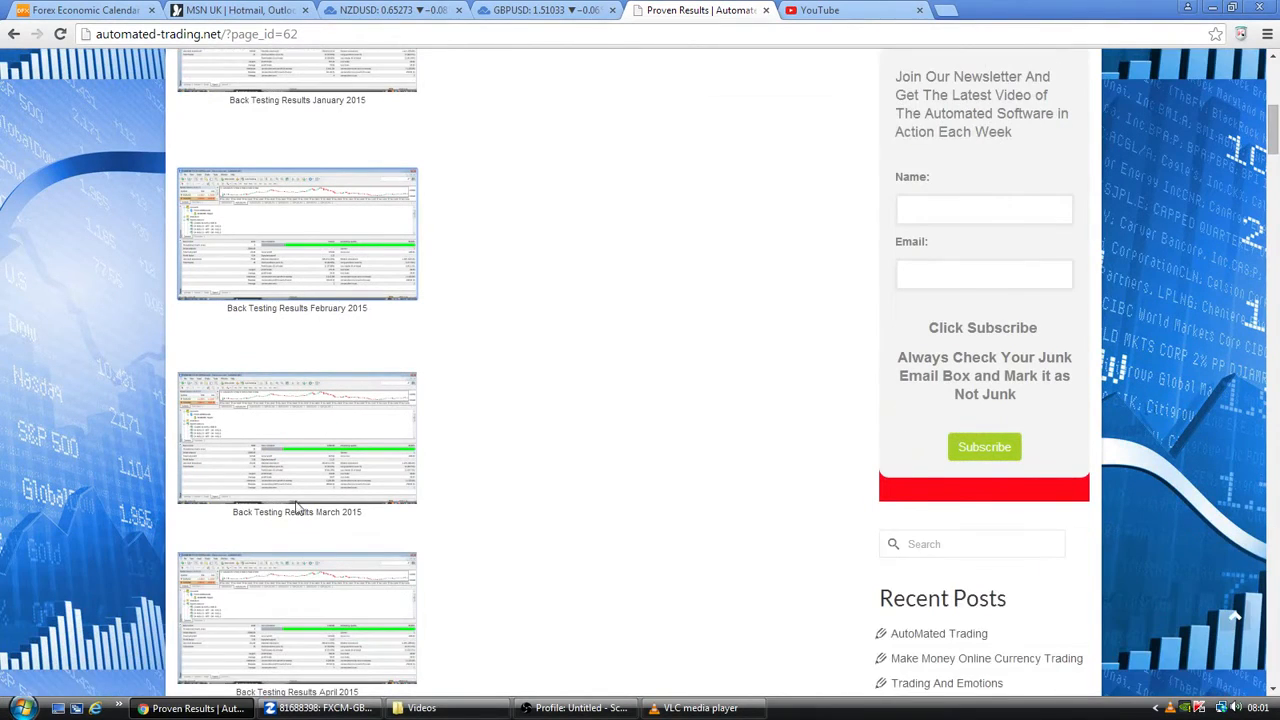
# Enlarge the April 2015 backtest image and advance to the May 2015 report
pyautogui.click(290, 708)
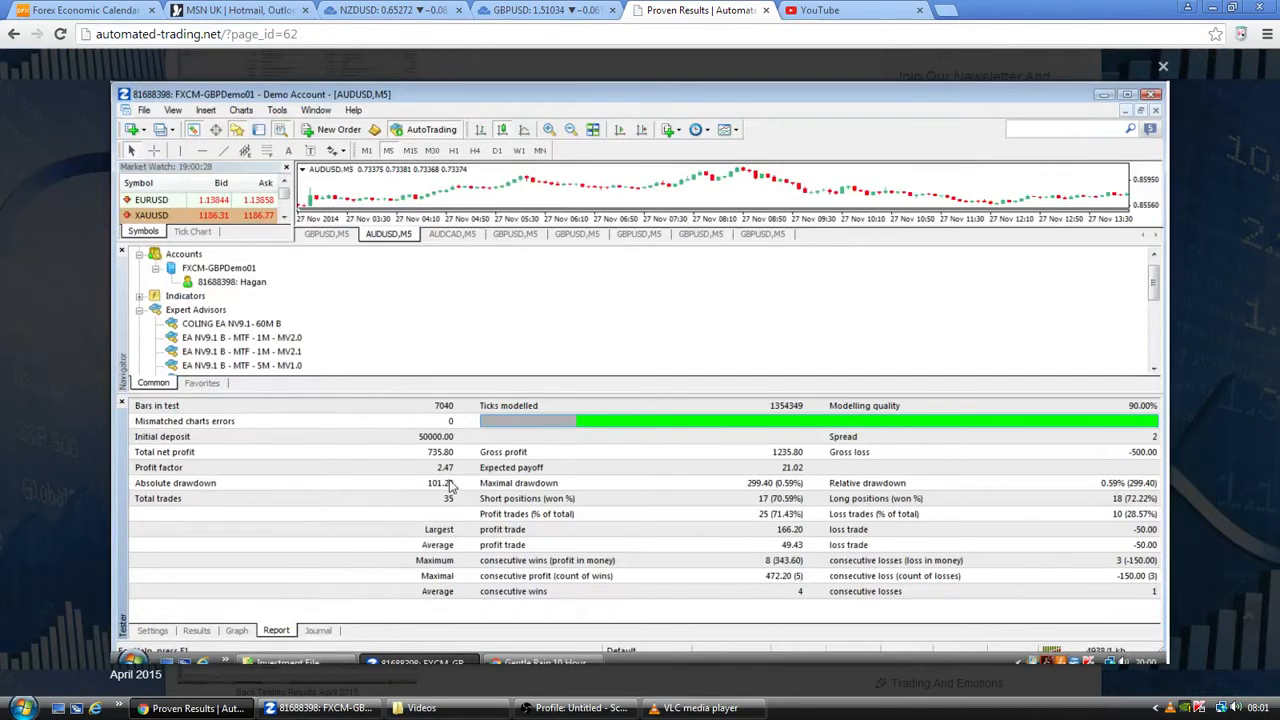
pyautogui.moveTo(776, 462)
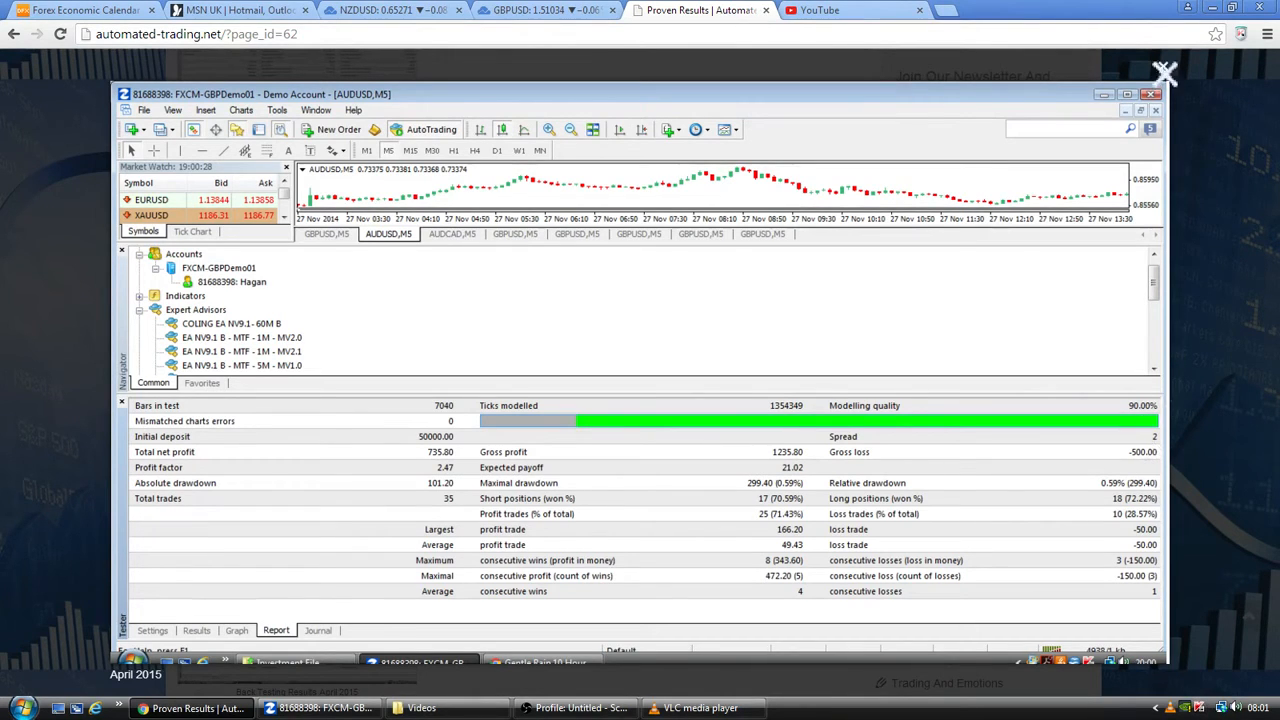
pyautogui.click(1160, 70)
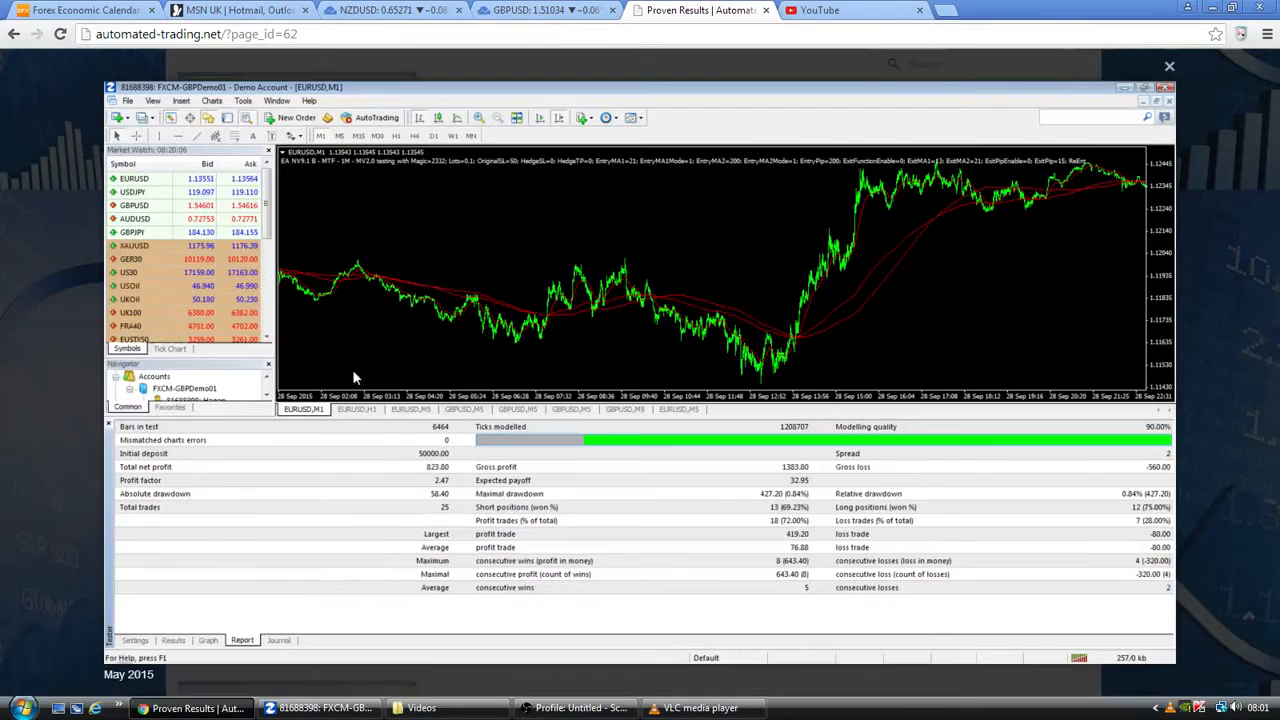
pyautogui.moveTo(440, 472)
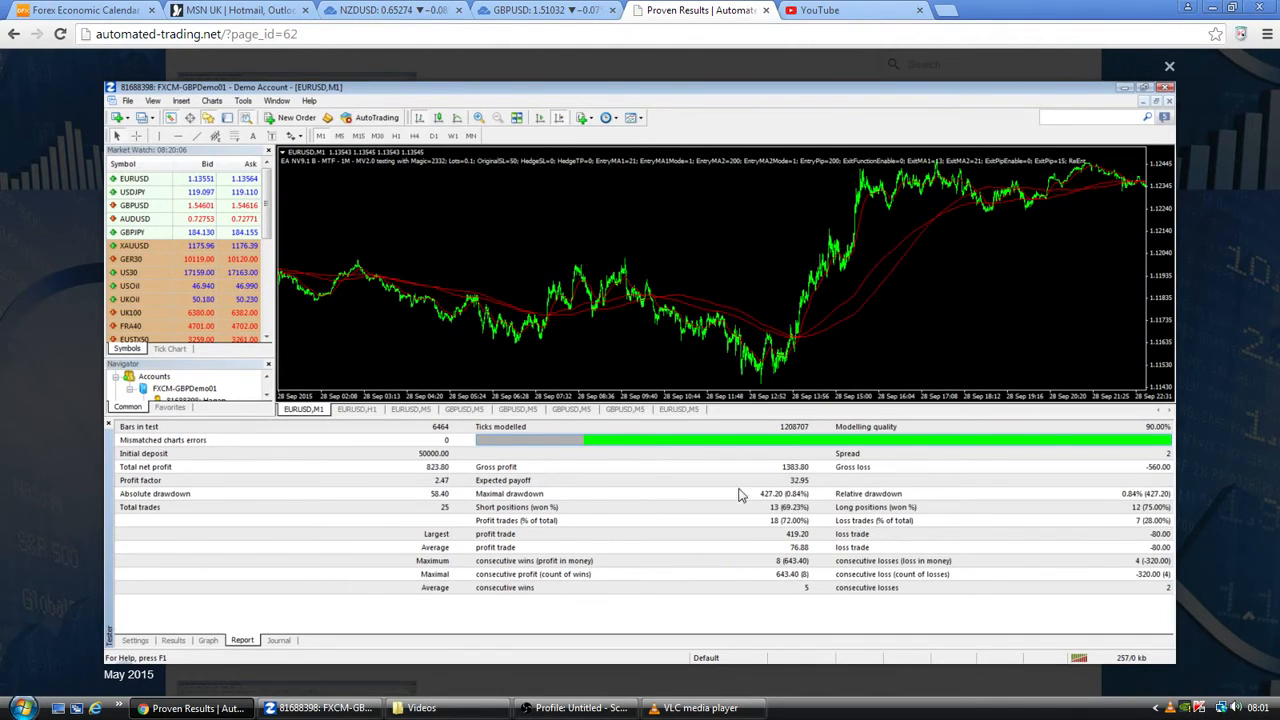
pyautogui.moveTo(1136, 478)
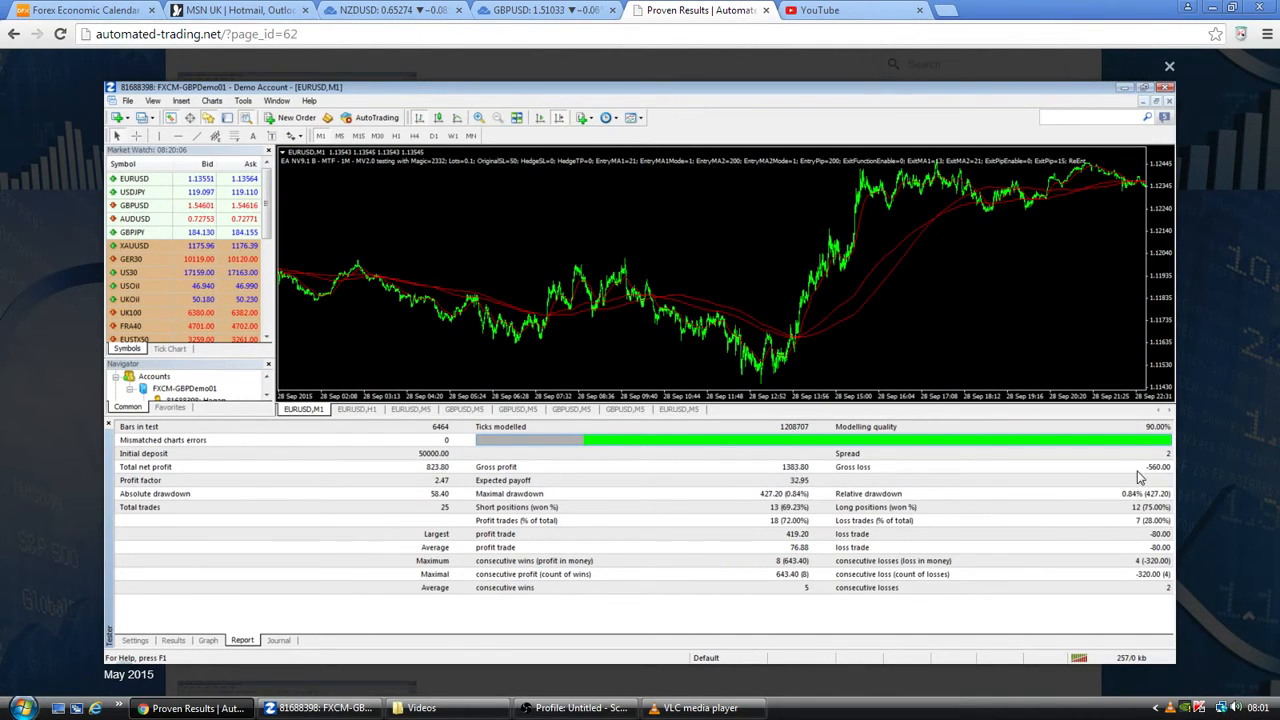
pyautogui.moveTo(1166, 70)
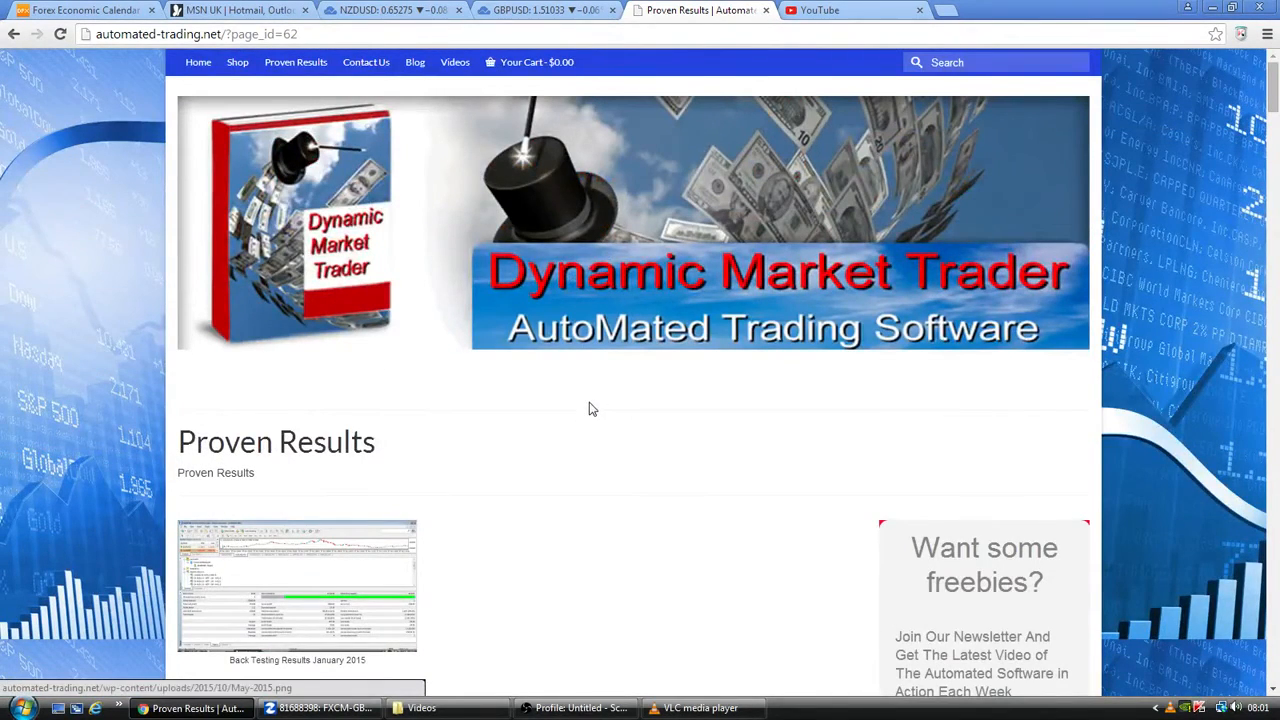
# Scroll past the July 2015 backtest down to the August 2015 Trading Account Statement and its closed trades
pyautogui.scroll(-3)
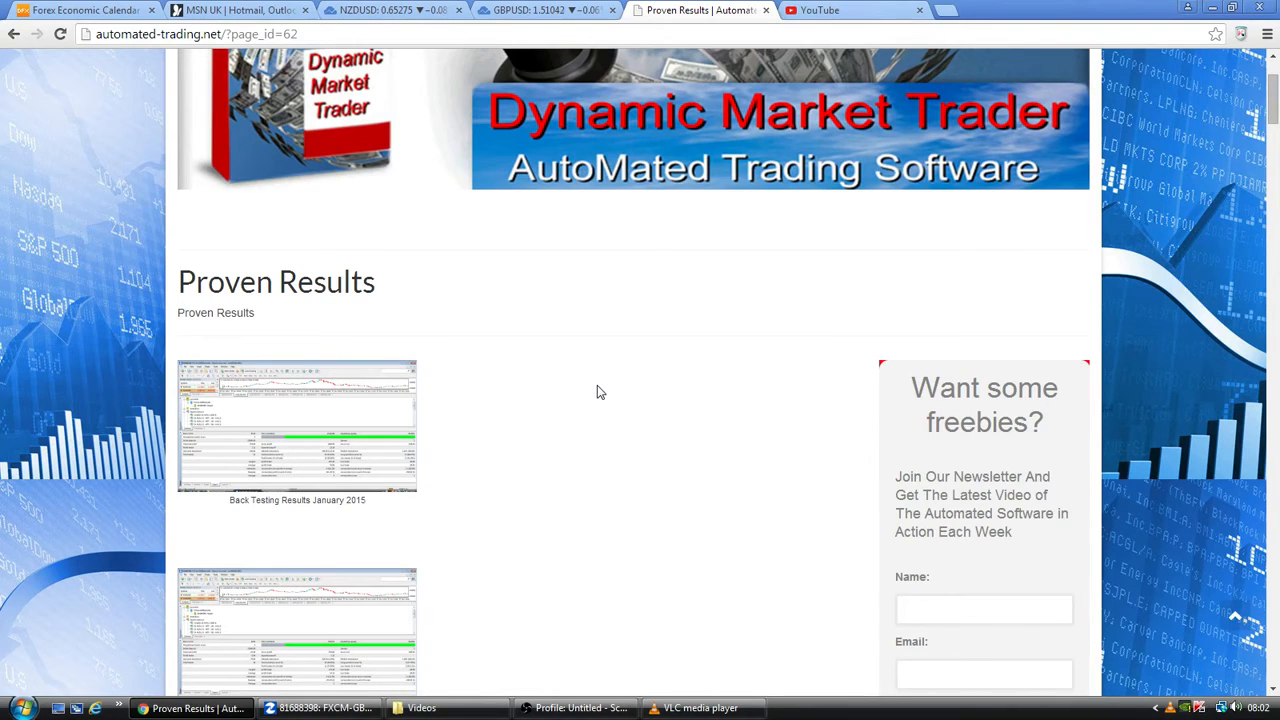
pyautogui.moveTo(572, 392)
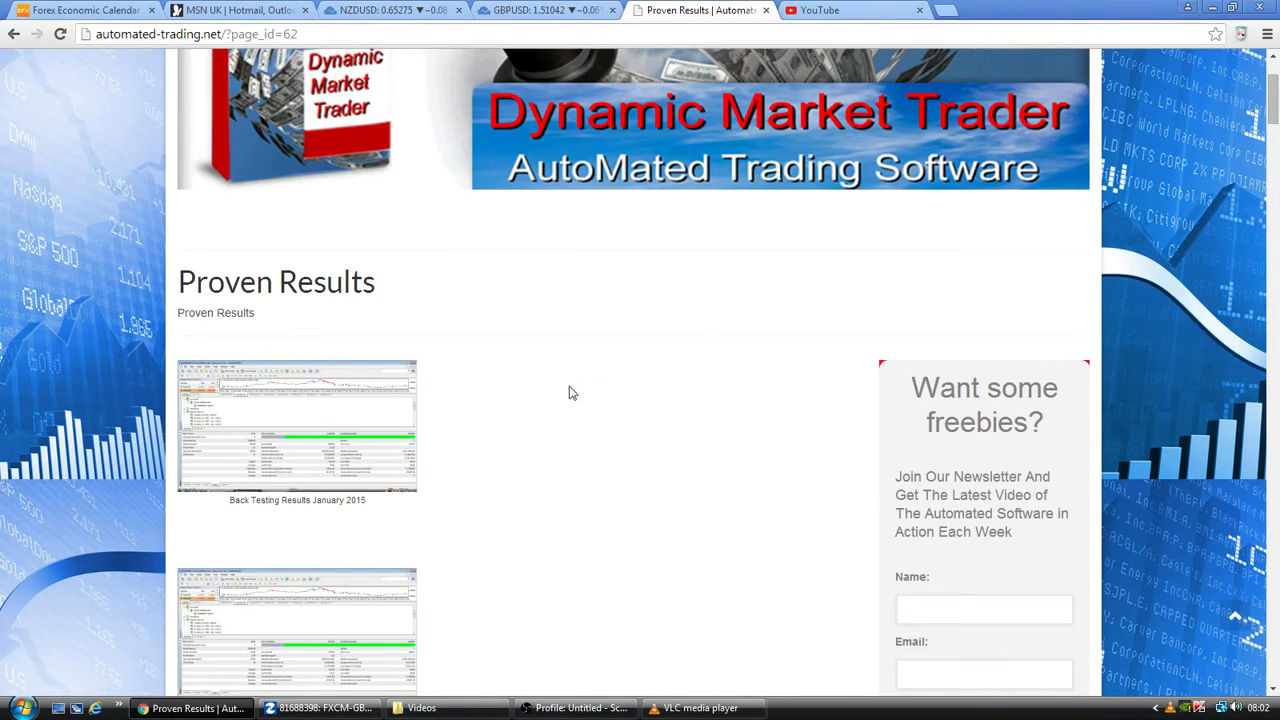
pyautogui.scroll(-3)
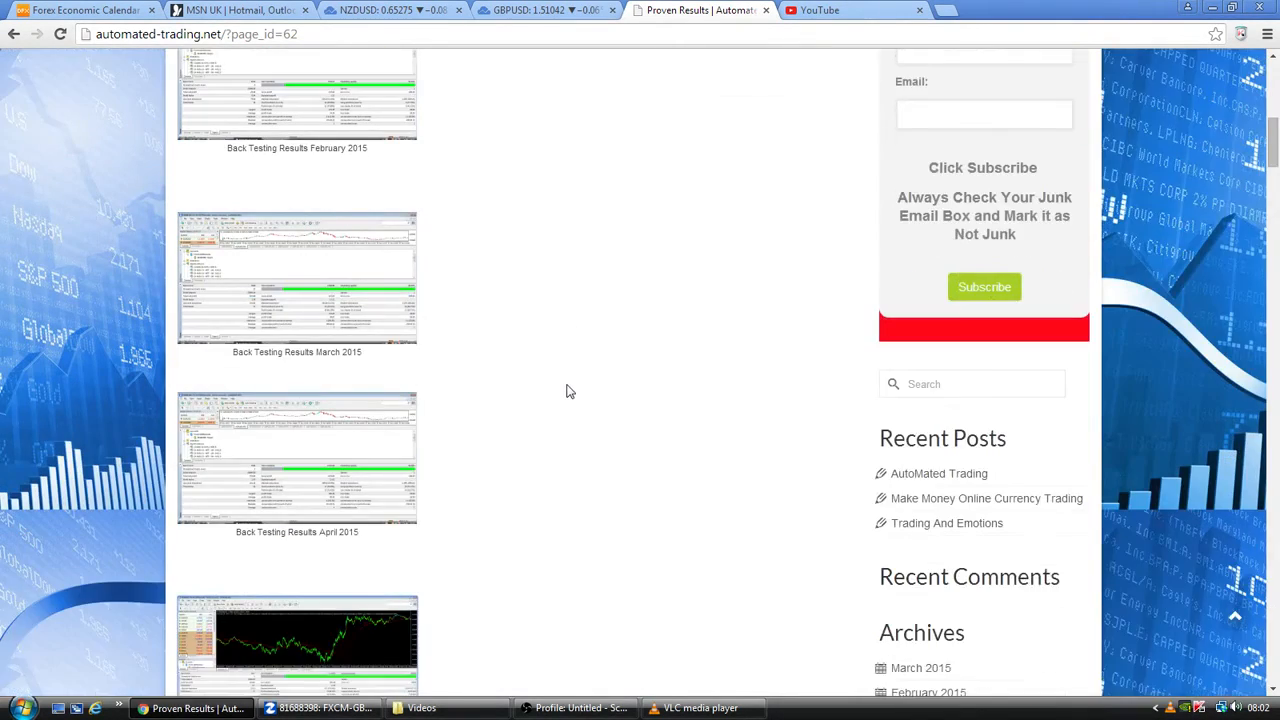
pyautogui.scroll(-3)
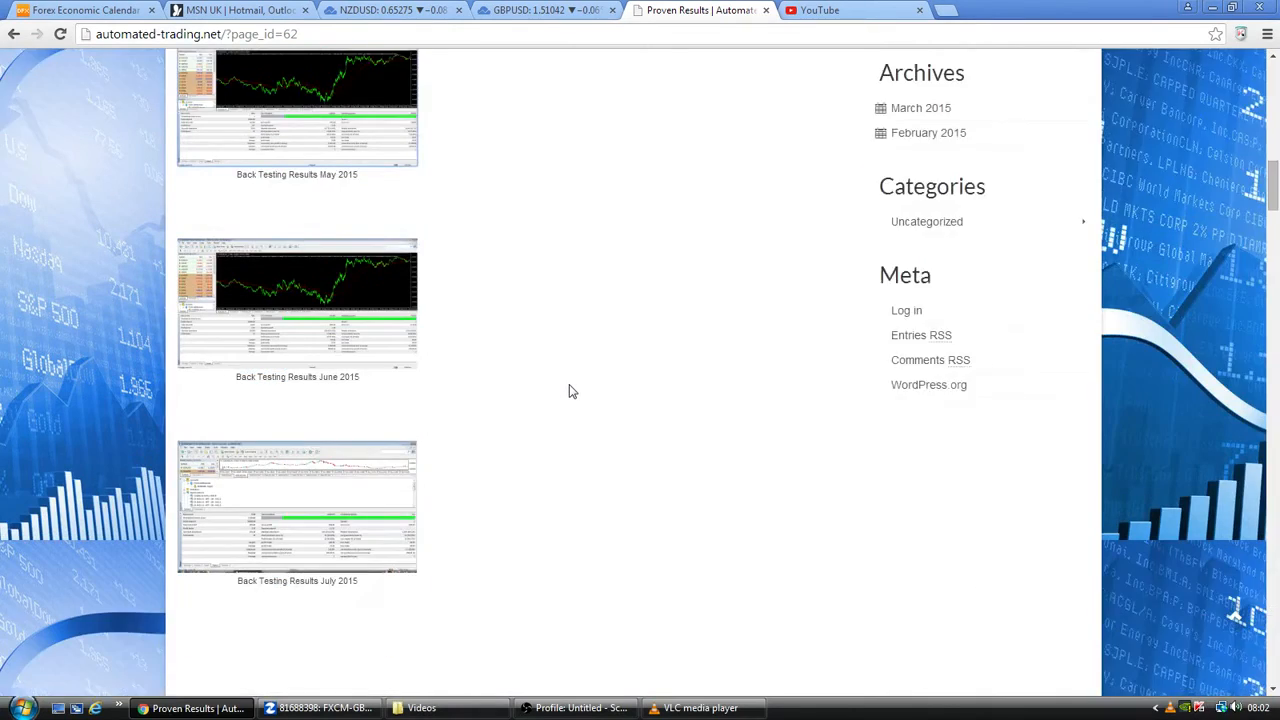
pyautogui.scroll(-3)
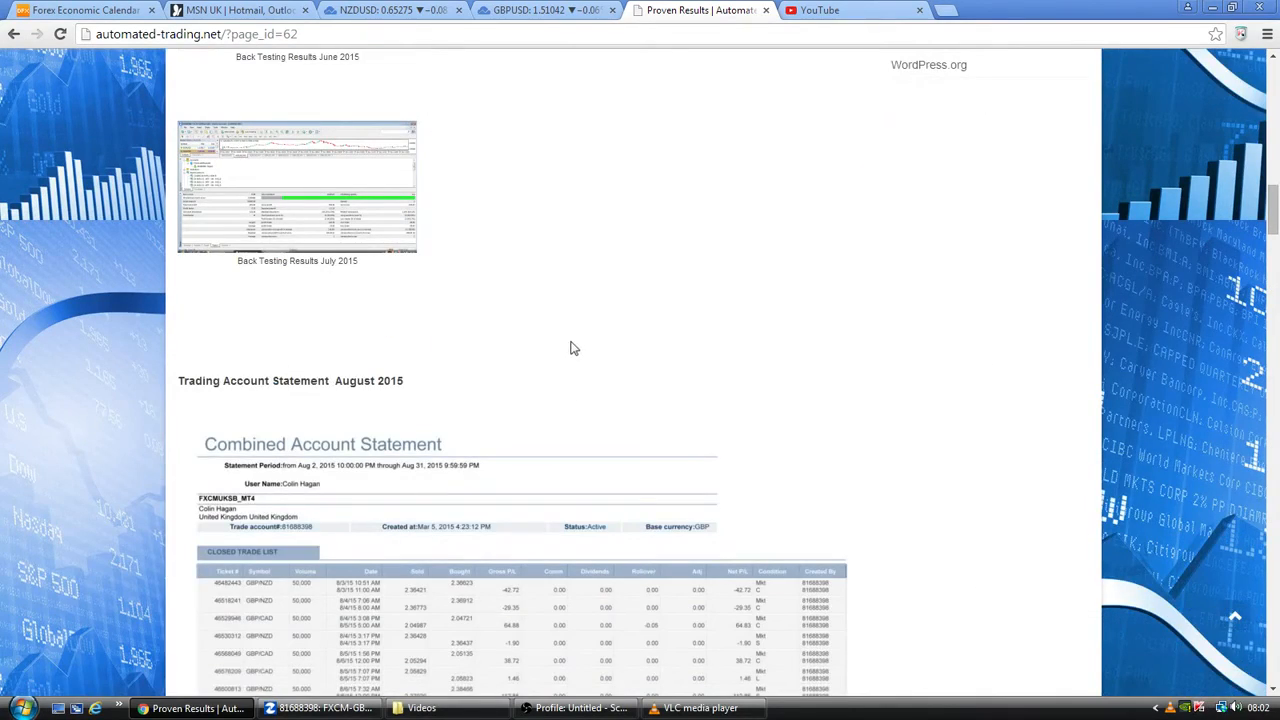
pyautogui.scroll(-3)
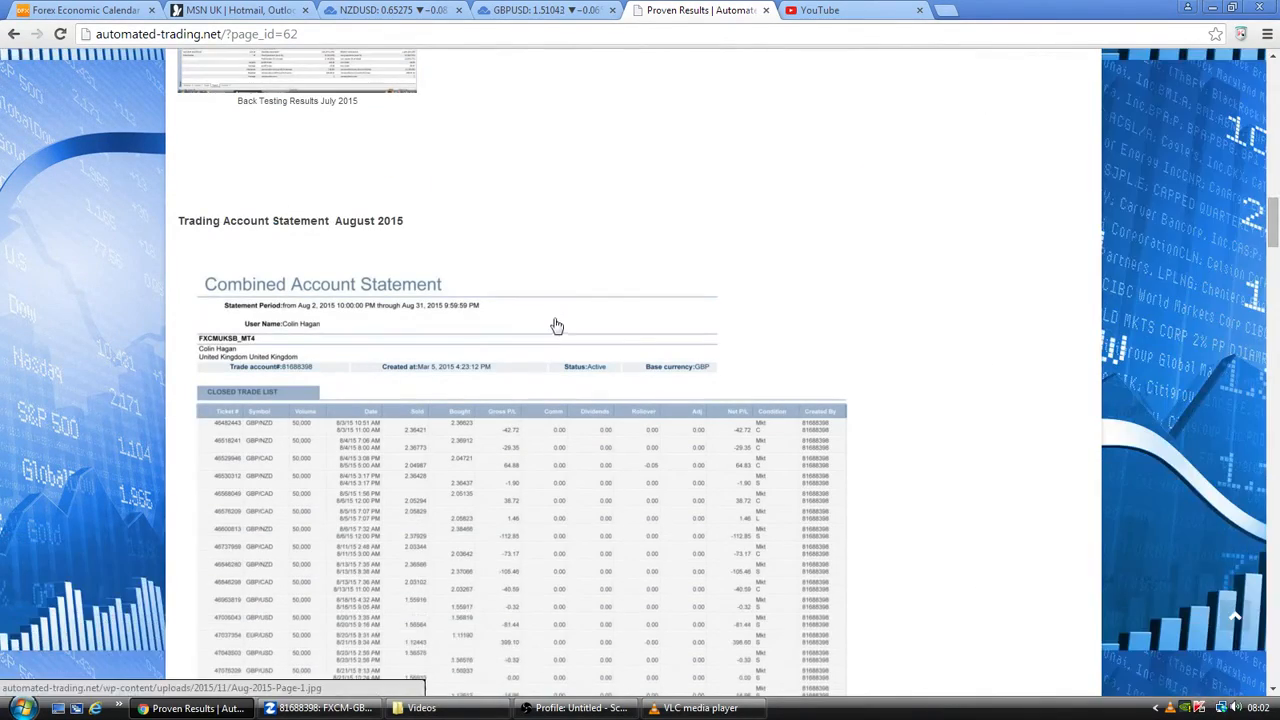
pyautogui.scroll(-3)
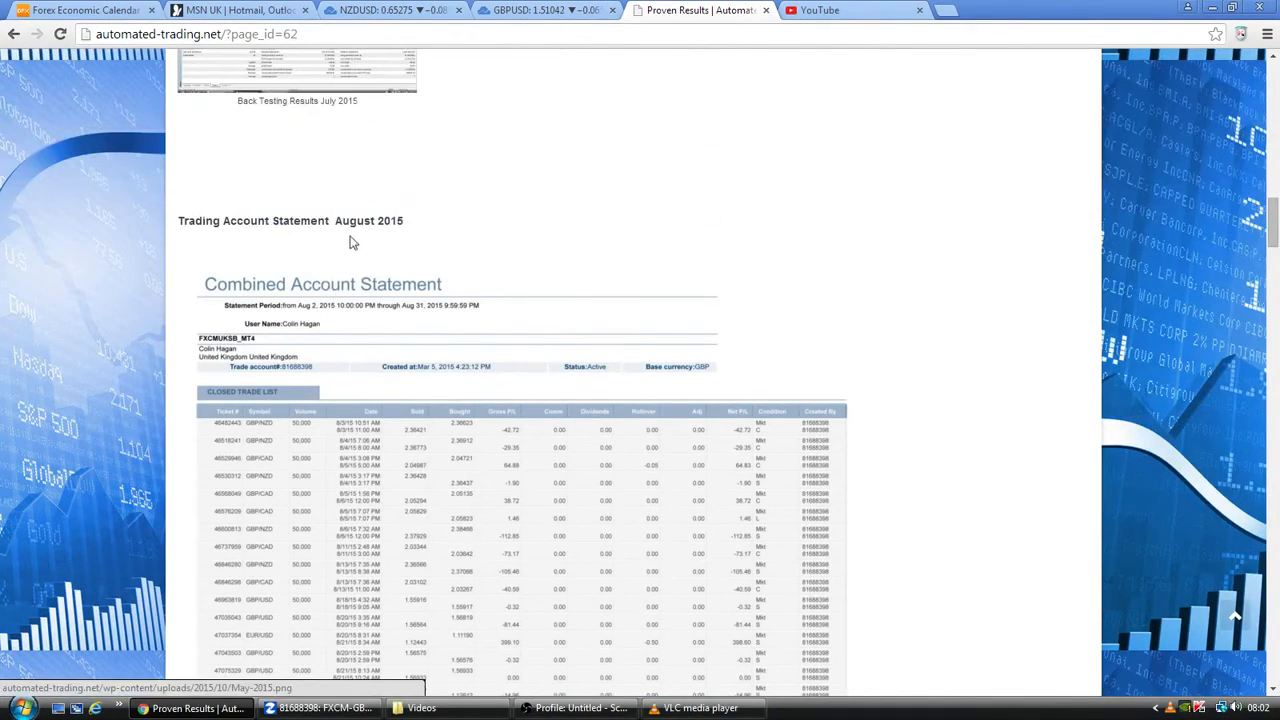
pyautogui.scroll(-3)
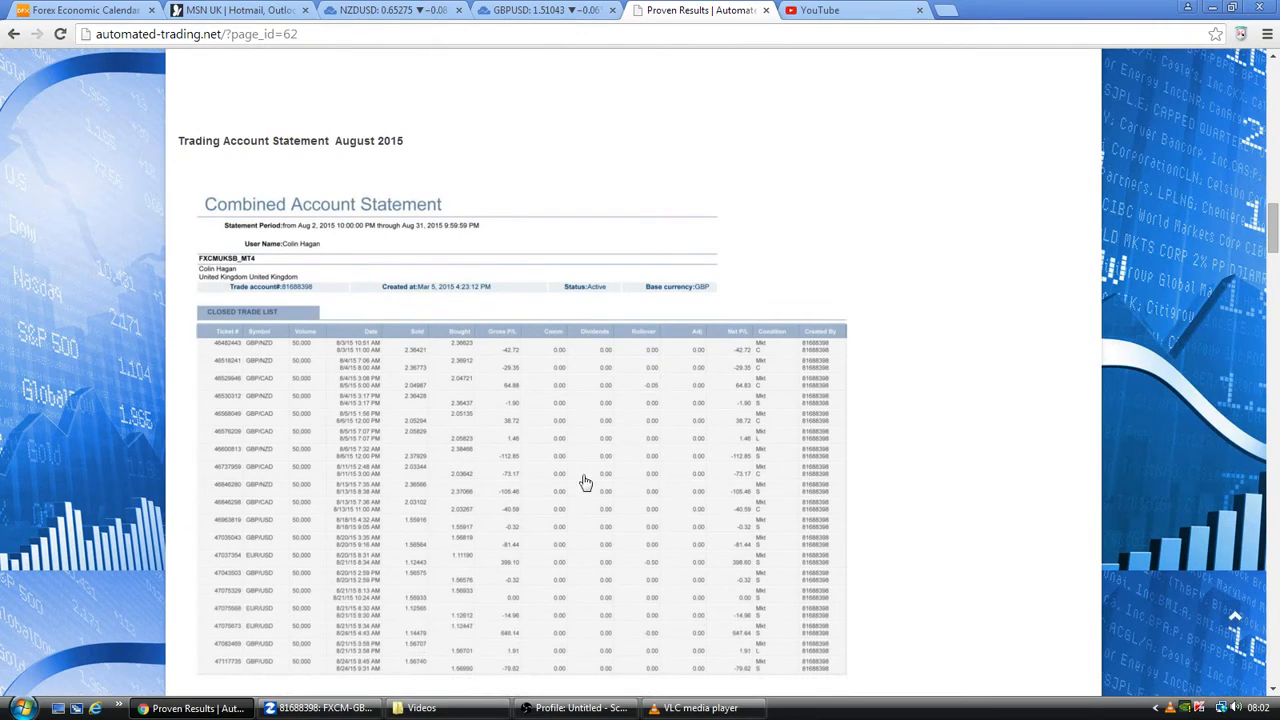
pyautogui.scroll(-3)
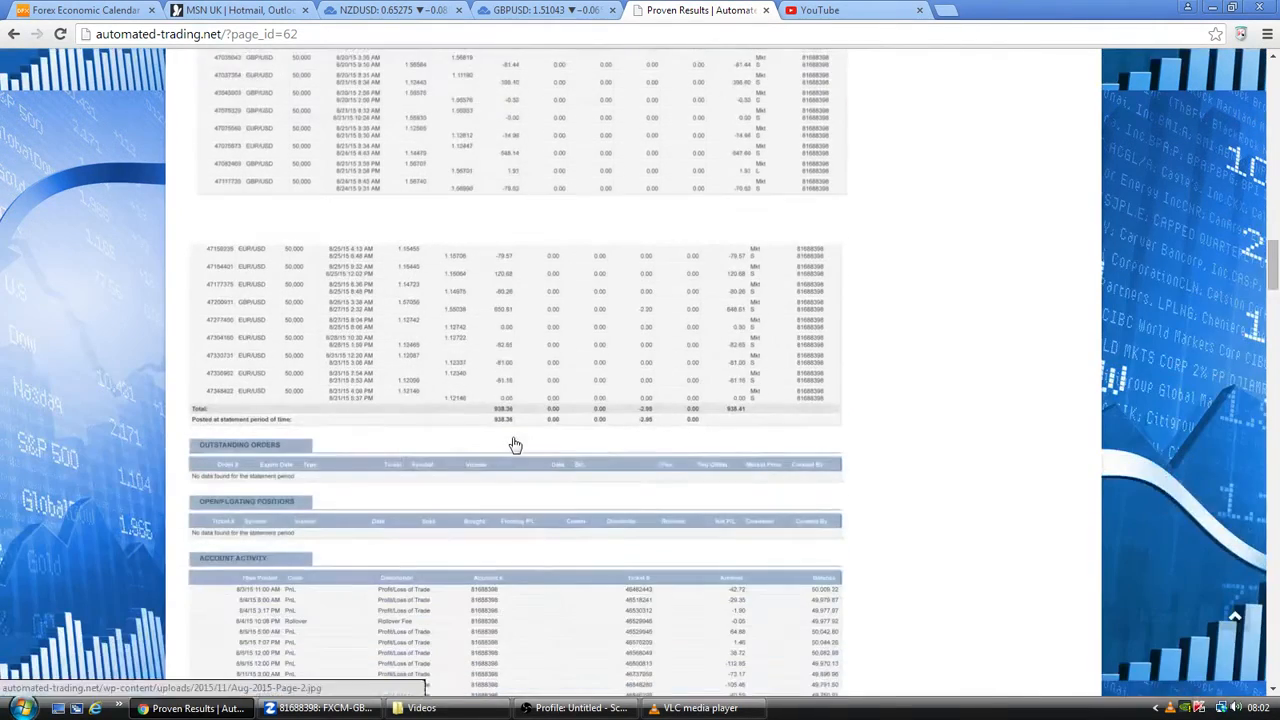
# Scroll to the August 2015 statement's page 3 account summary
pyautogui.scroll(-3)
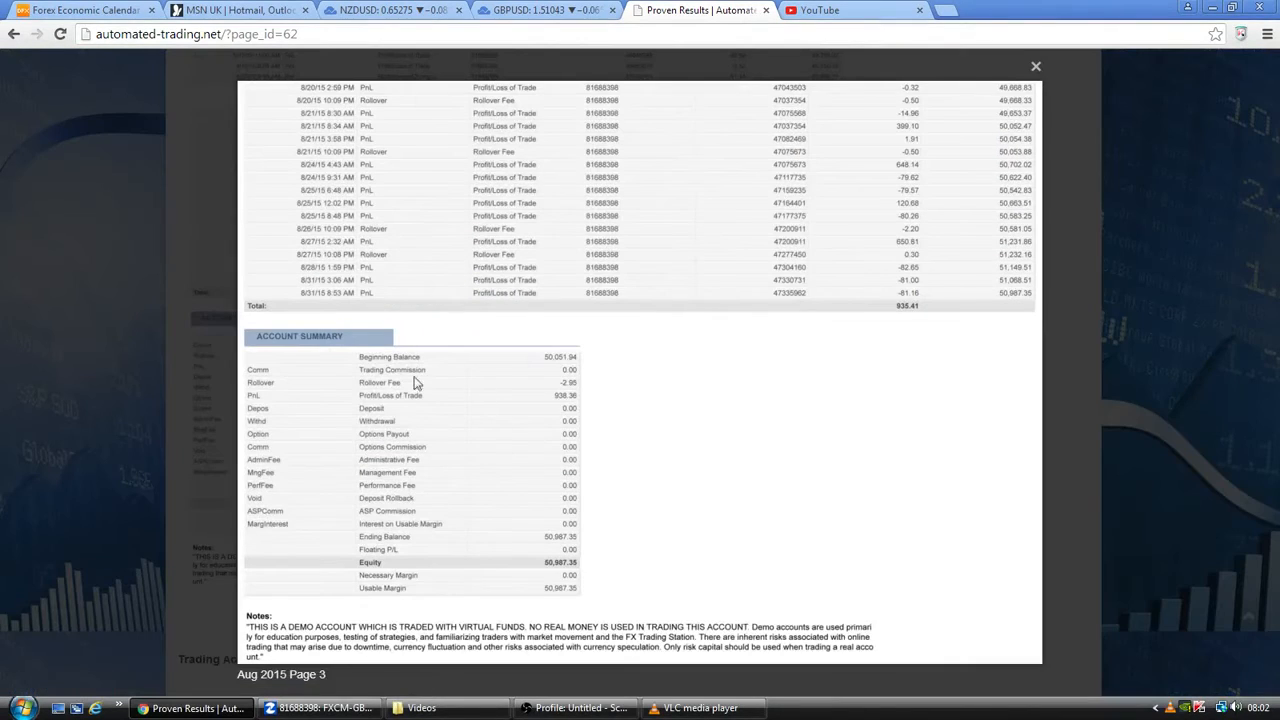
pyautogui.moveTo(418, 576)
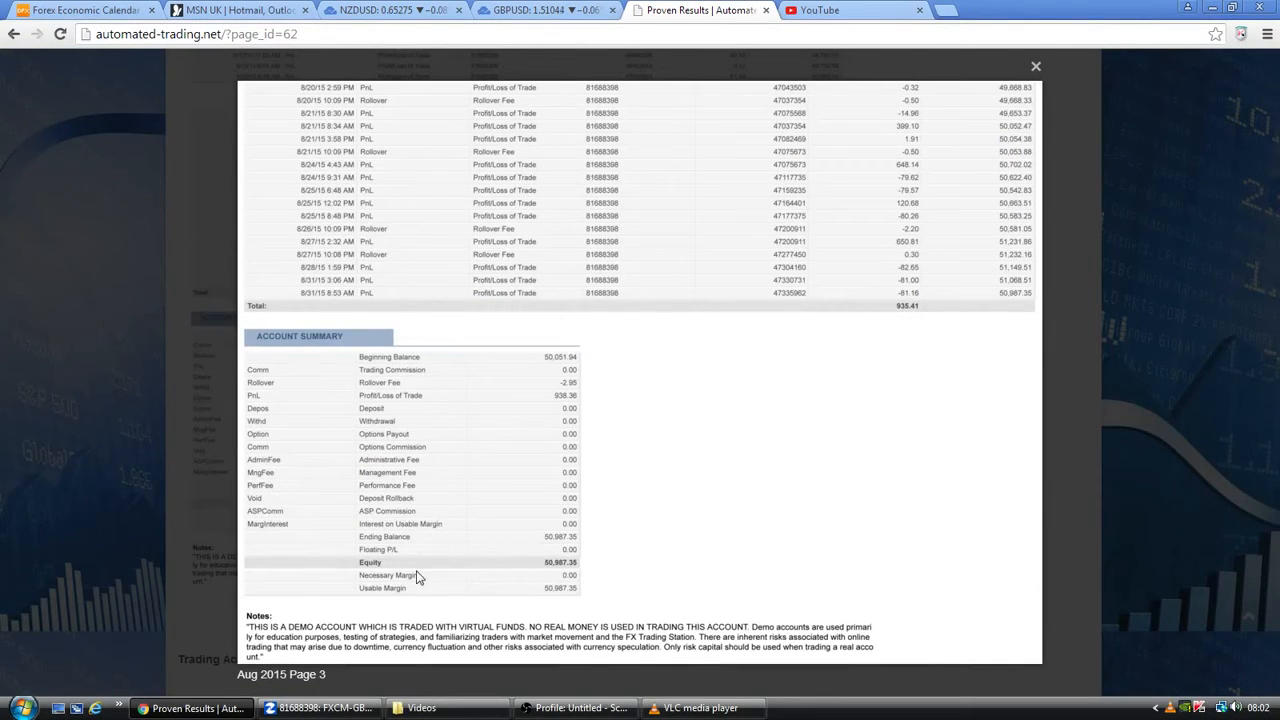
pyautogui.moveTo(376, 548)
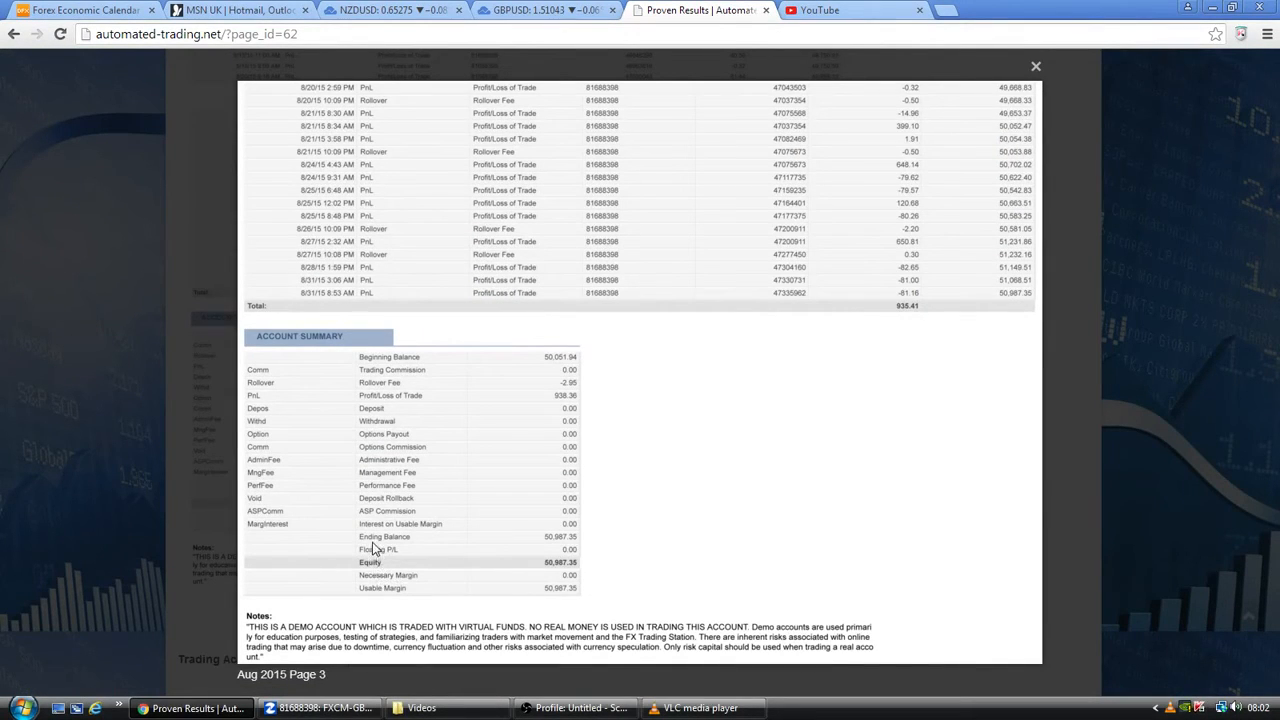
pyautogui.moveTo(558, 562)
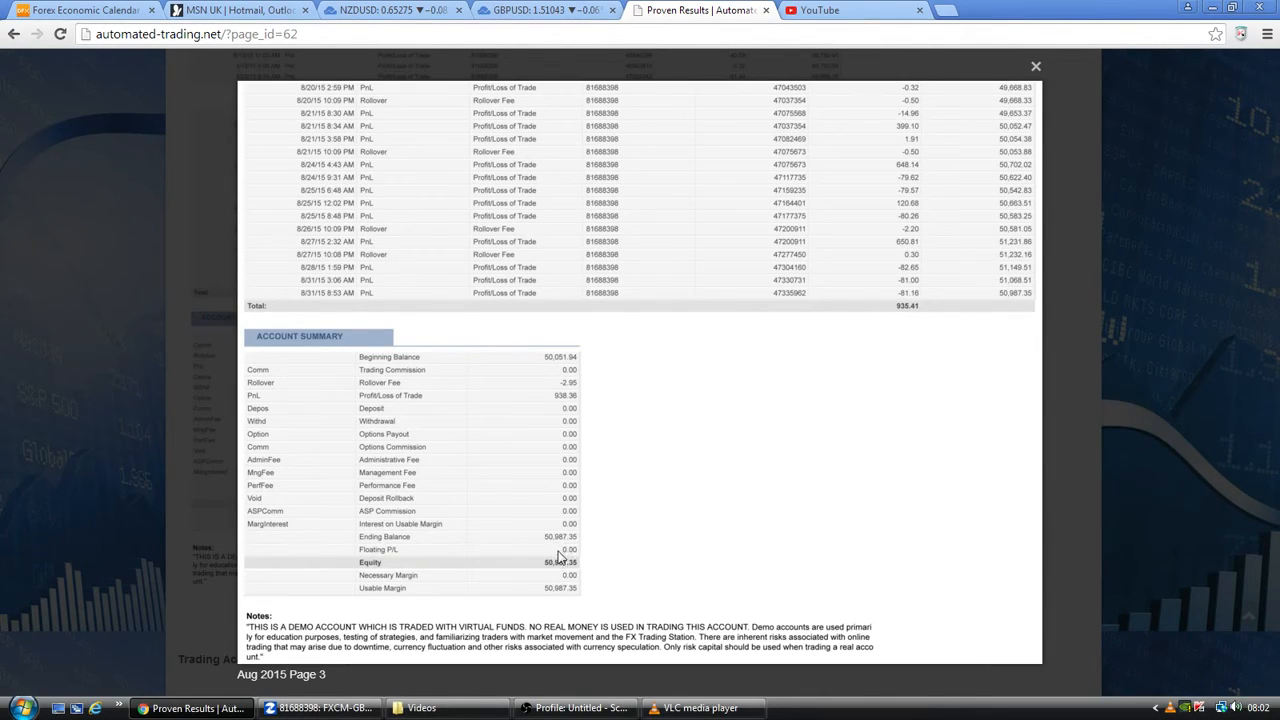
pyautogui.moveTo(566, 410)
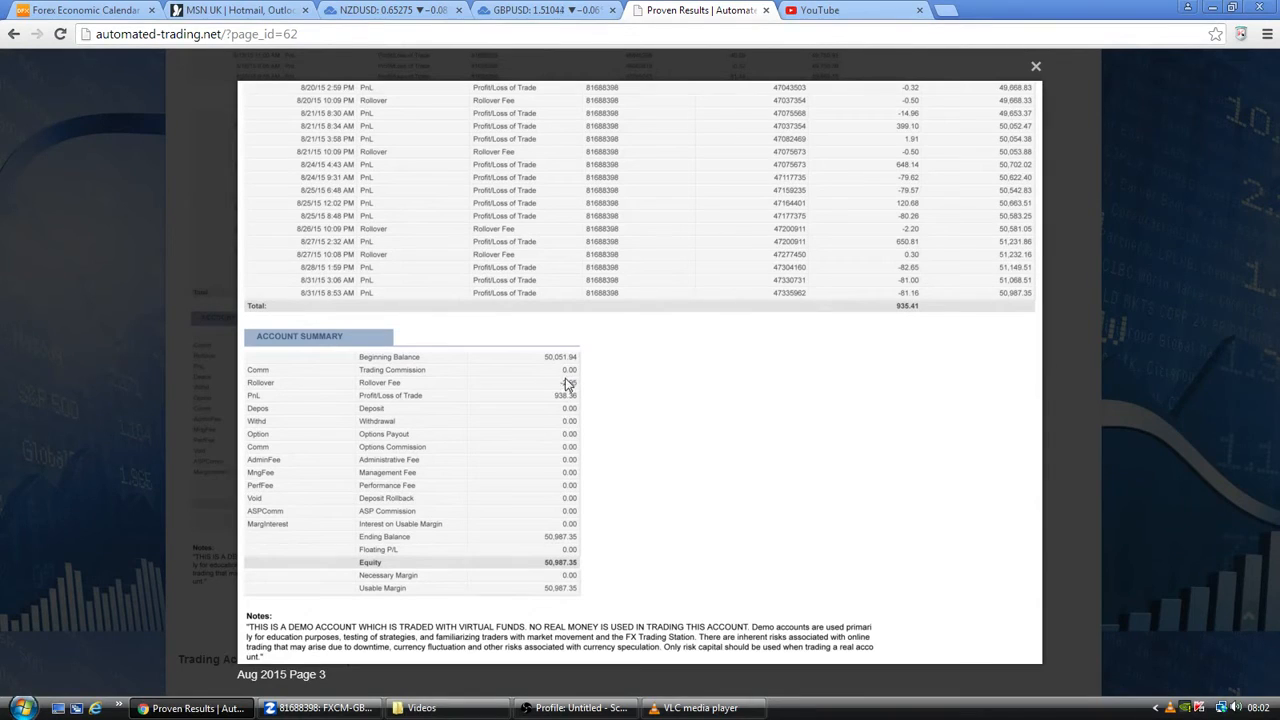
pyautogui.moveTo(626, 548)
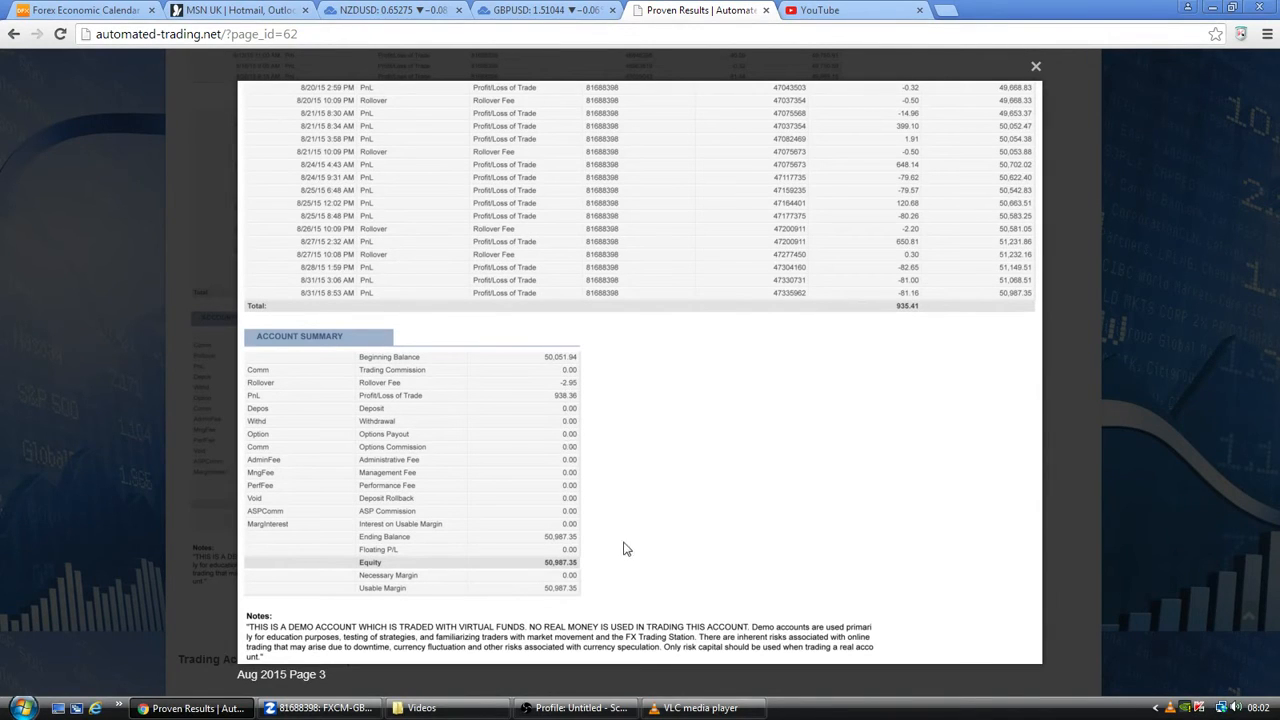
pyautogui.moveTo(710, 488)
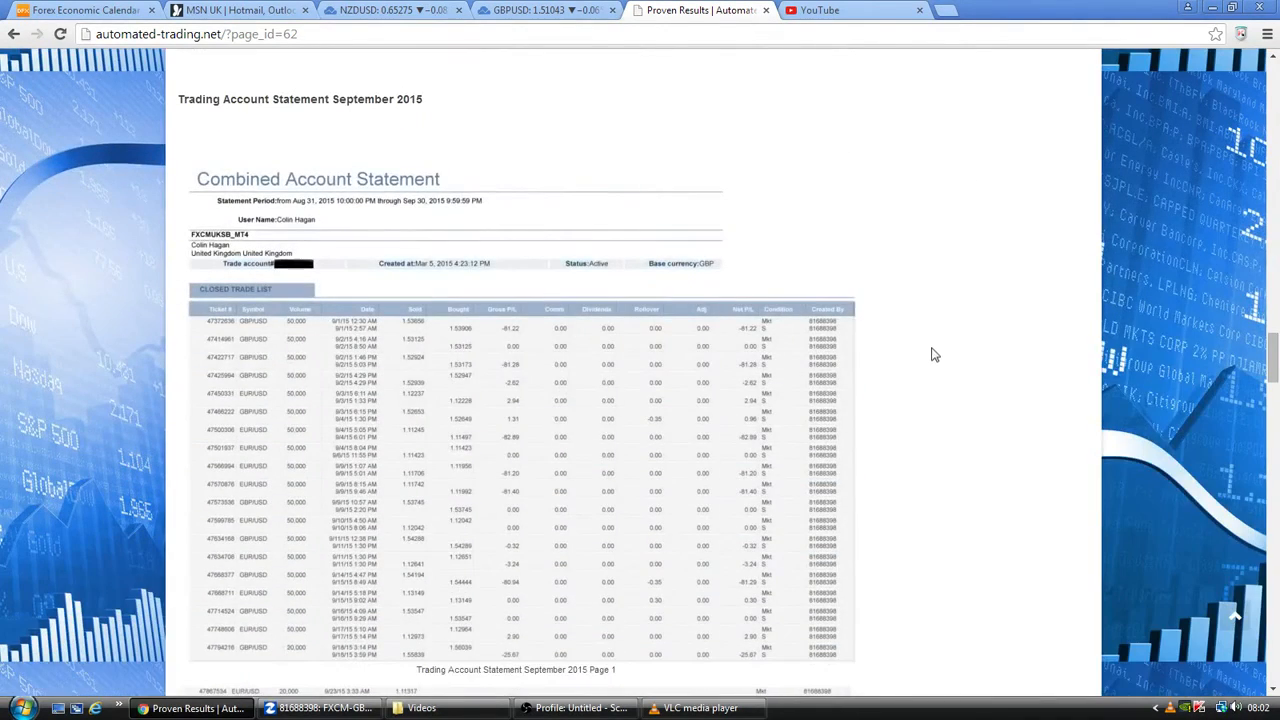
# Scroll down to the September 2015 statement's Page 3 image
pyautogui.scroll(-3)
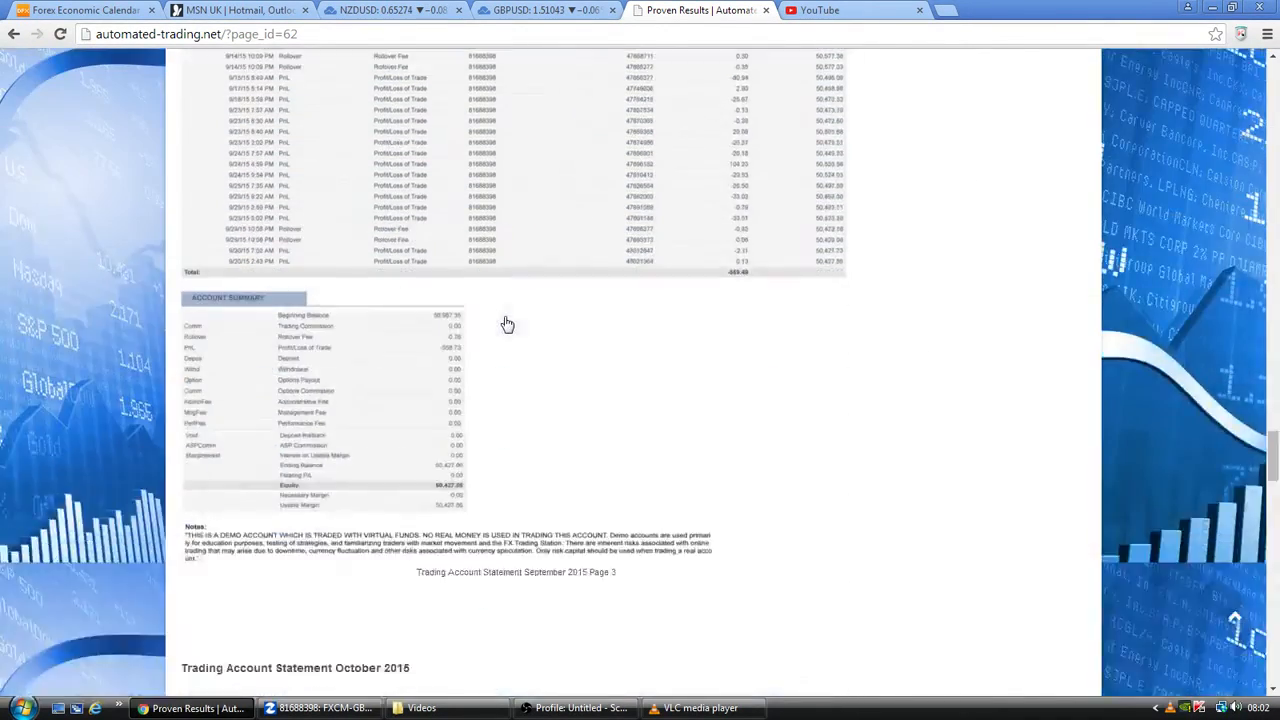
pyautogui.scroll(-3)
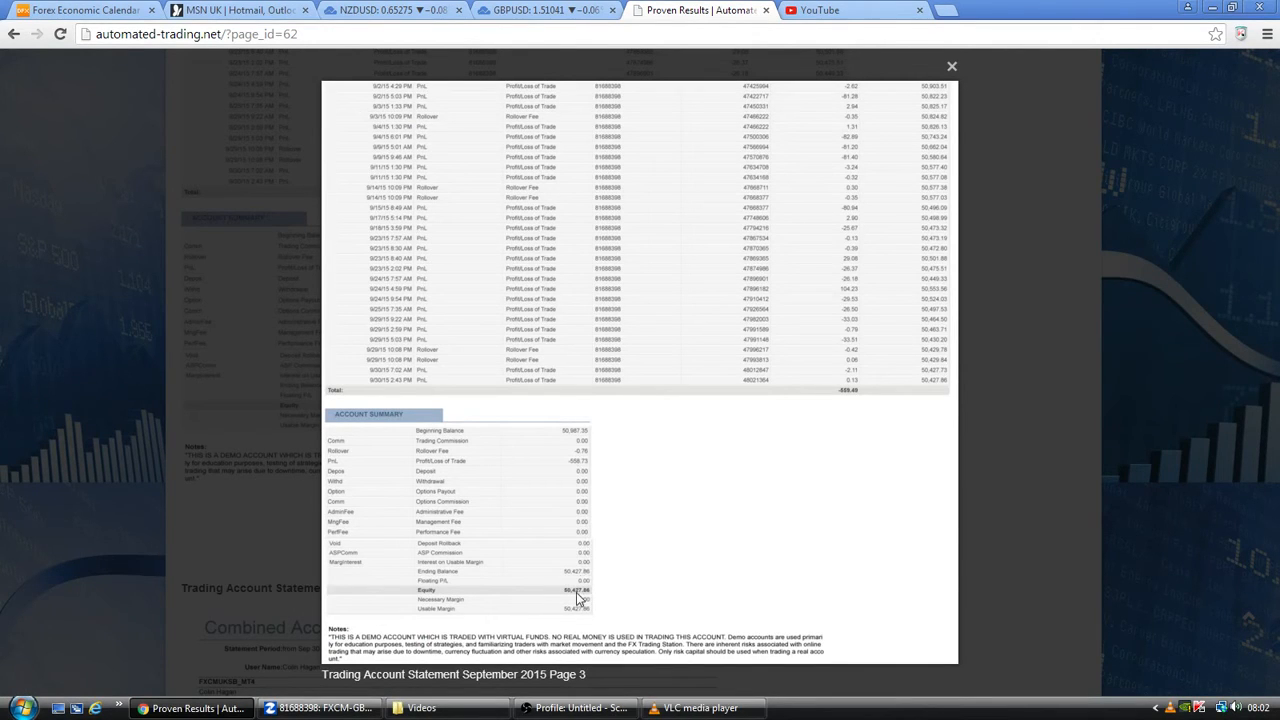
pyautogui.moveTo(560, 578)
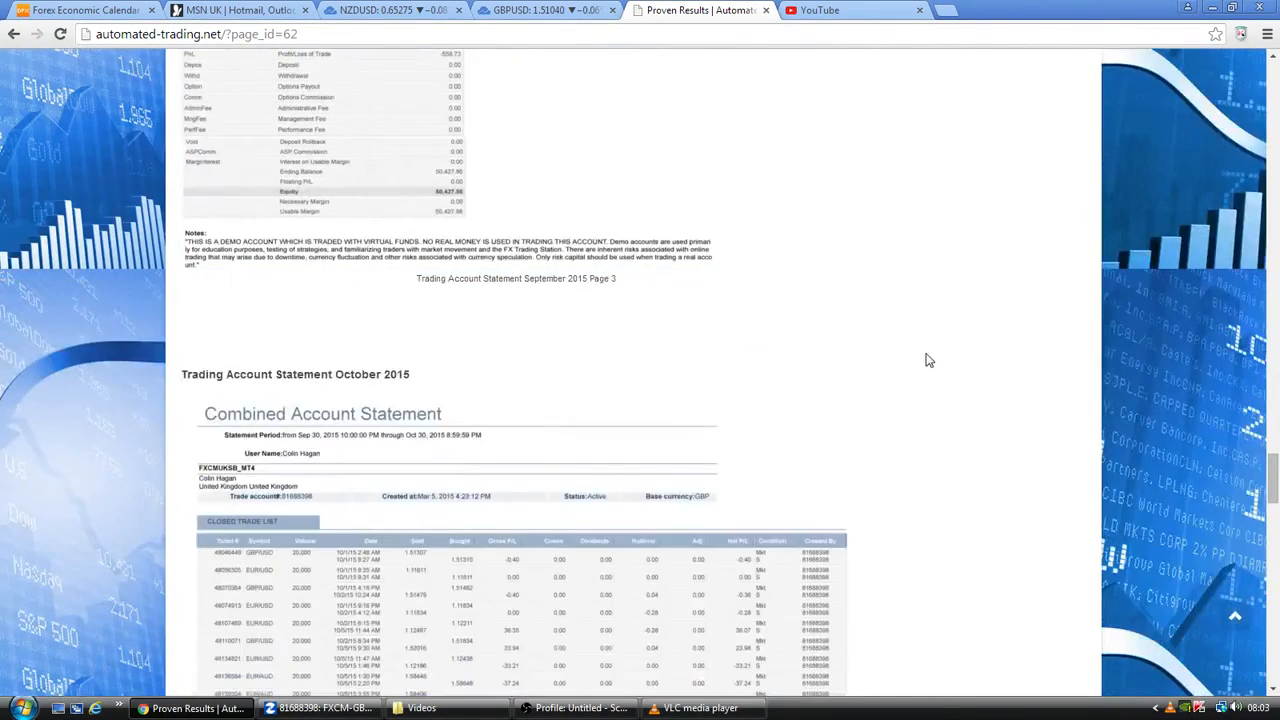
# Scroll down to the October 2015 statement's Page 5 image showing equity 51,087.28
pyautogui.scroll(-3)
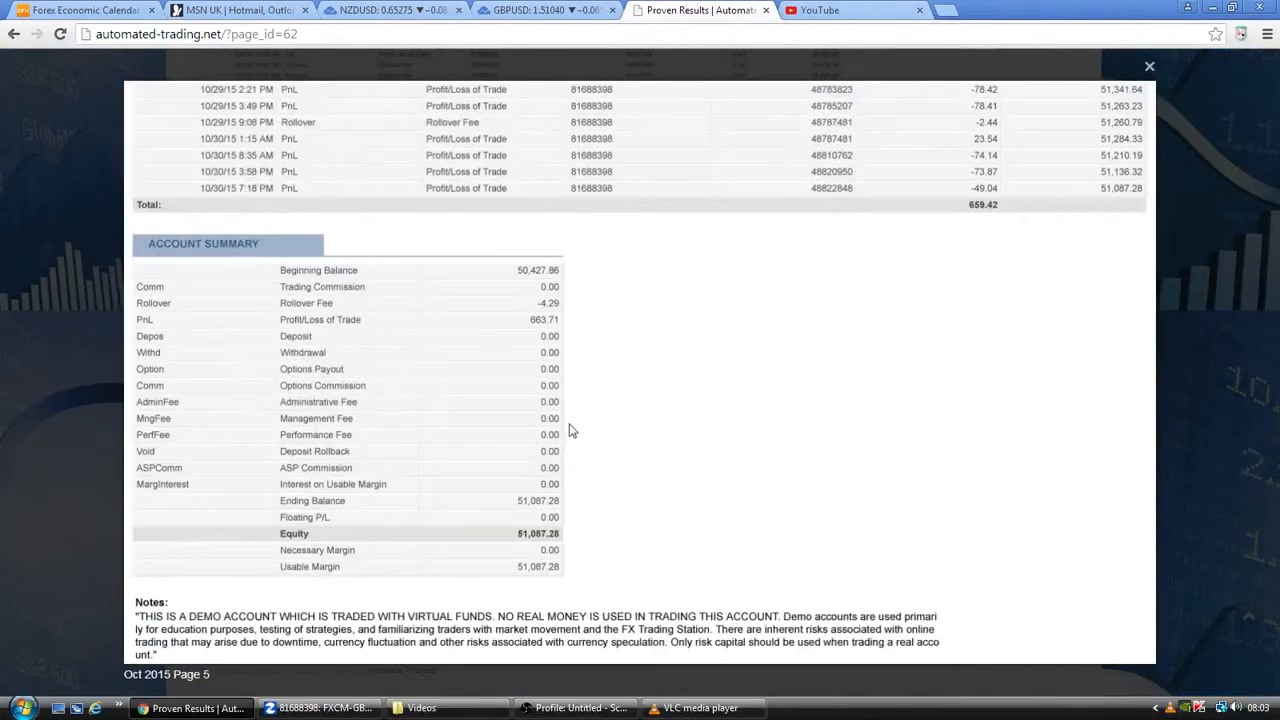
pyautogui.moveTo(620, 558)
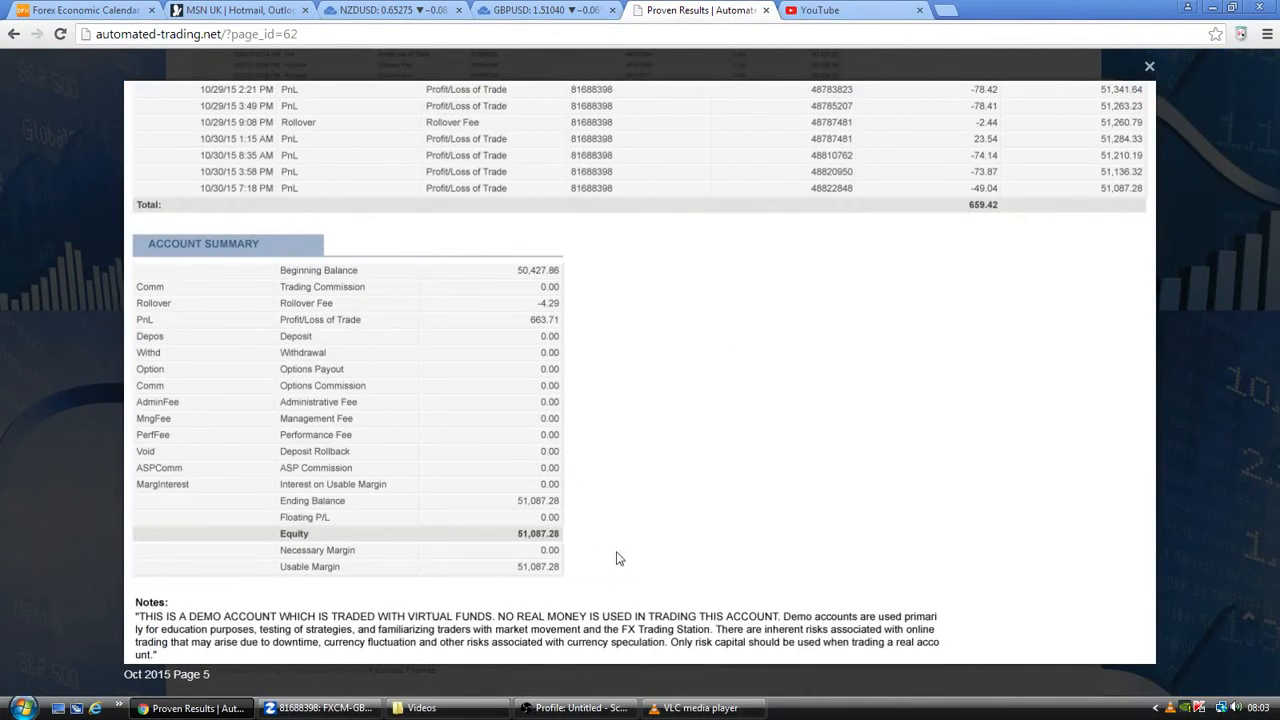
pyautogui.moveTo(512, 510)
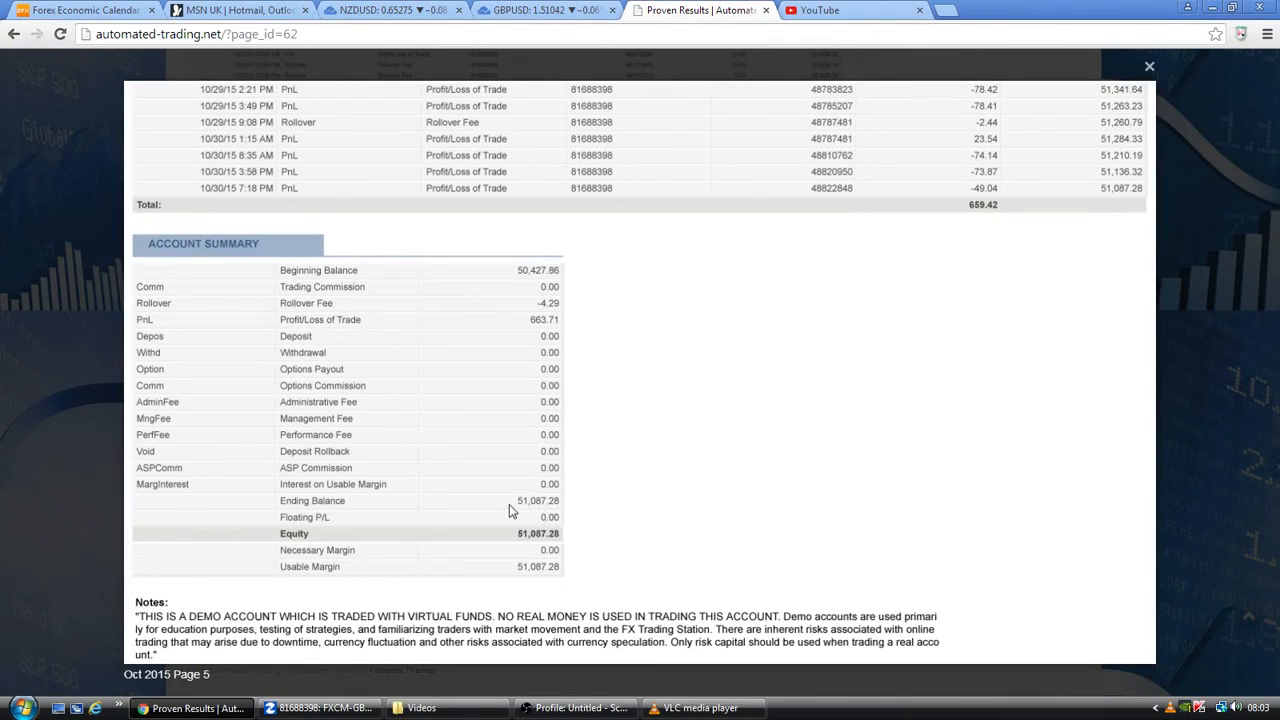
pyautogui.moveTo(534, 550)
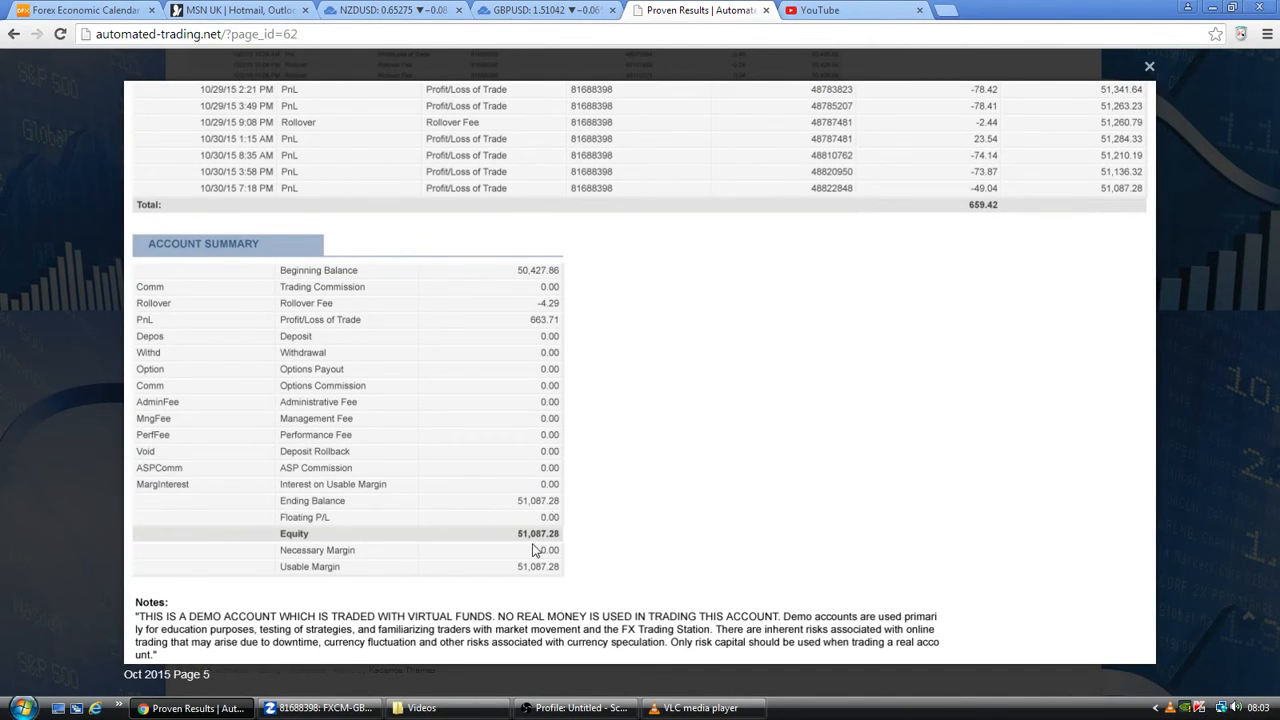
pyautogui.moveTo(520, 508)
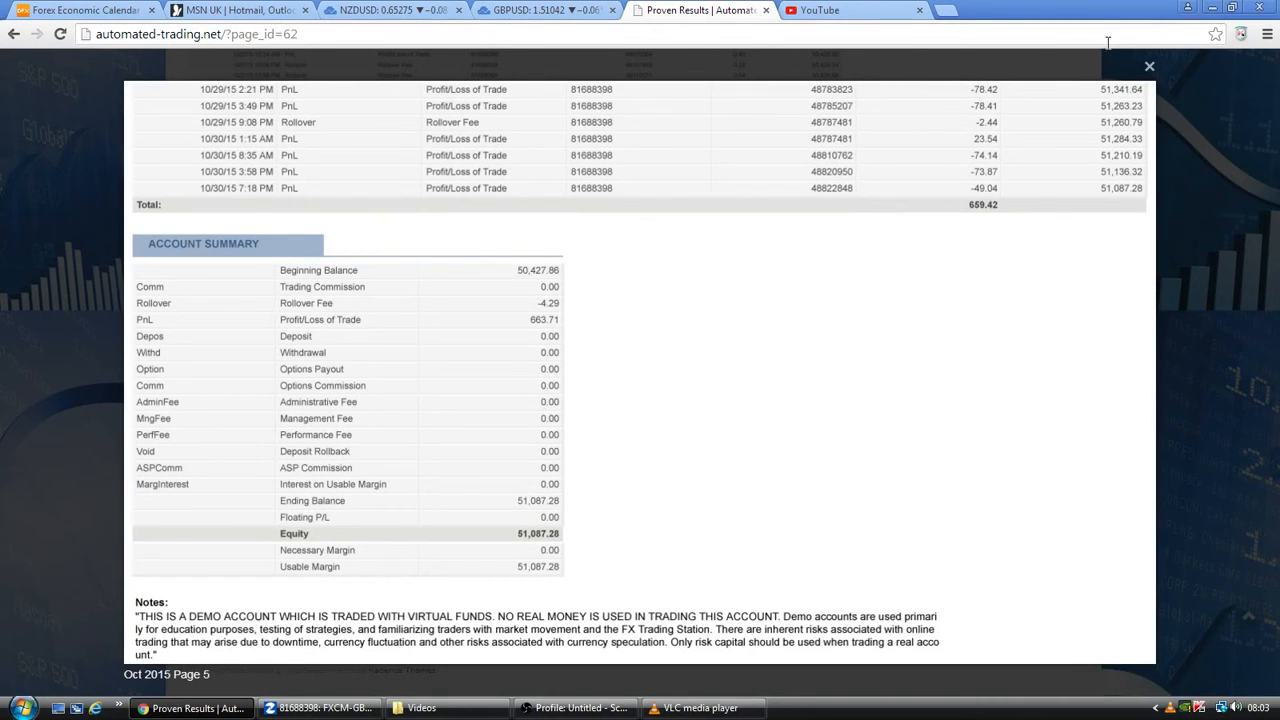
# Close the enlarged October statement page and scroll back among the September 2015 statement tables
pyautogui.click(1148, 60)
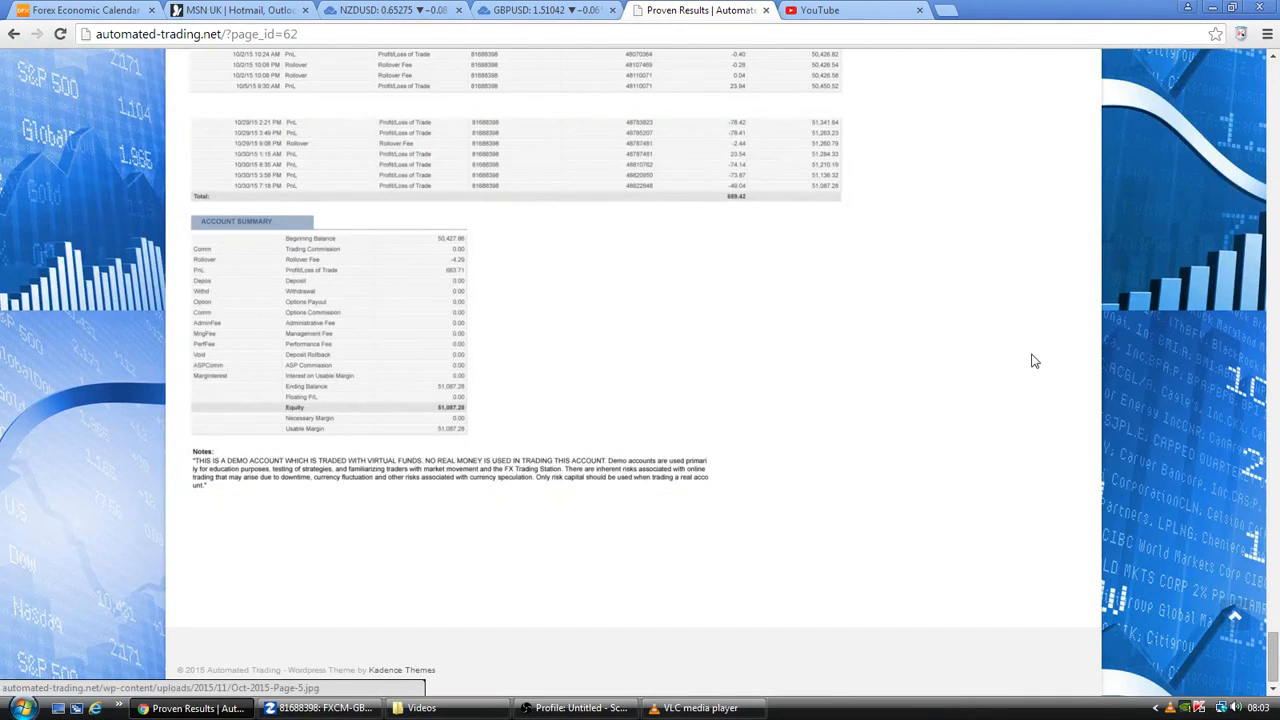
pyautogui.scroll(3)
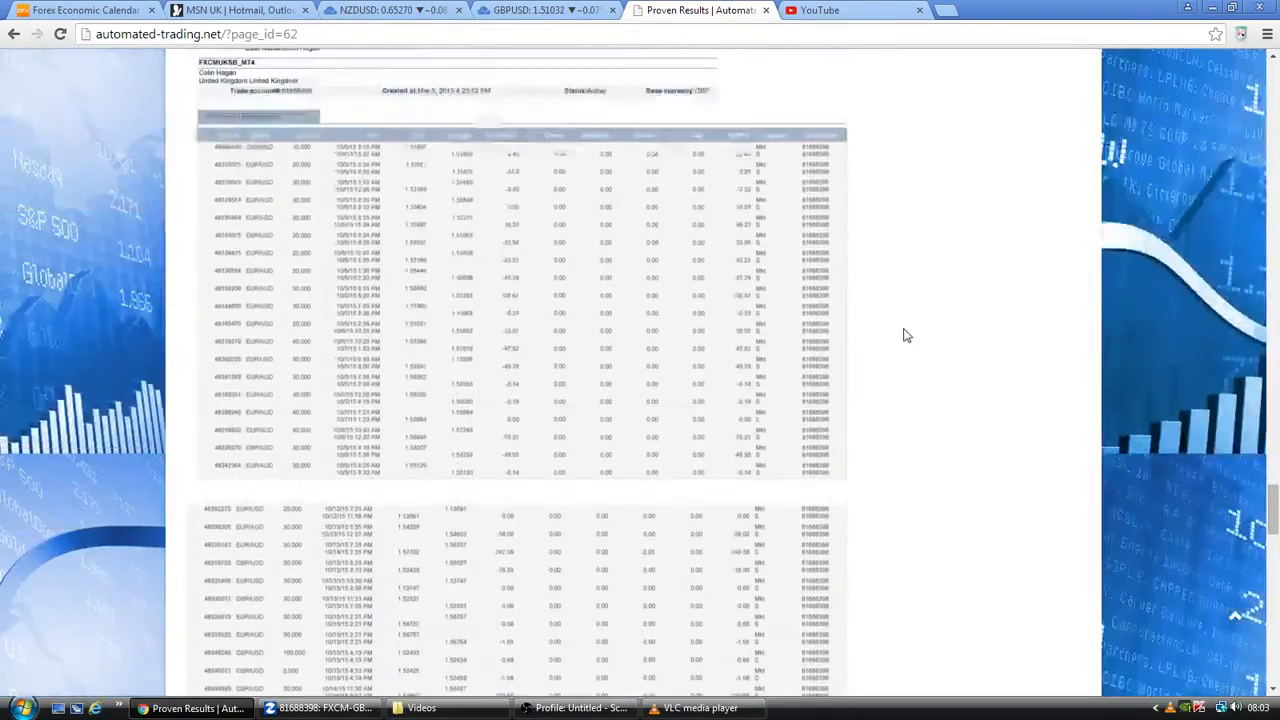
pyautogui.scroll(-3)
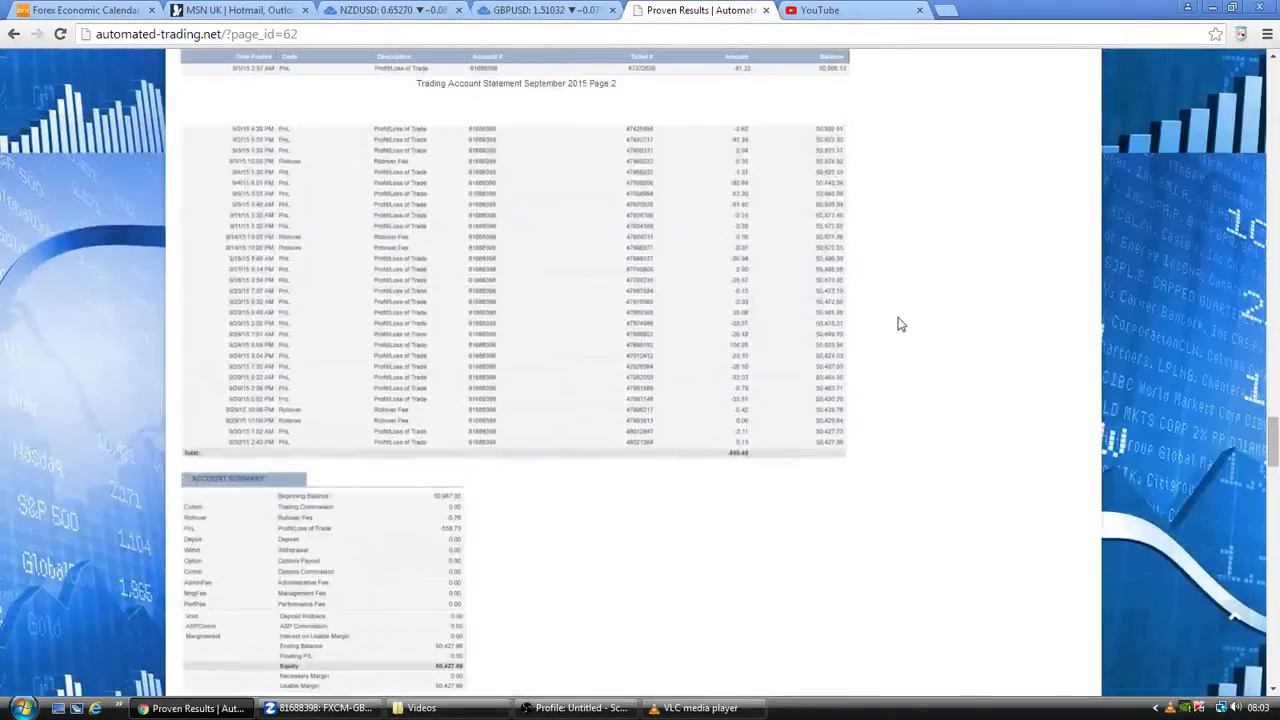
pyautogui.scroll(-3)
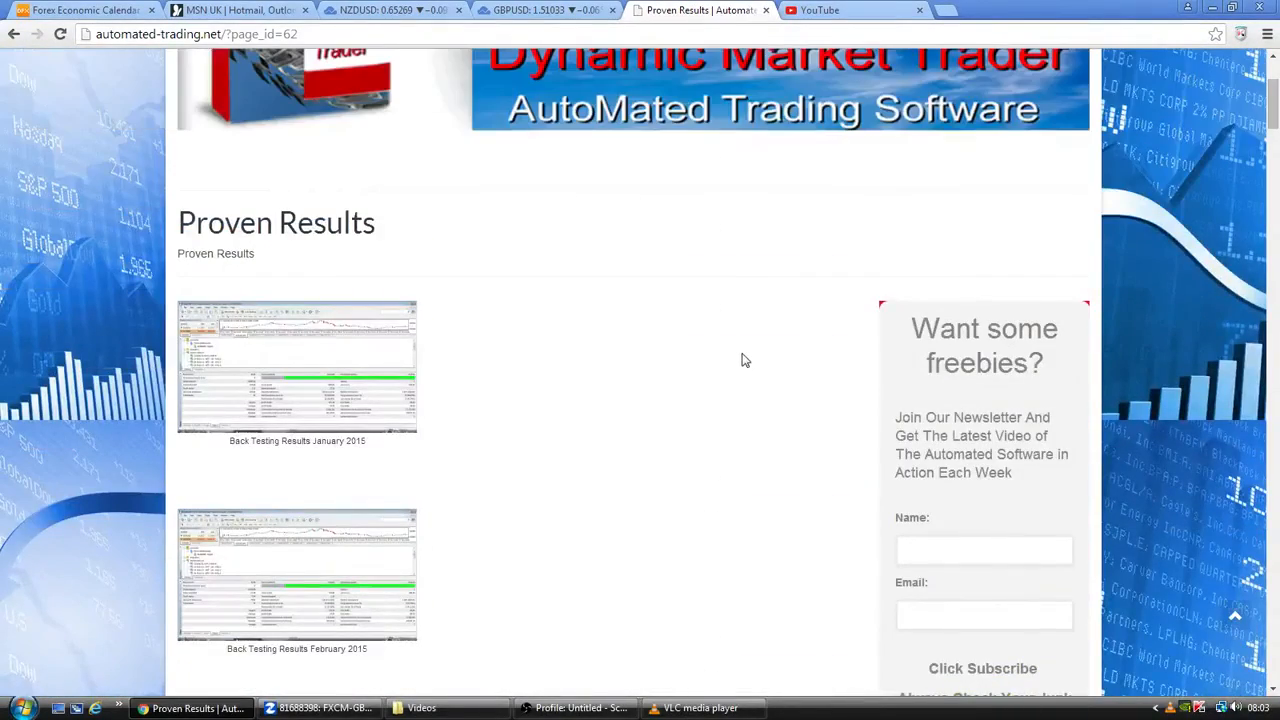
pyautogui.moveTo(630, 328)
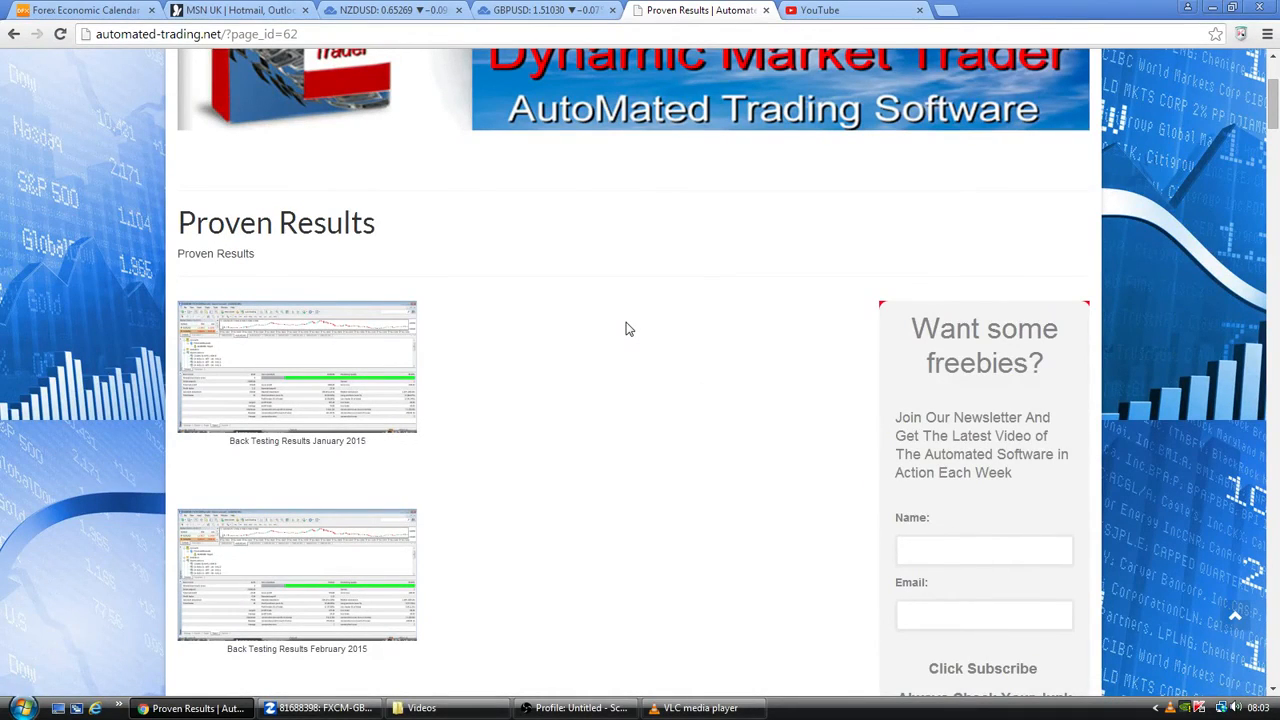
pyautogui.moveTo(640, 332)
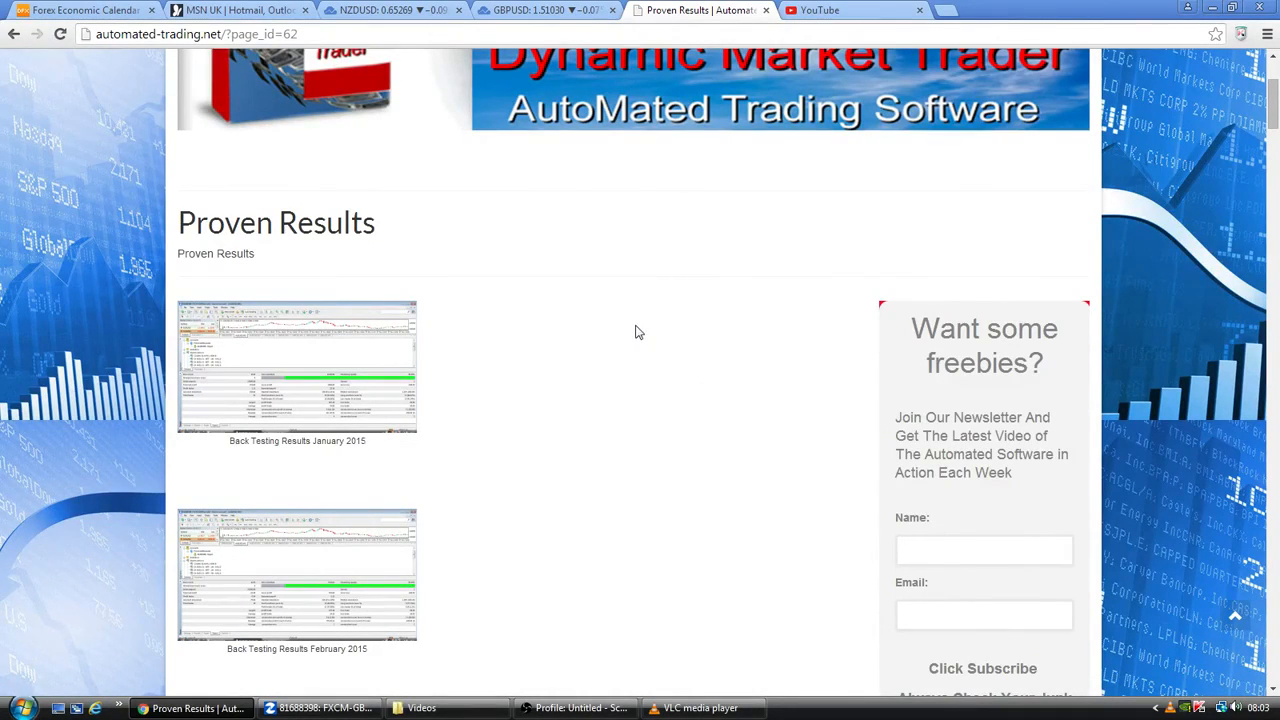
pyautogui.moveTo(660, 330)
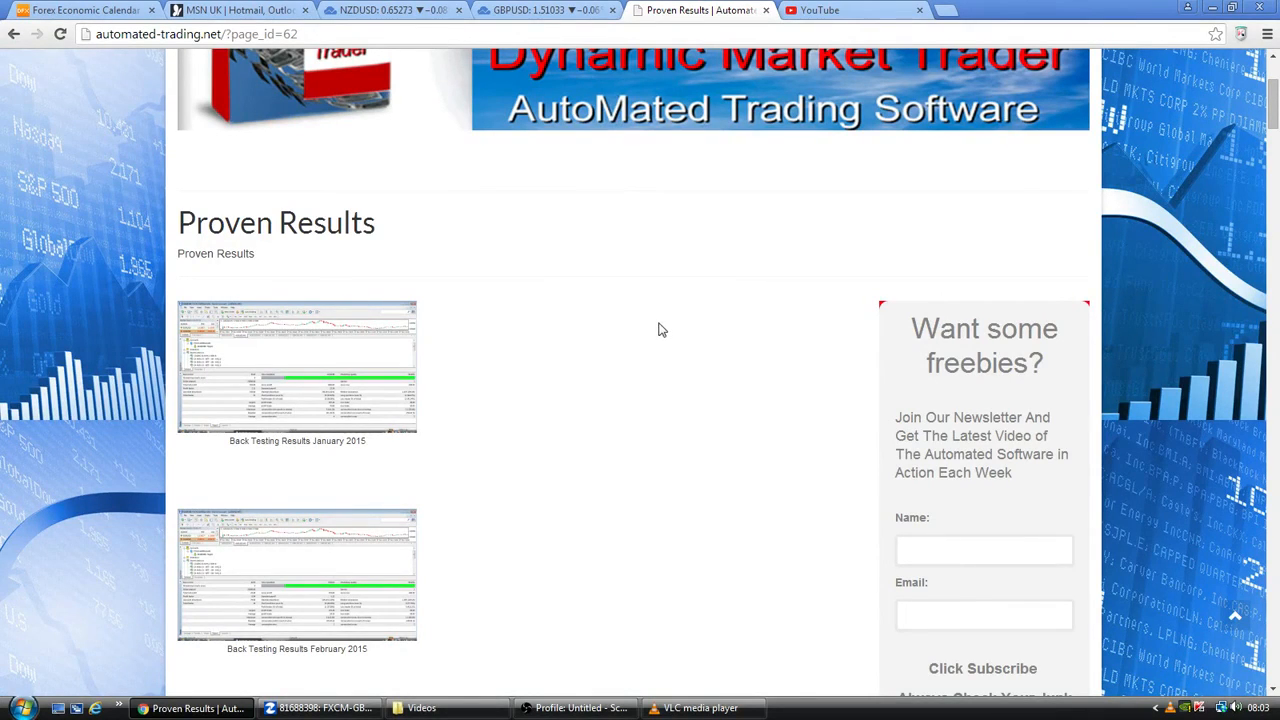
pyautogui.moveTo(648, 320)
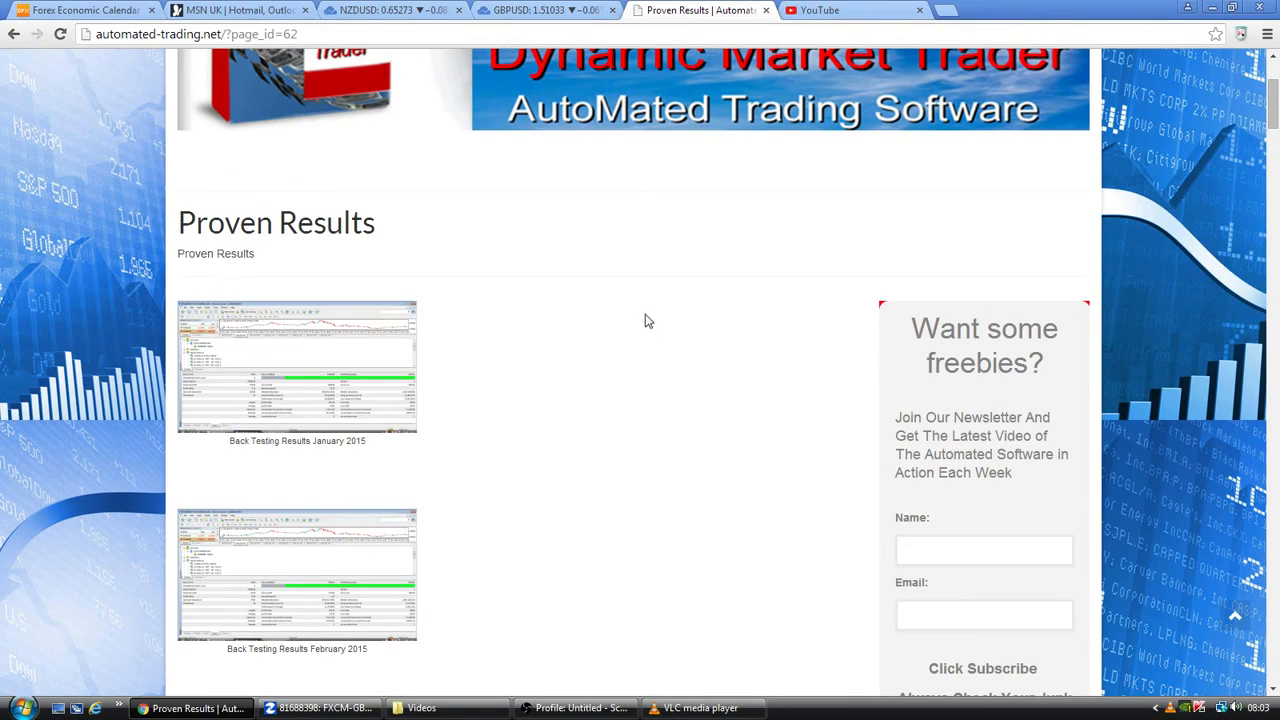
pyautogui.moveTo(660, 320)
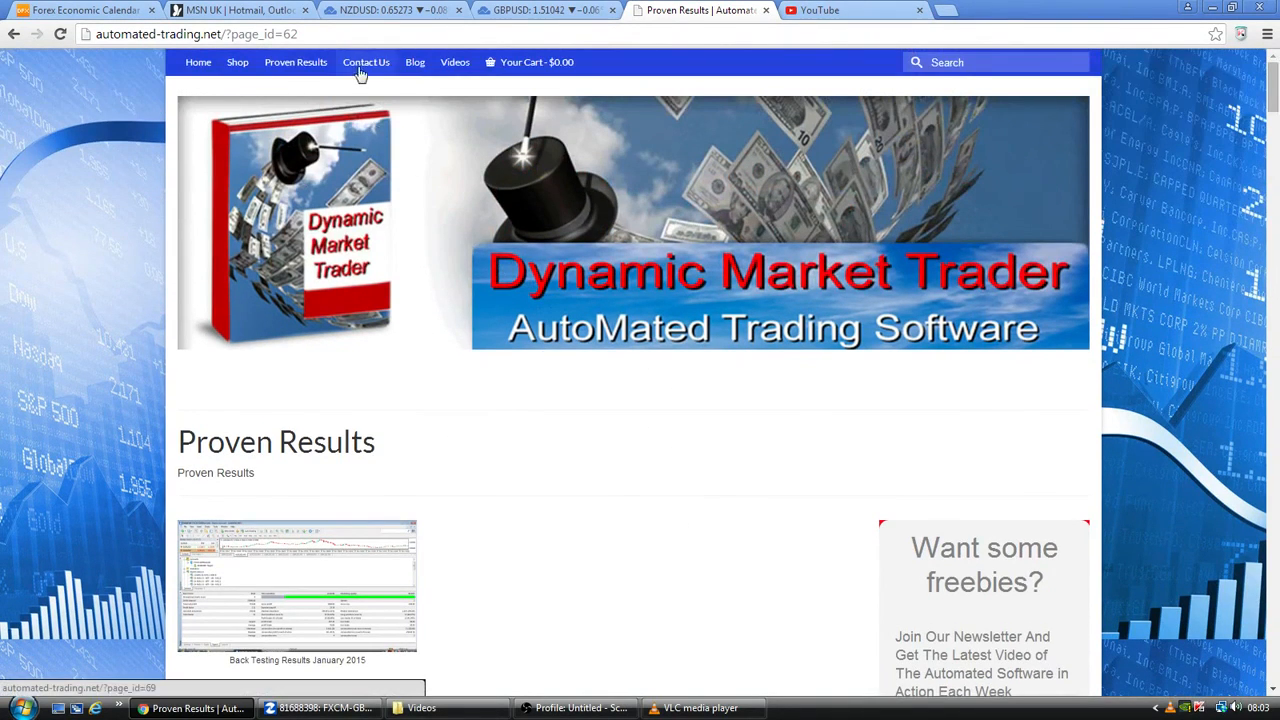
pyautogui.moveTo(452, 62)
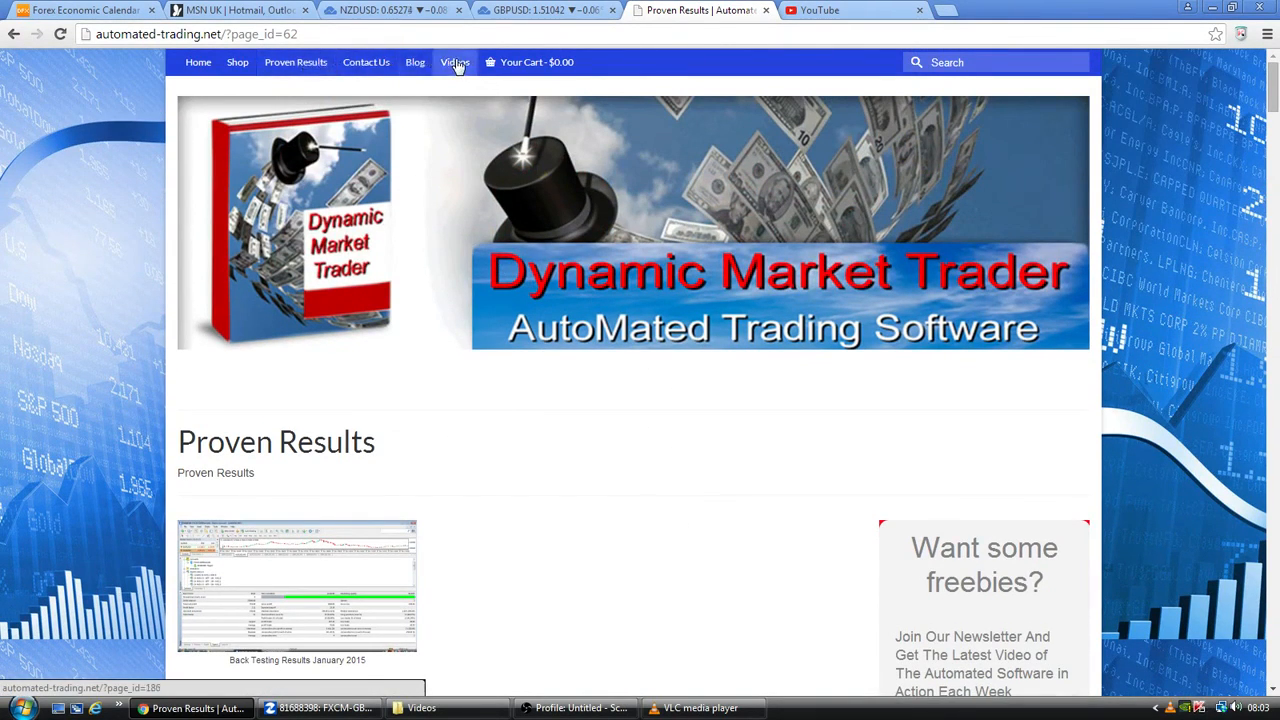
pyautogui.moveTo(740, 482)
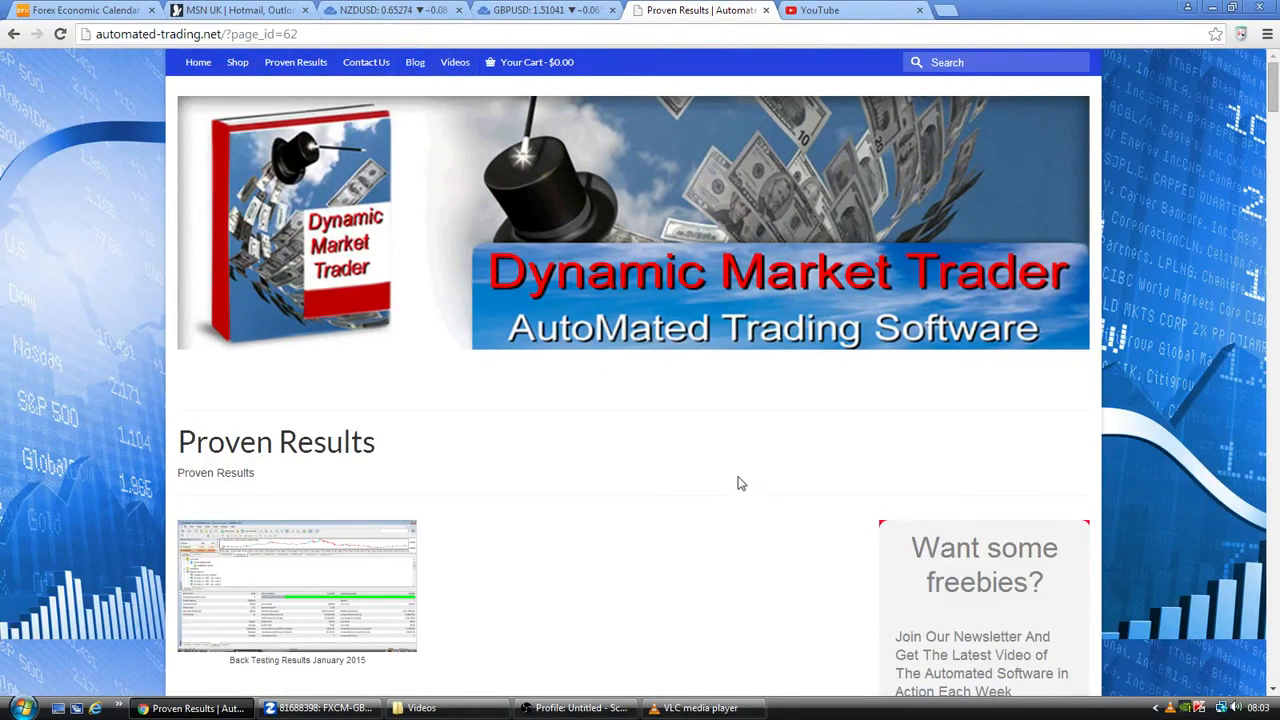
pyautogui.moveTo(738, 480)
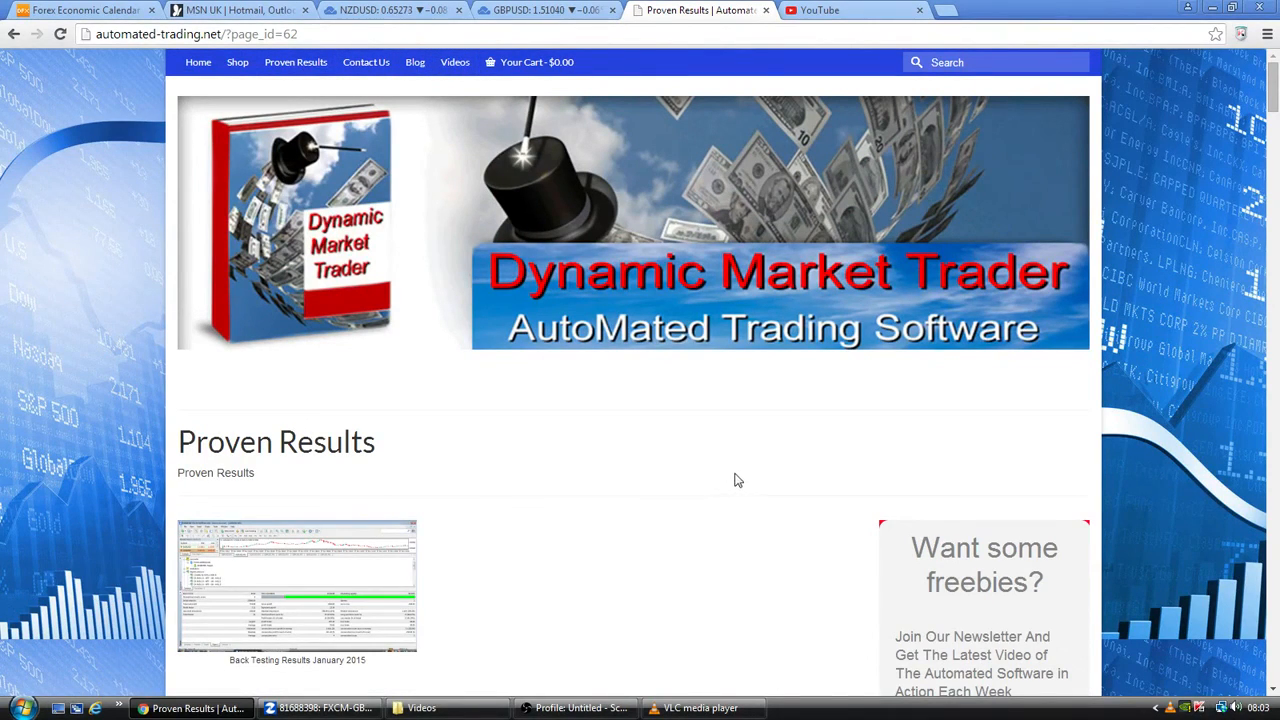
pyautogui.moveTo(716, 532)
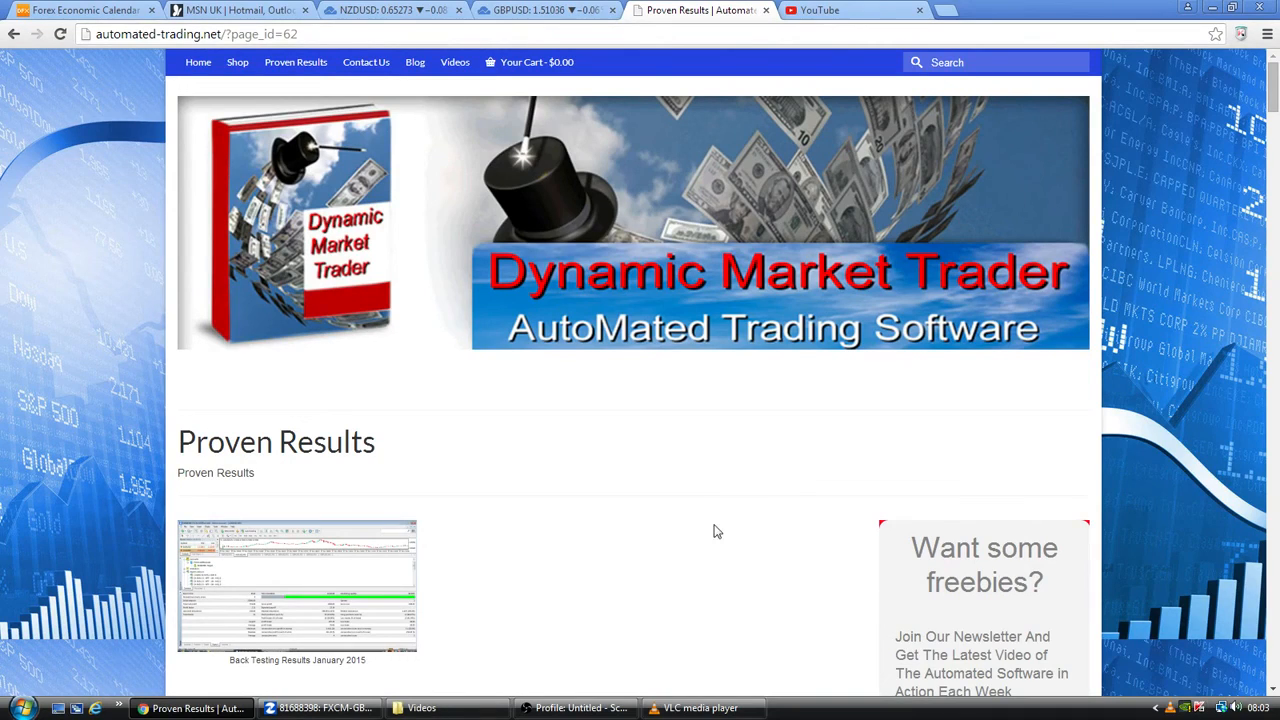
pyautogui.moveTo(602, 516)
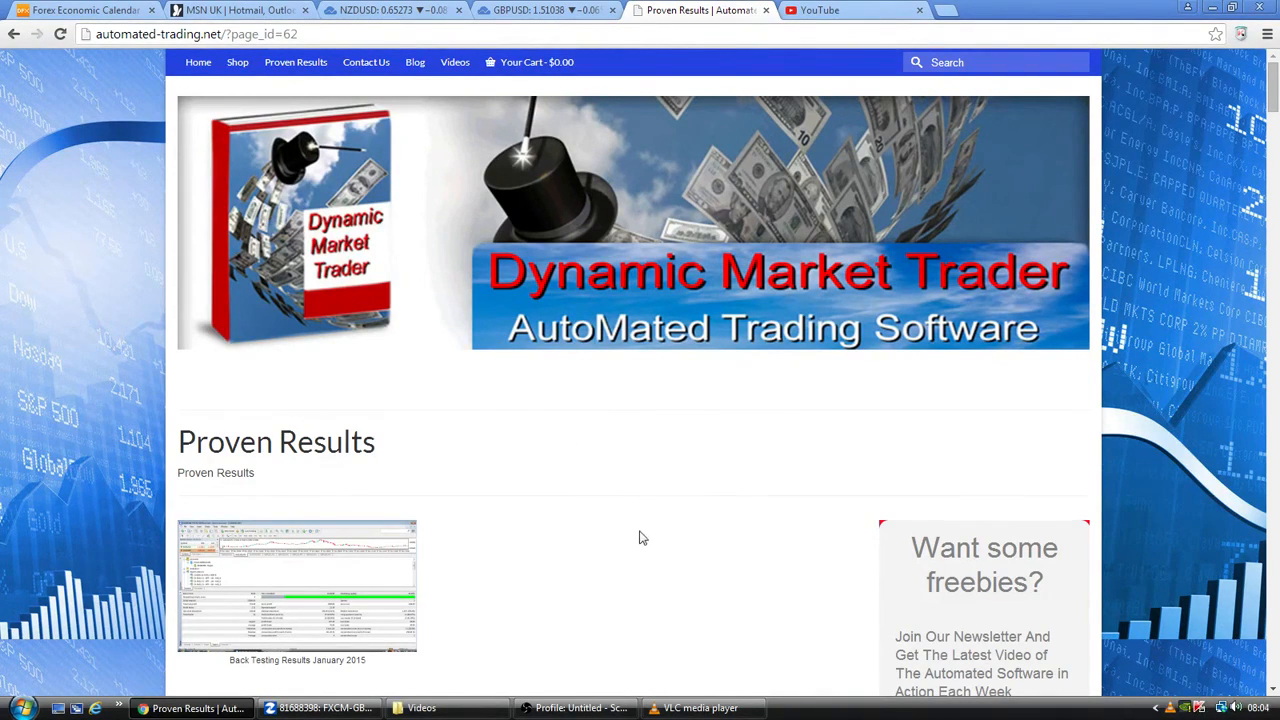
# Nudge the page down and back up to rest at the January 2015 backtest at the top
pyautogui.scroll(-3)
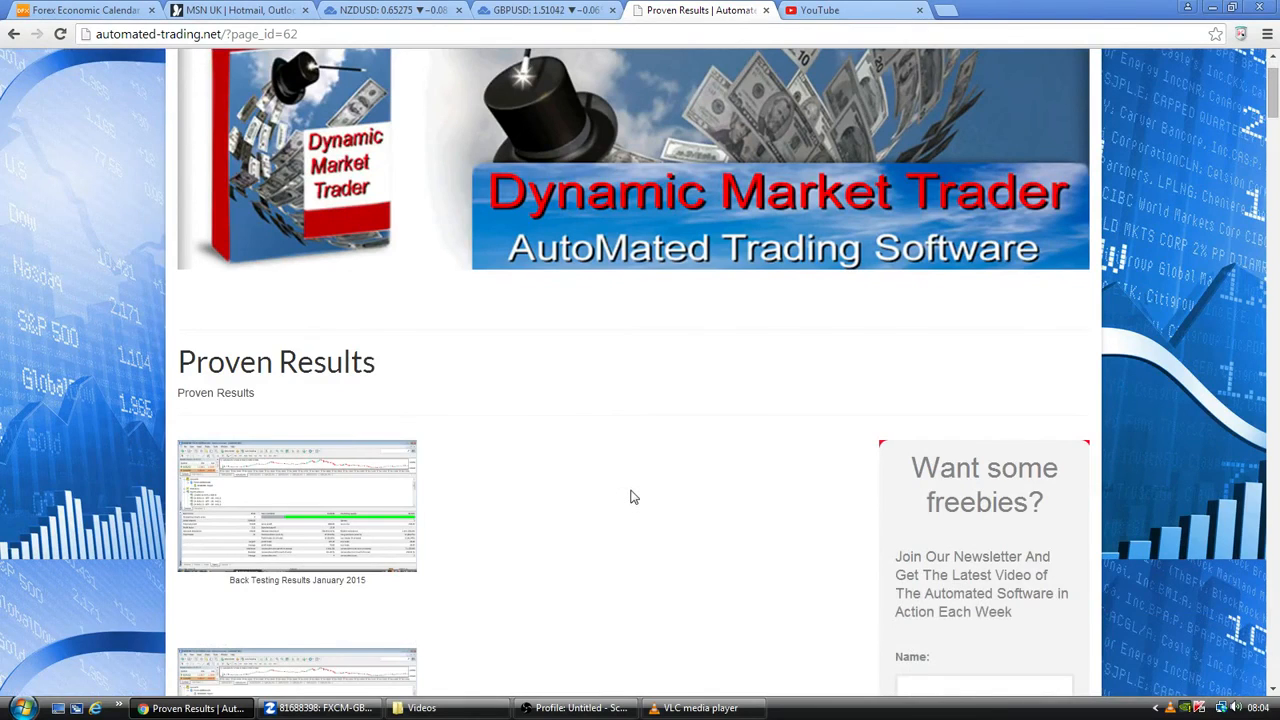
pyautogui.moveTo(652, 500)
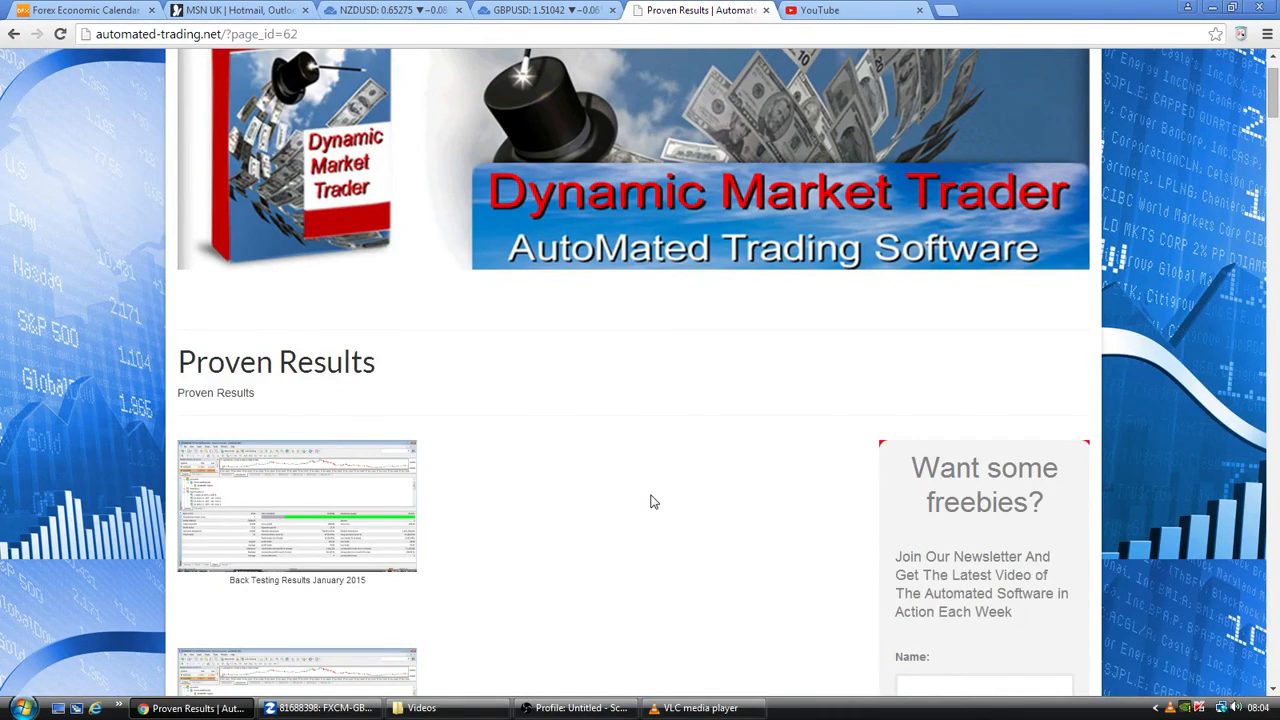
pyautogui.scroll(3)
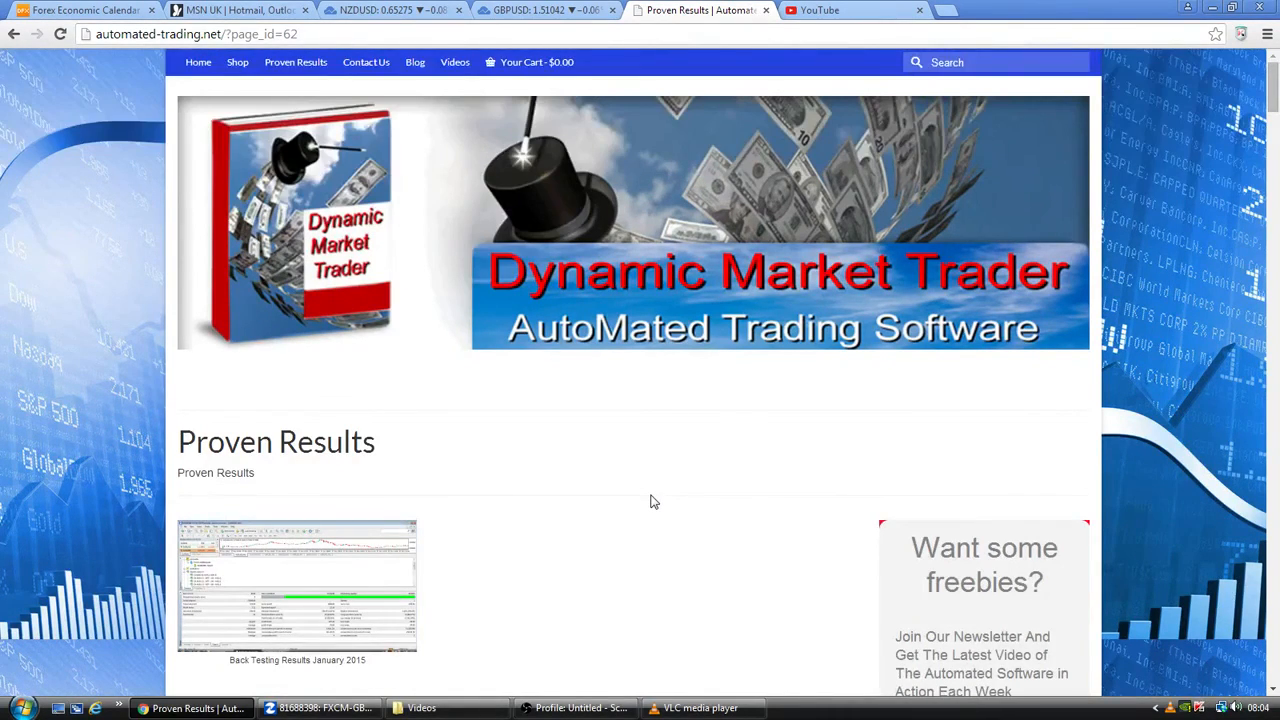